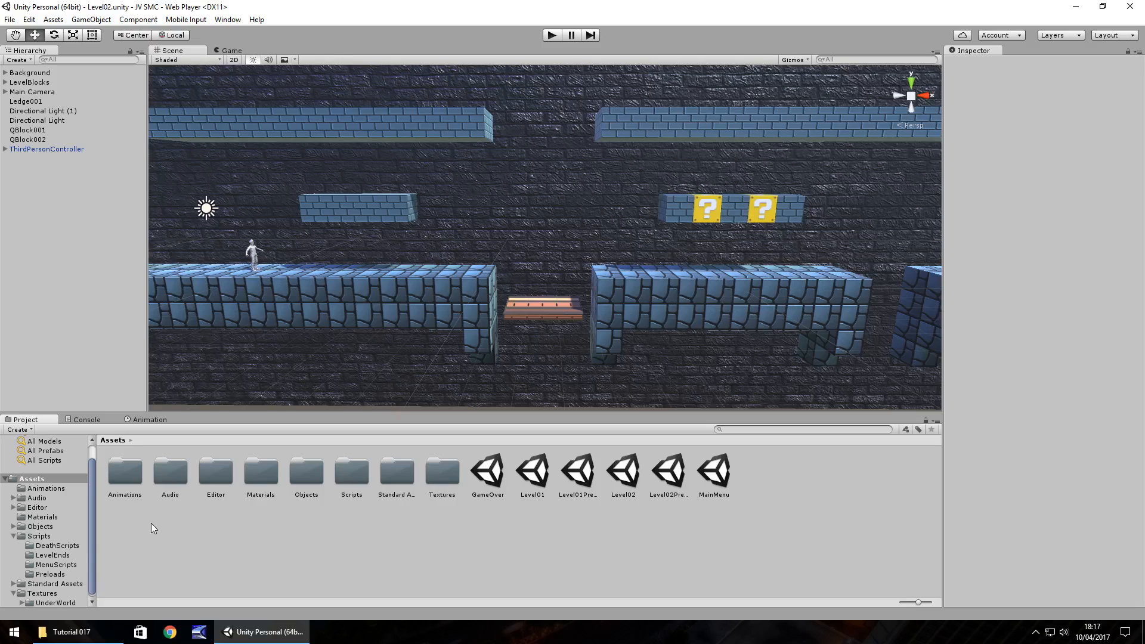
mouse_move(358, 115)
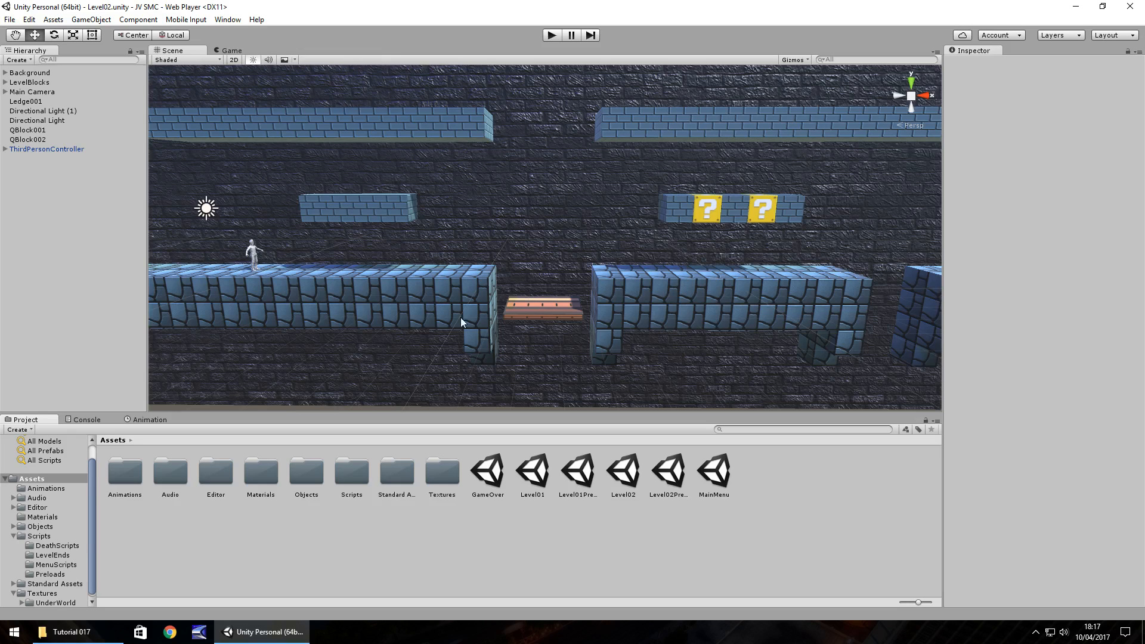
mouse_move(725, 224)
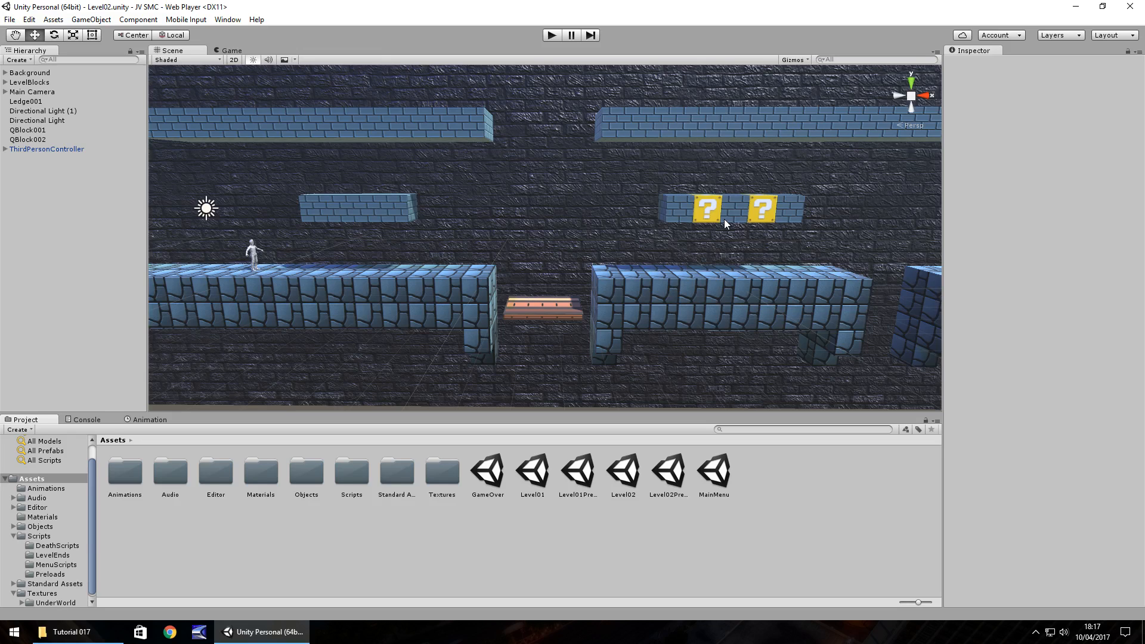
mouse_move(659, 310)
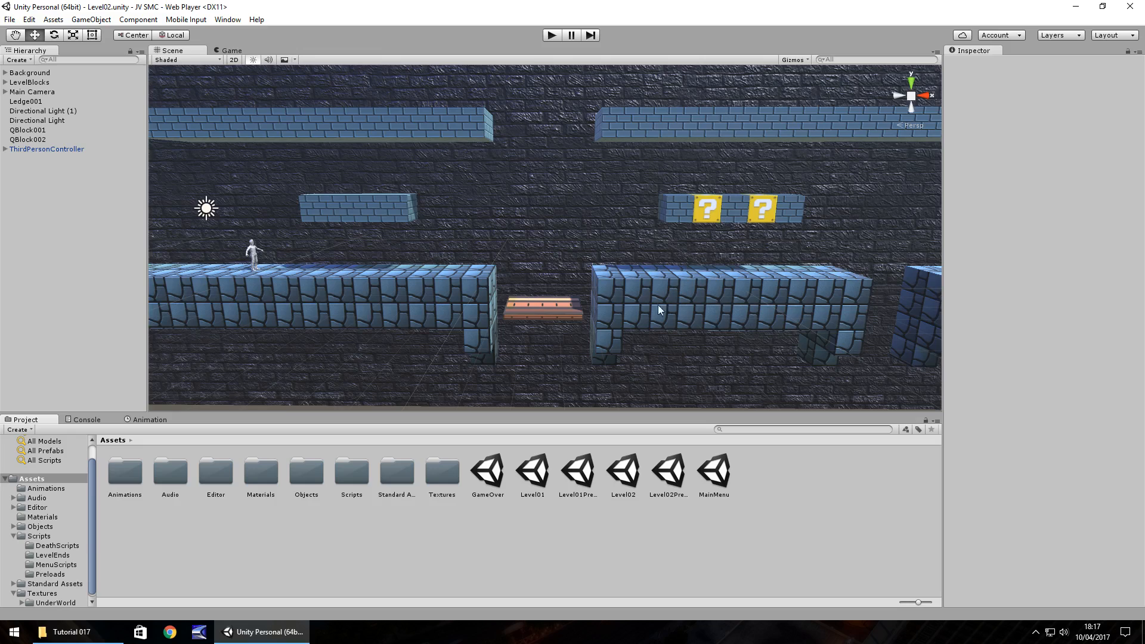
mouse_move(539, 310)
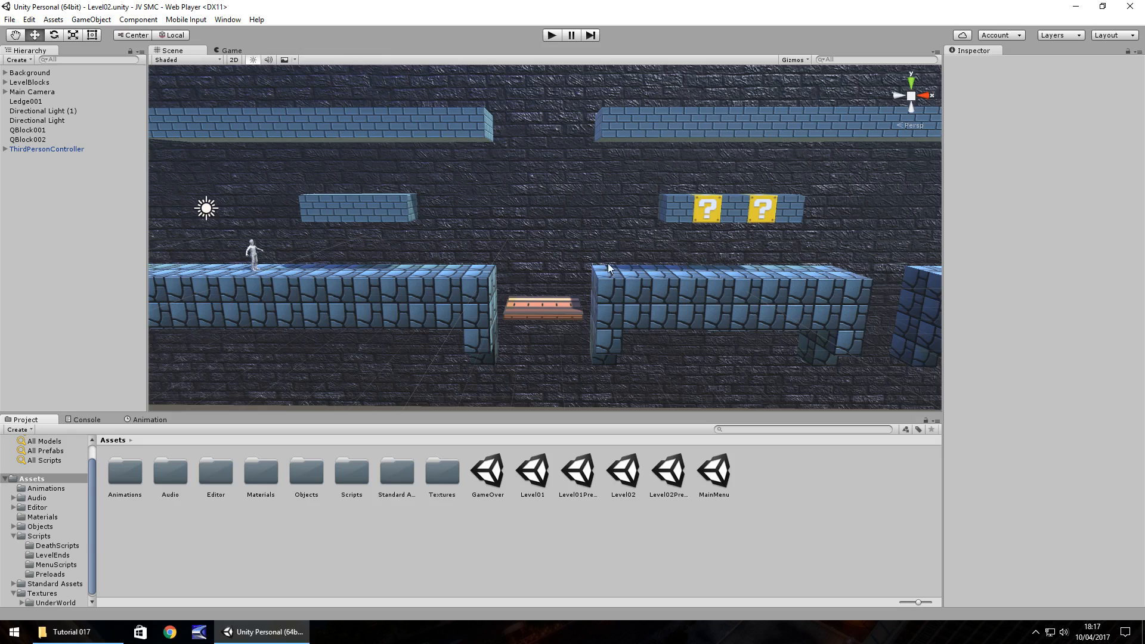
mouse_move(535, 210)
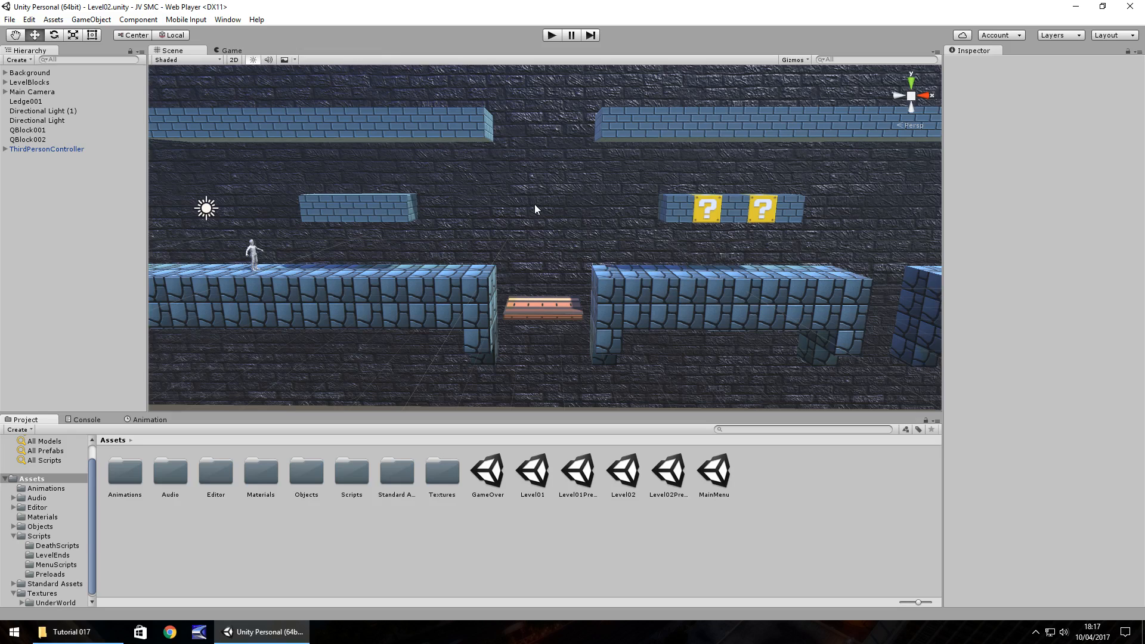
mouse_move(406, 473)
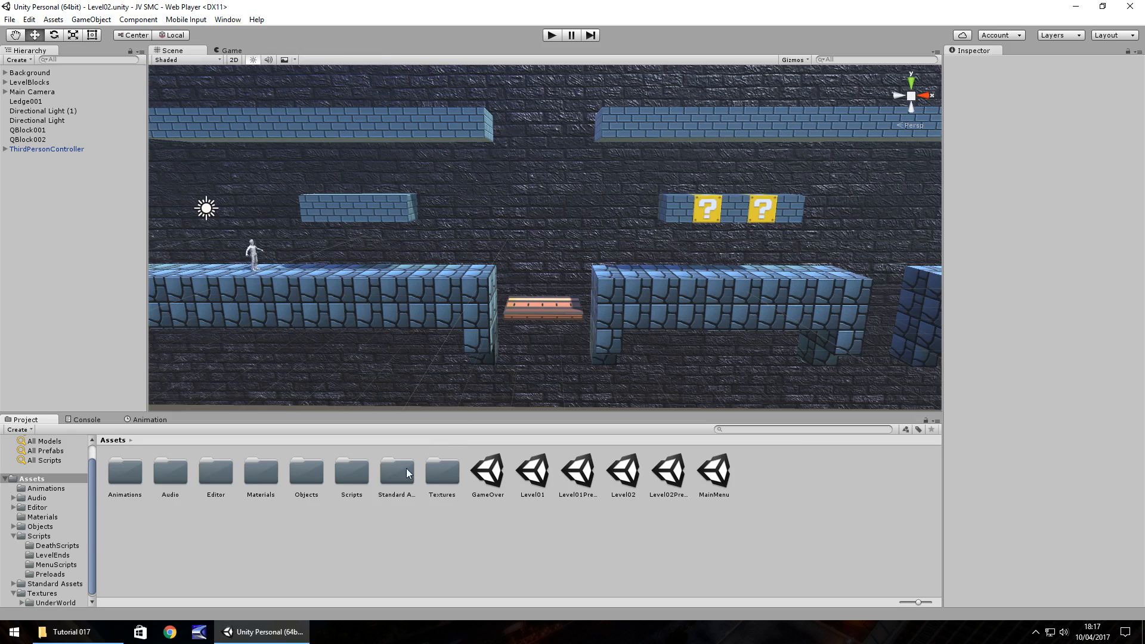
mouse_move(448, 475)
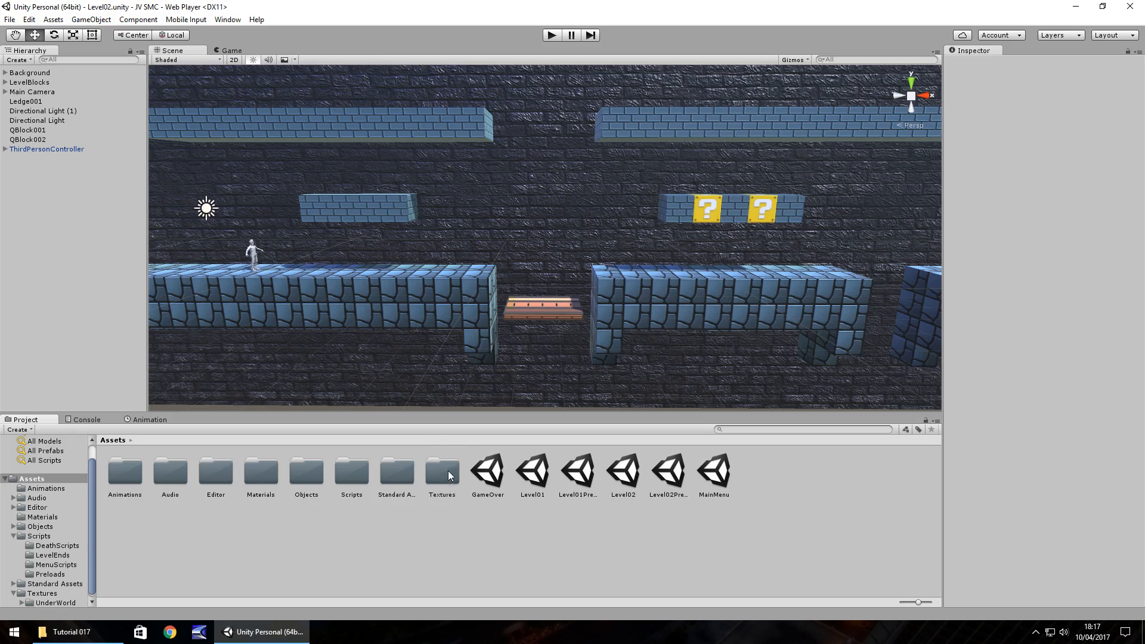
- Import the fire001 texture into Textures and duplicate a DarkBlock001 in the Hierarchy
double_click(441, 473)
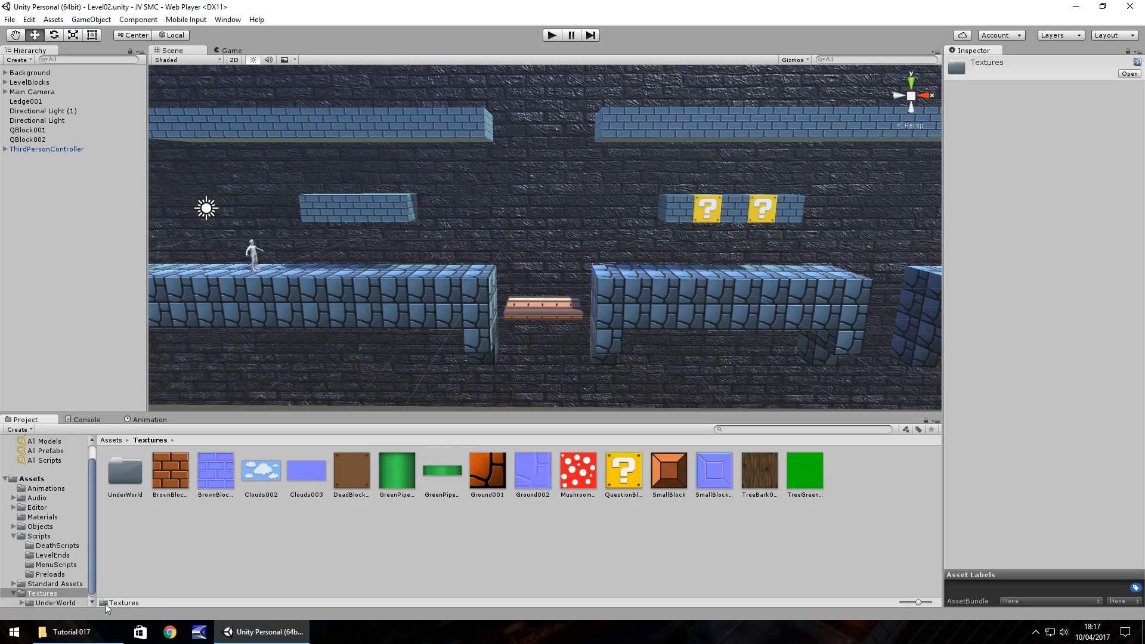
left_click(70, 632)
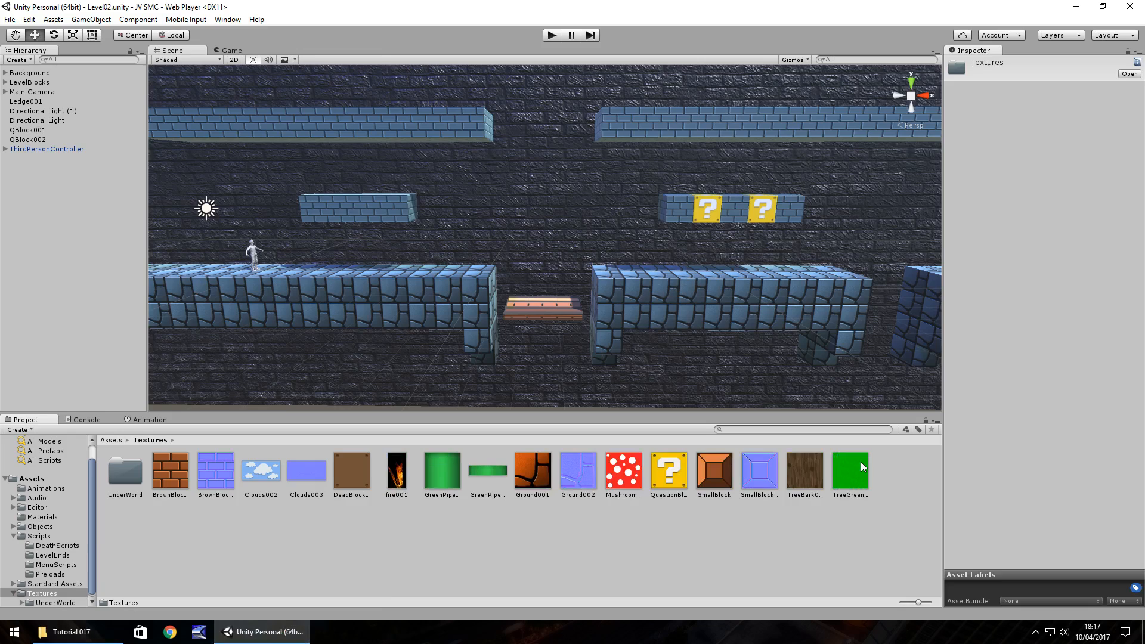
mouse_move(289, 444)
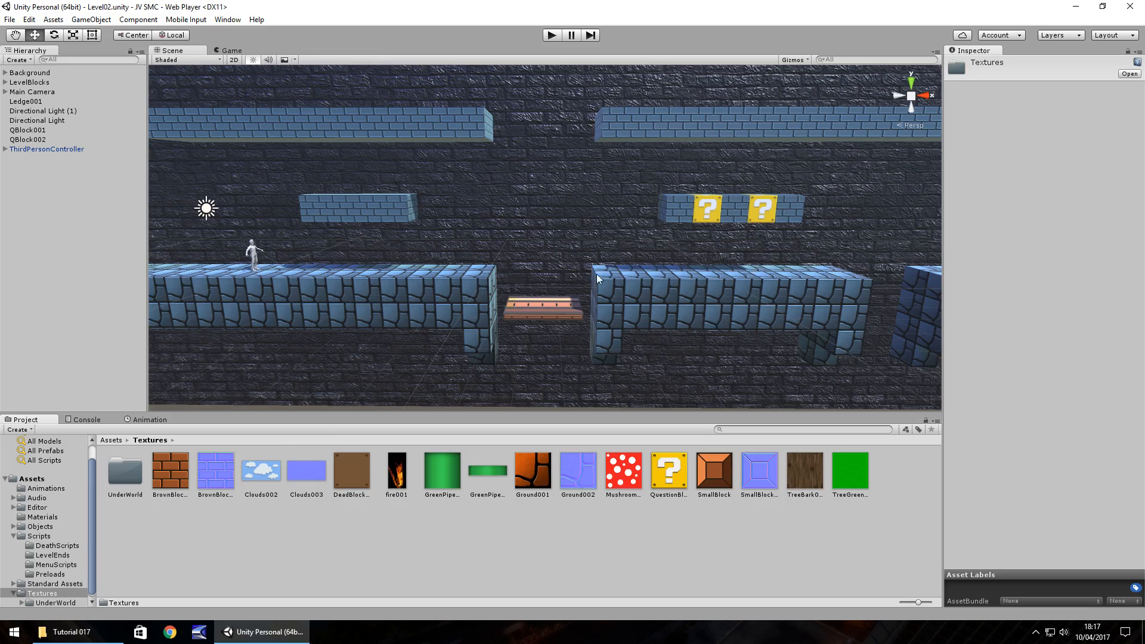
mouse_move(502, 187)
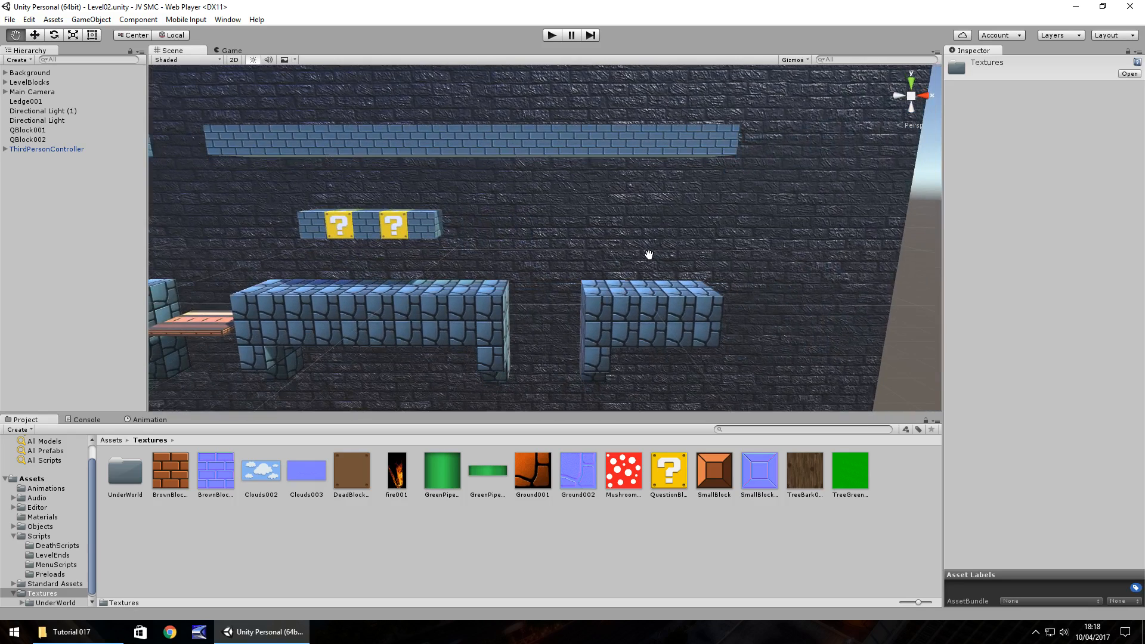
mouse_move(596, 288)
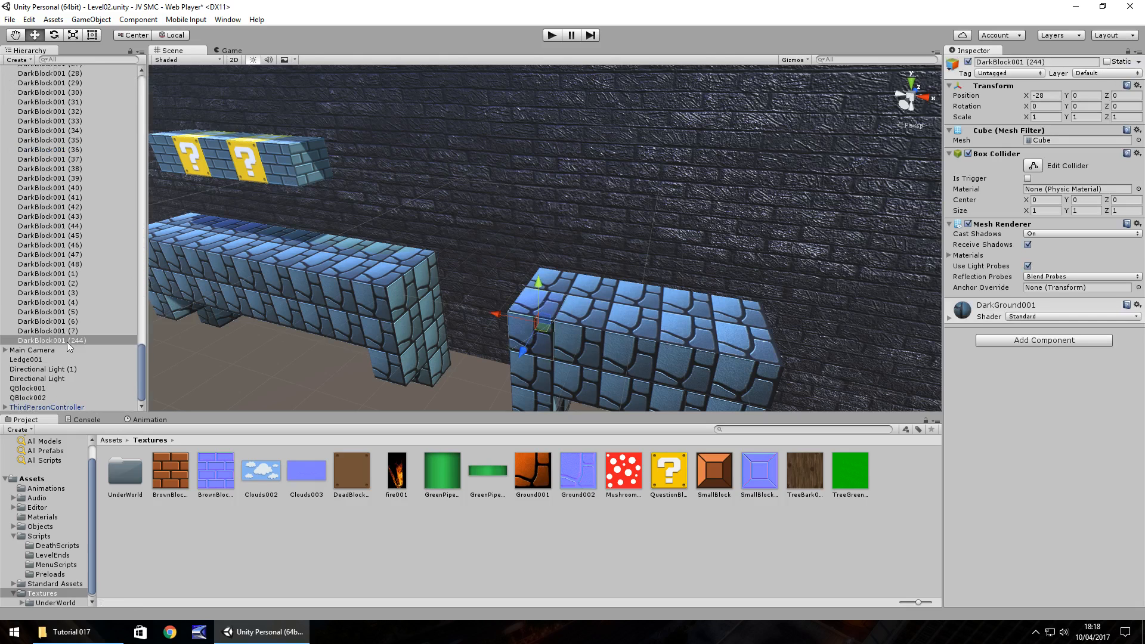
- Scale the block copy to 0.5, set Position Y to 0.75 and nudge it to the gap's edge
left_click(51, 350)
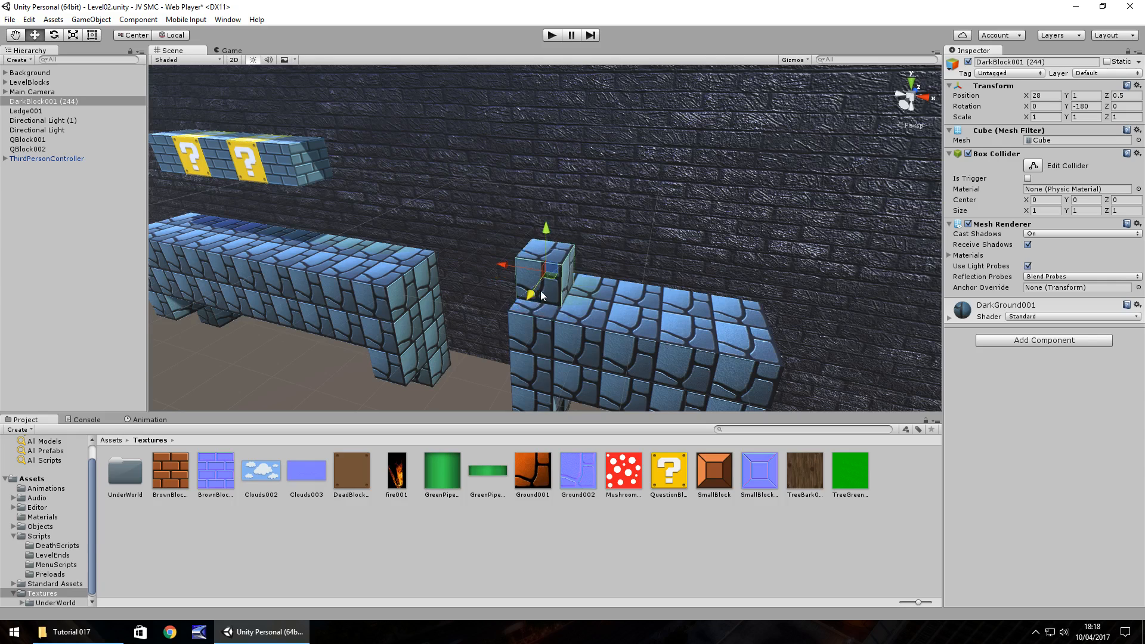
left_click(1046, 117)
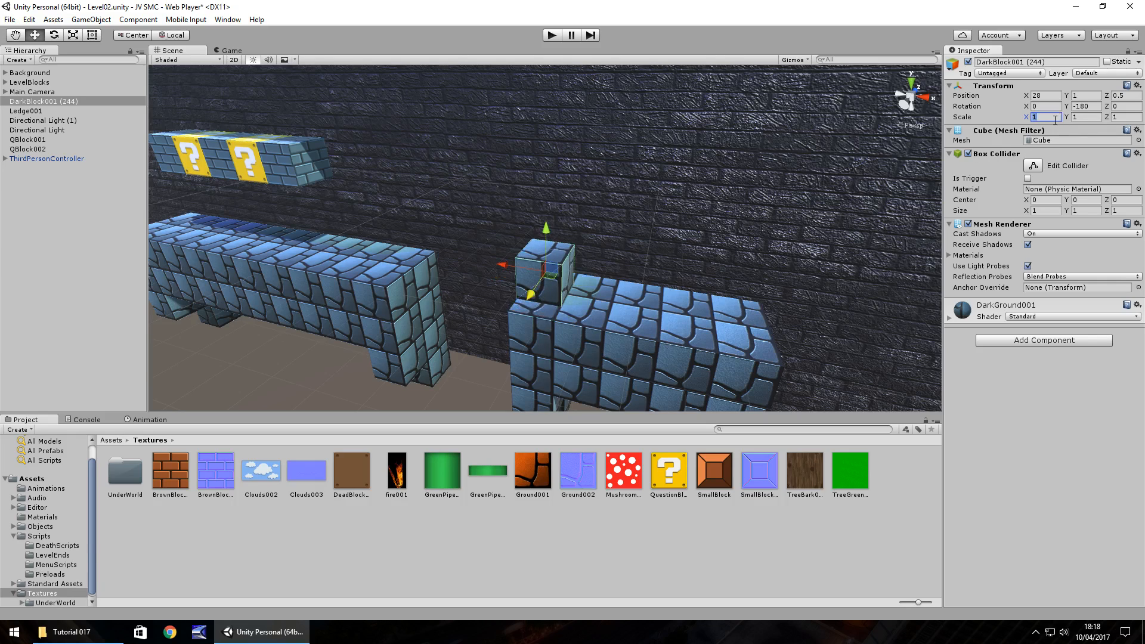
type("0")
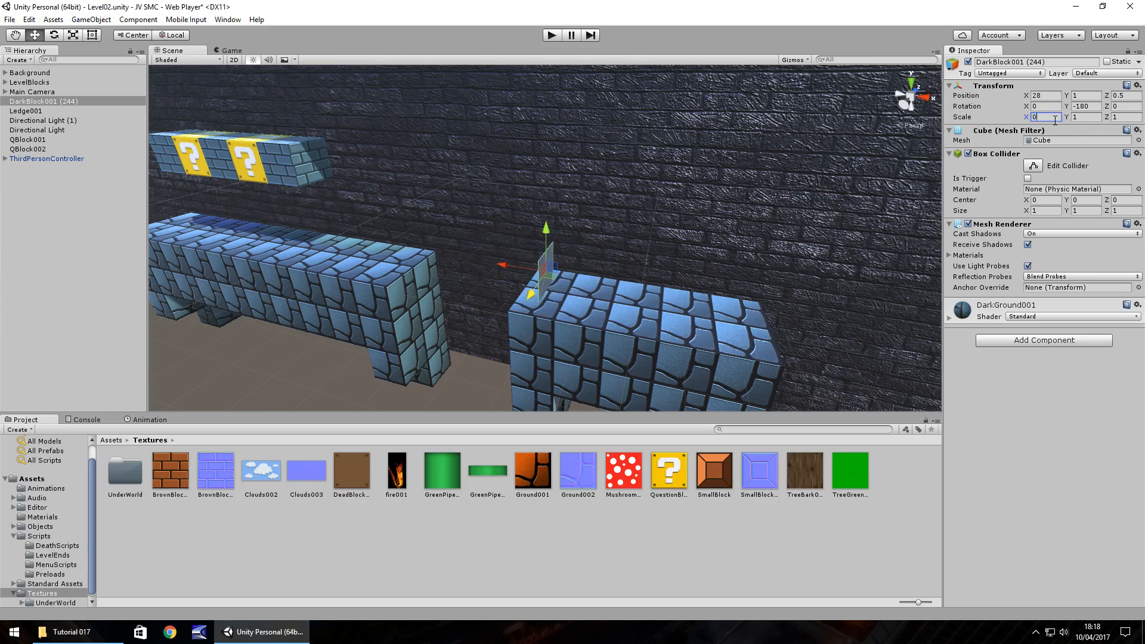
type("0.5")
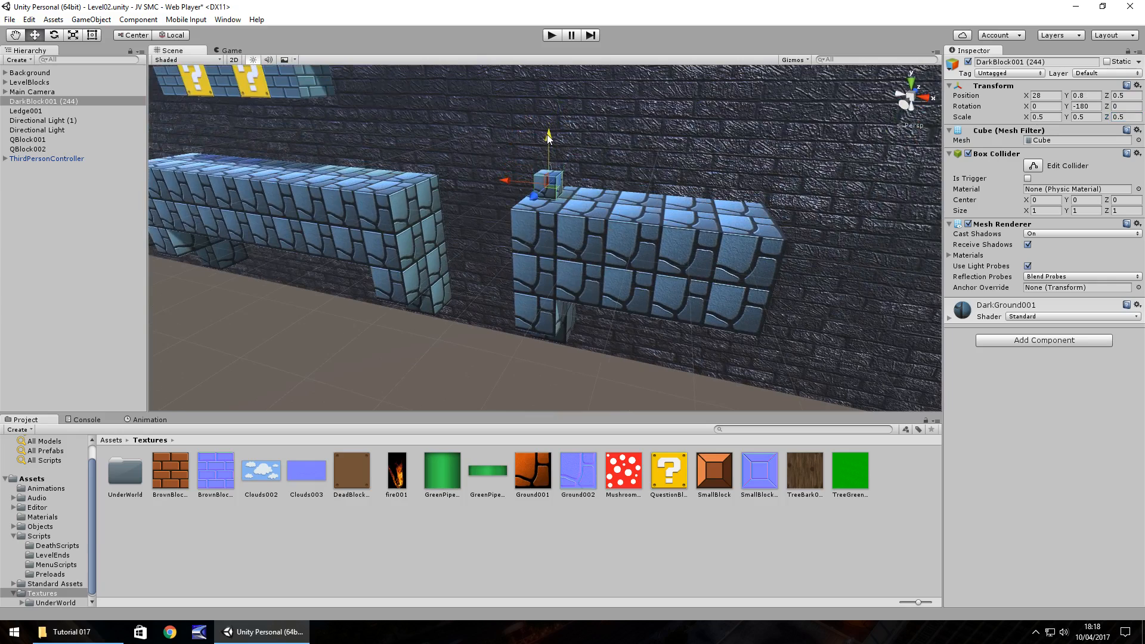
left_click(1084, 96)
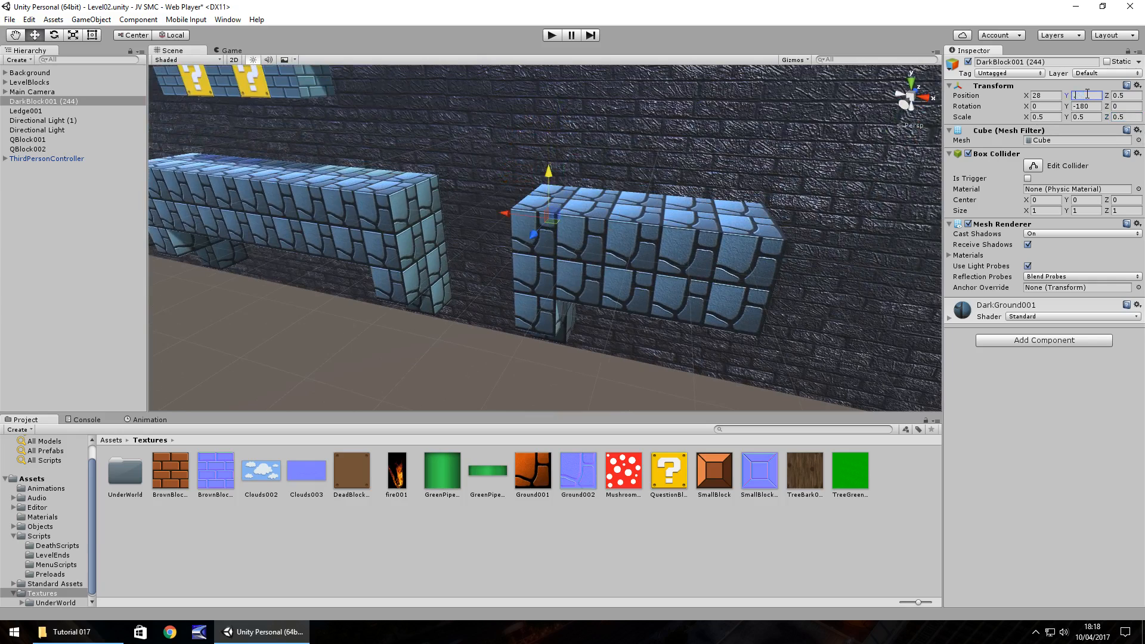
type(".75")
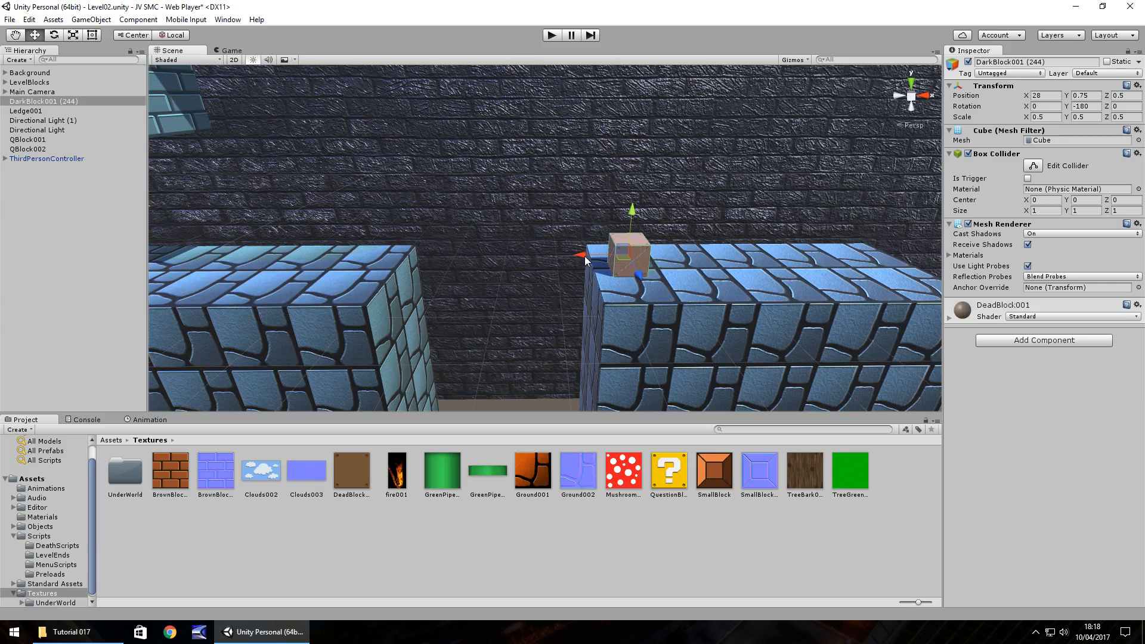
left_click_drag(592, 257, 568, 261)
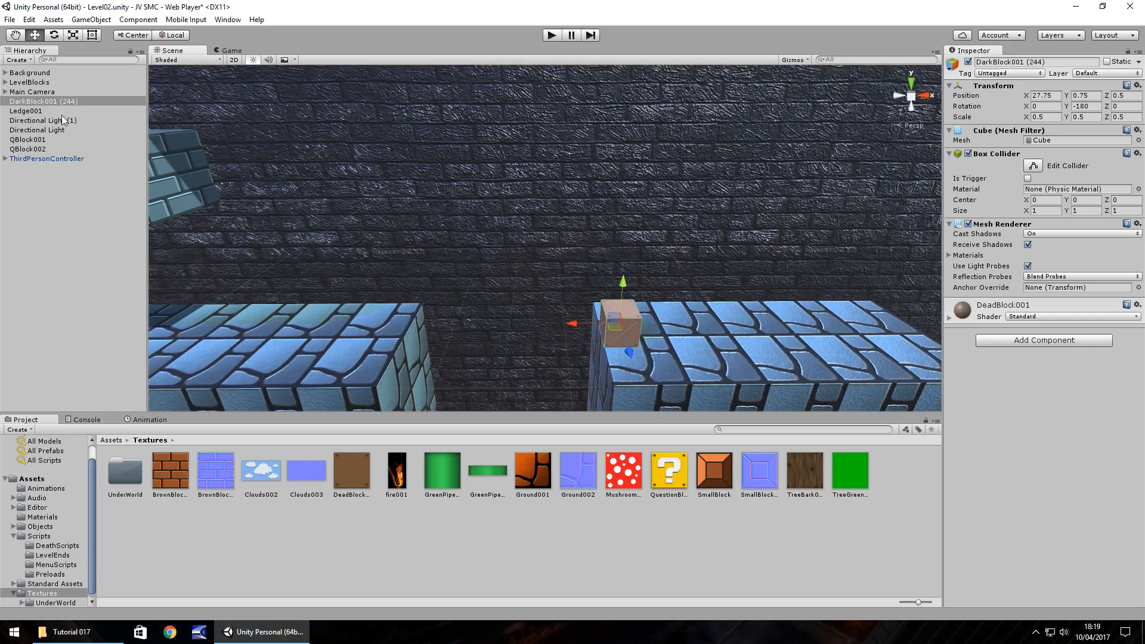
- Rename the copy DeadBlock001 and add a child Particle System via Effects
right_click(41, 100)
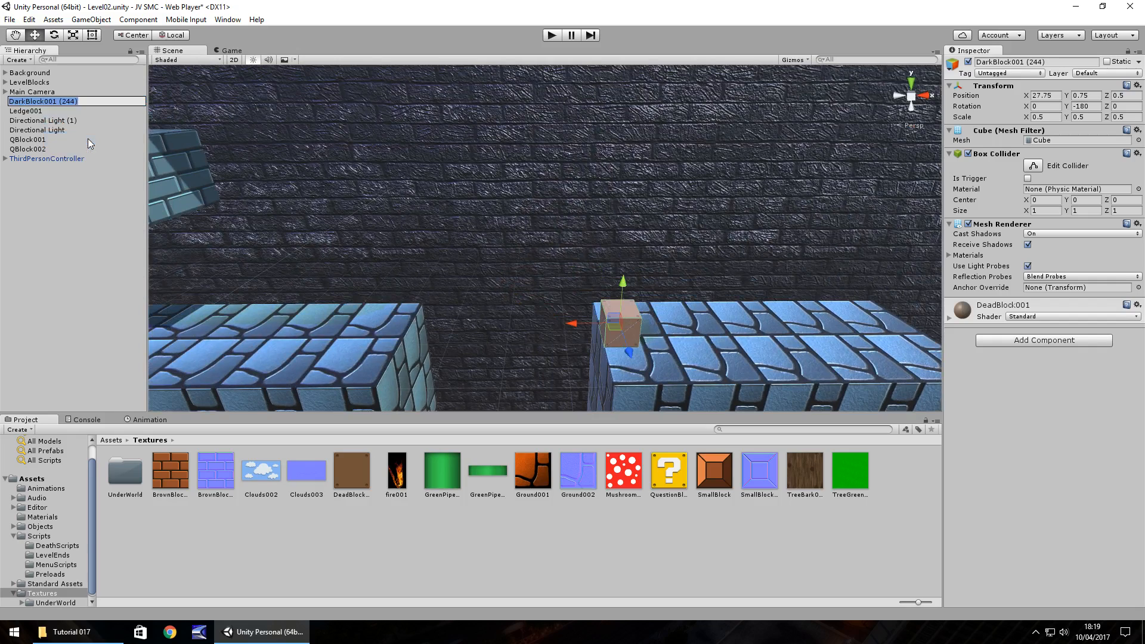
double_click(41, 100)
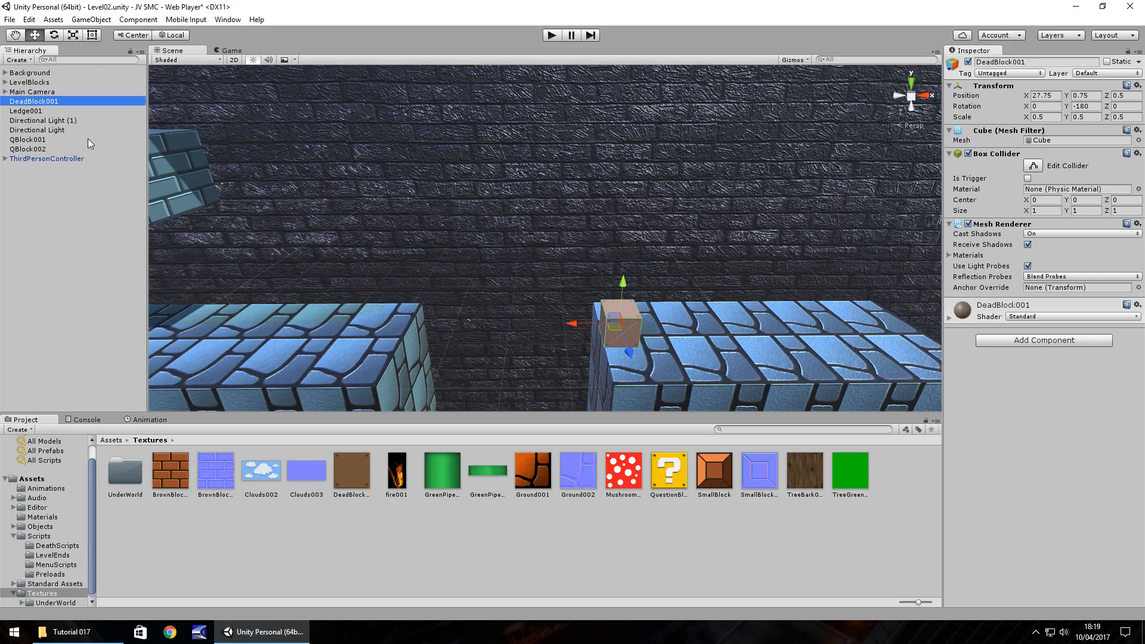
mouse_move(103, 132)
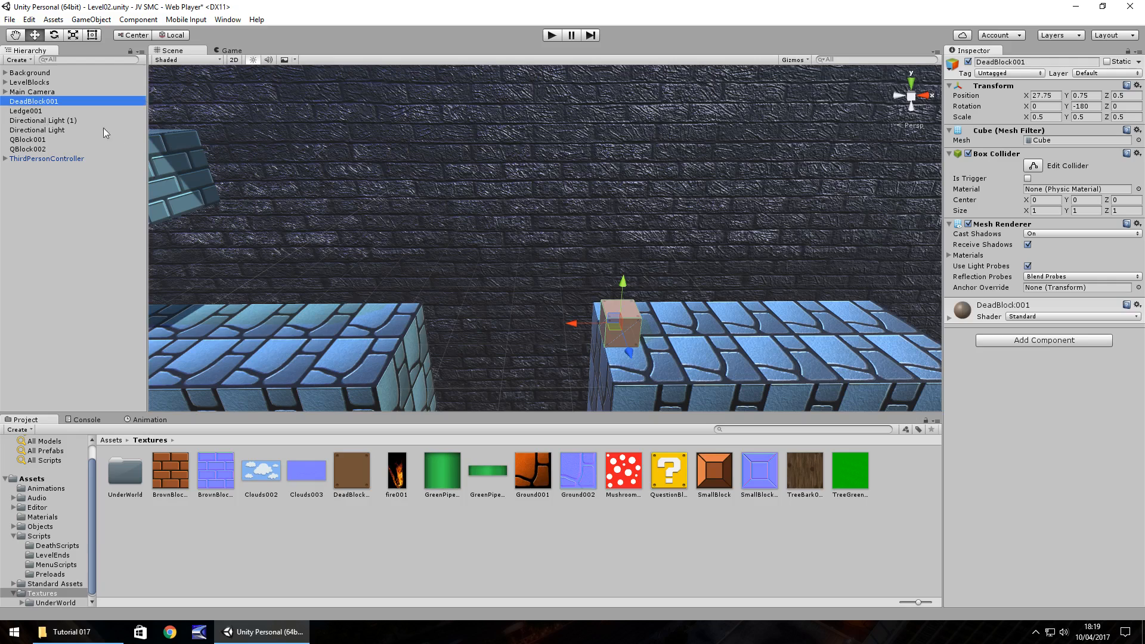
right_click(33, 100)
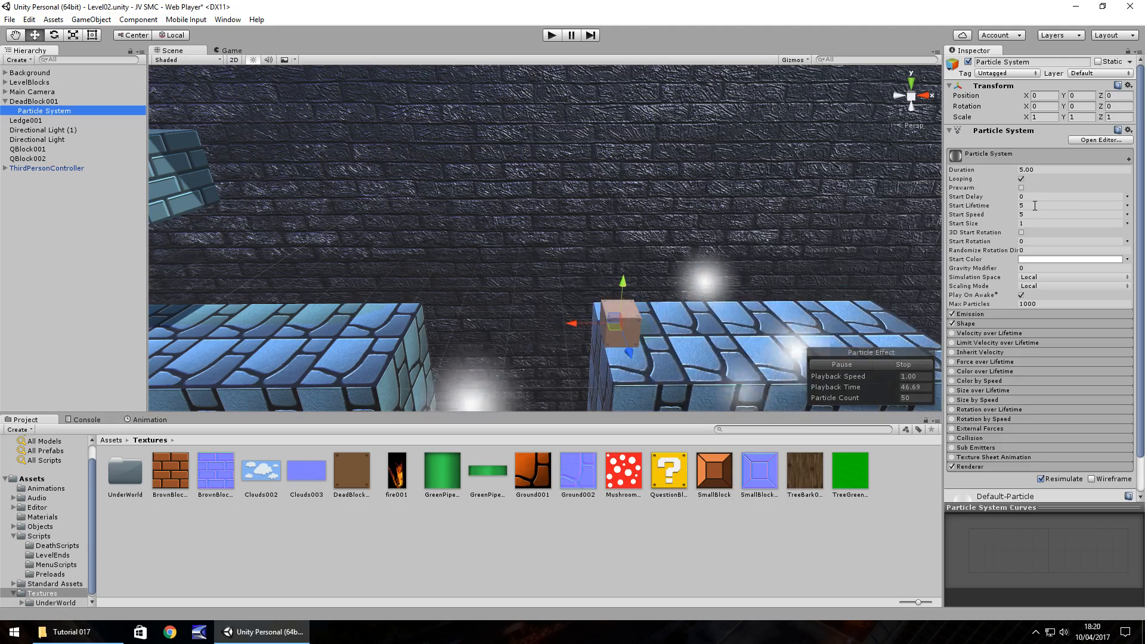
- Set the particles' Start Speed to 0.1 and Start Size to 0.5
left_click(1070, 214)
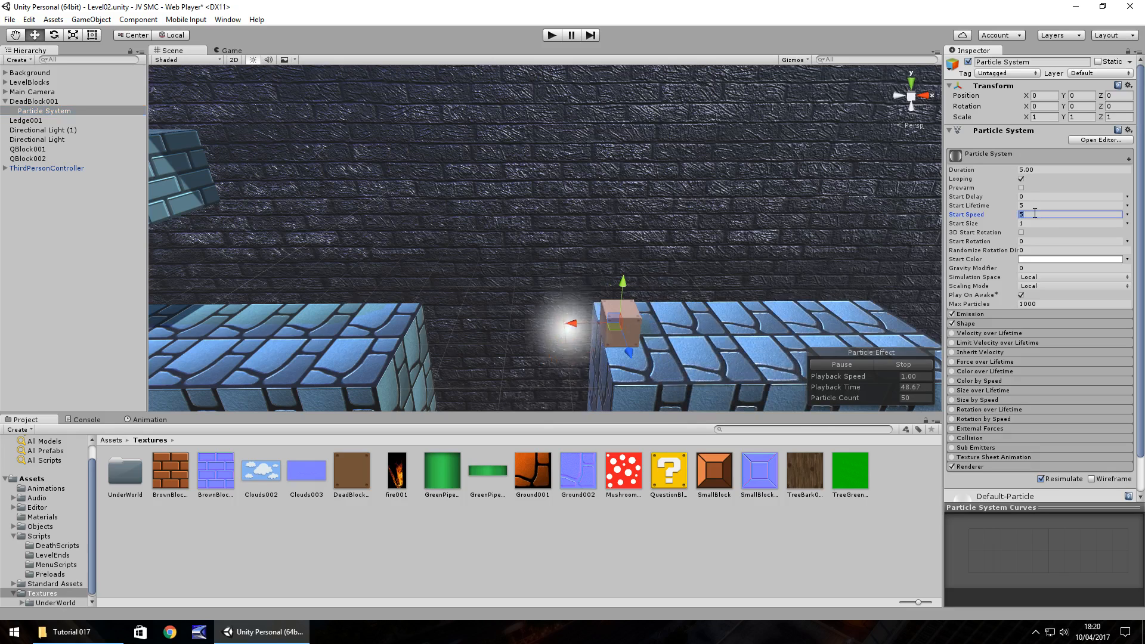
type("0")
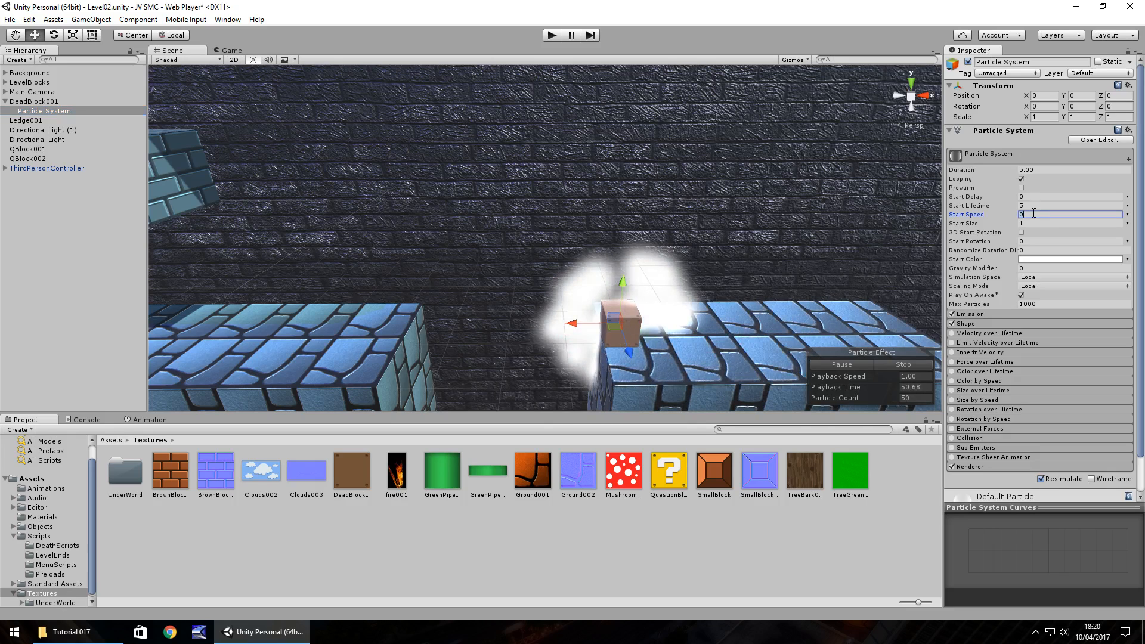
type("0.1")
left_click(1070, 223)
type("0.5")
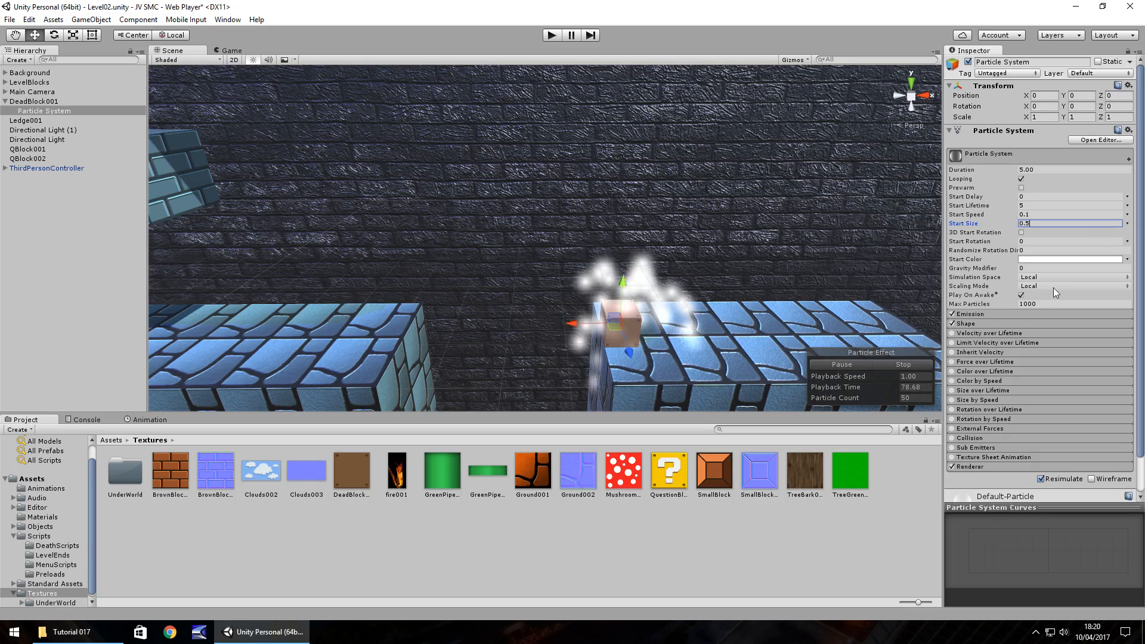
- Give the particles an orange Start Color from the colour picker
left_click(1071, 259)
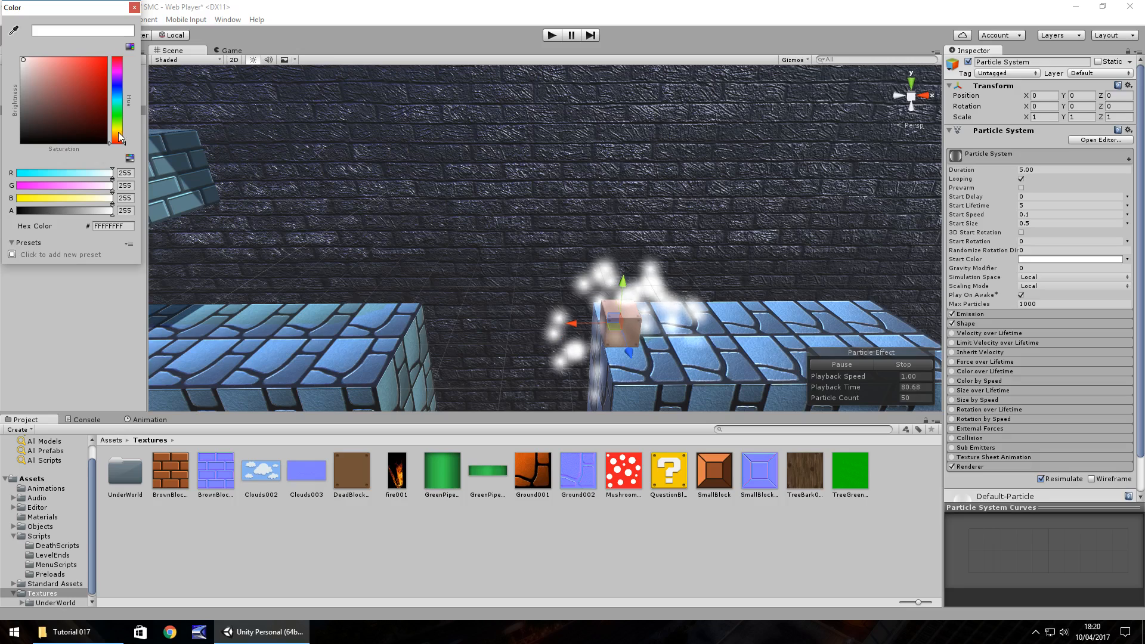
left_click(100, 81)
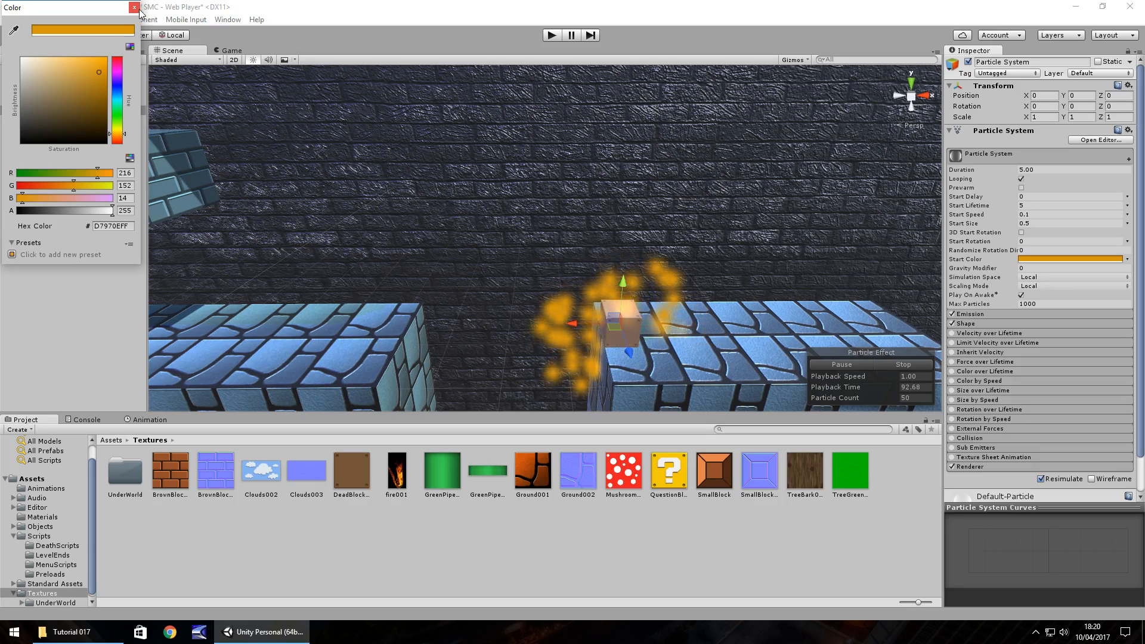
left_click(135, 7)
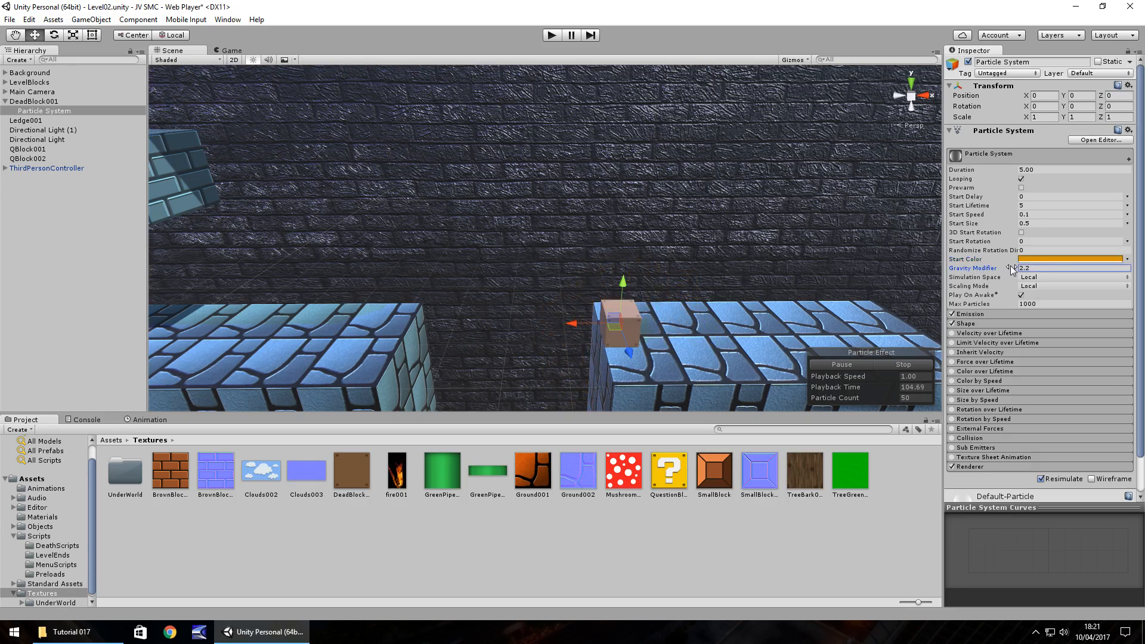
- Set Gravity Modifier to 0 and expand the Emission module showing rate 10
type("0")
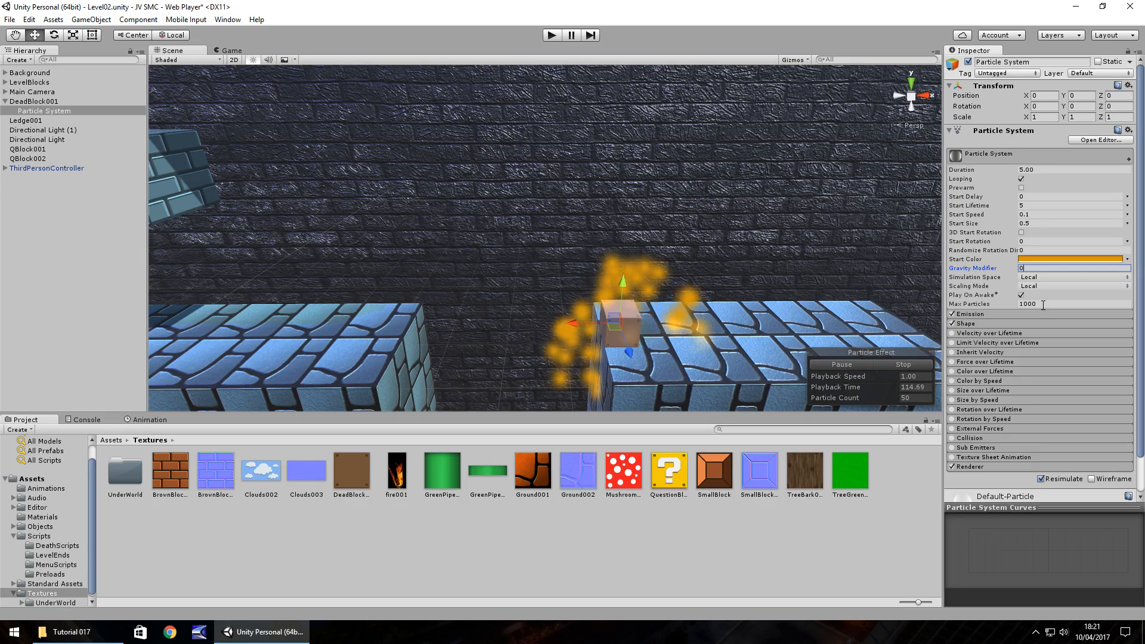
left_click(968, 314)
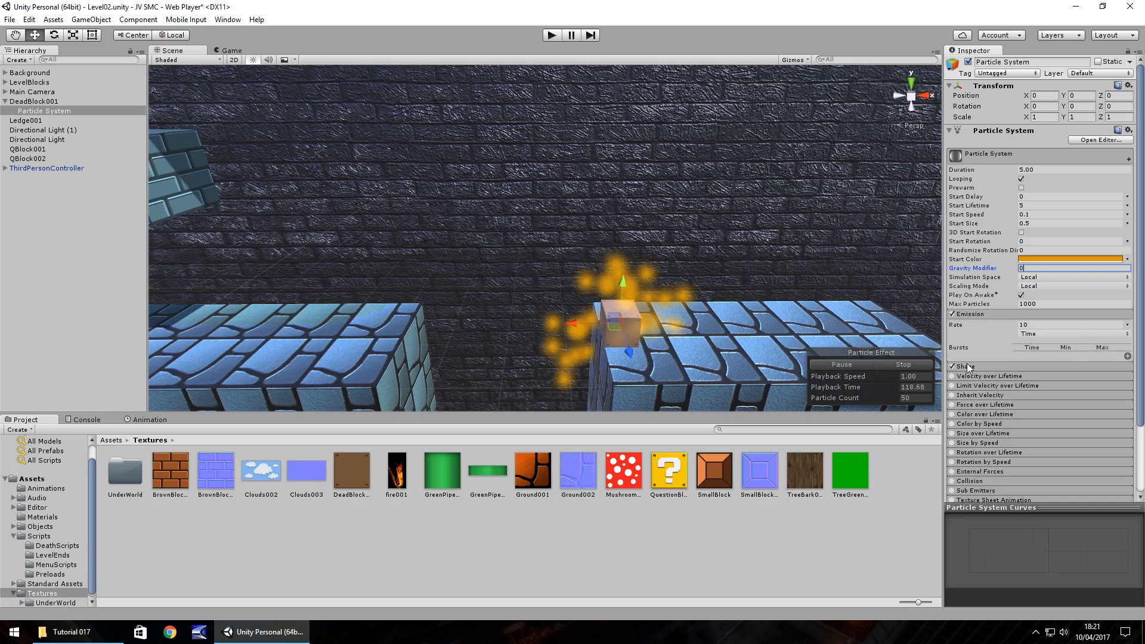
- After trying Sphere and Hemisphere, set the emitter shape to Edge with radius 0.01
left_click(954, 367)
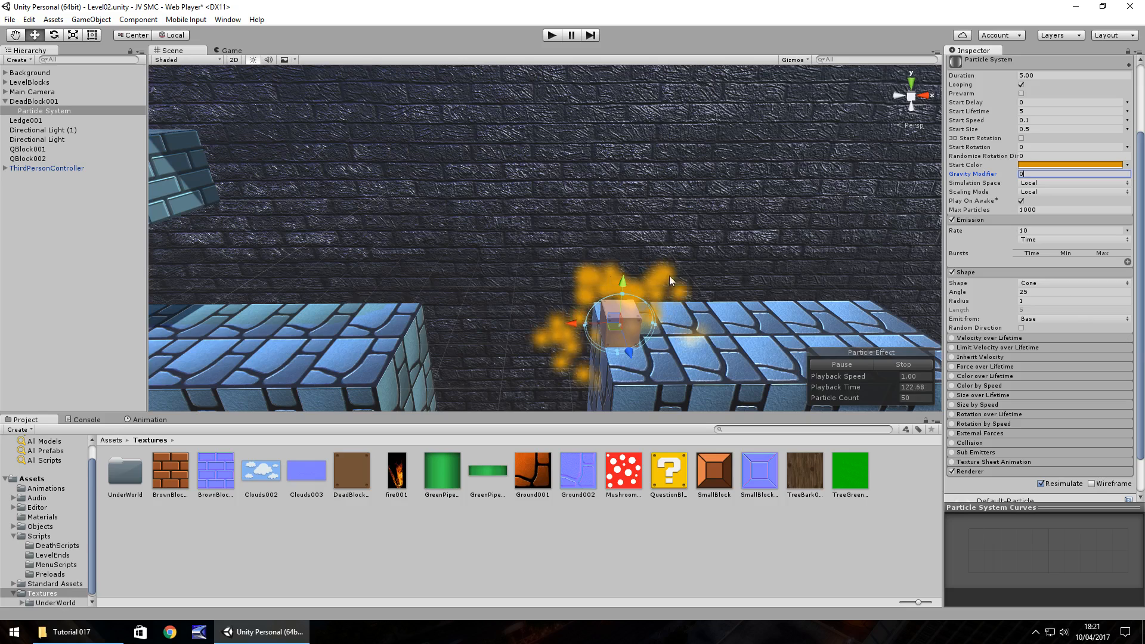
left_click(1074, 283)
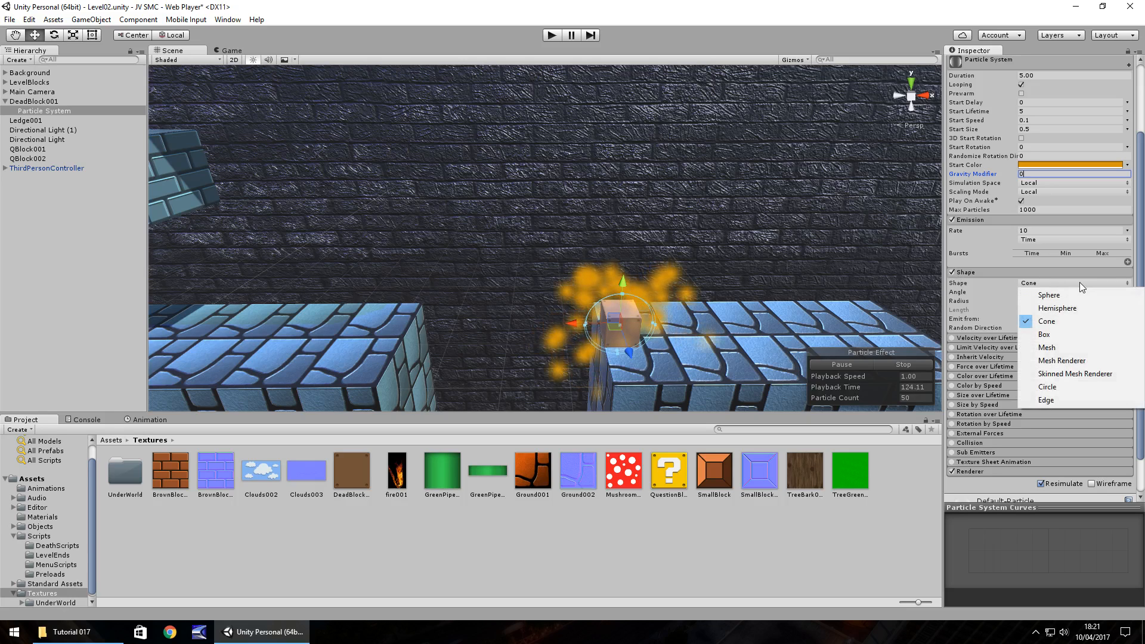
mouse_move(1050, 295)
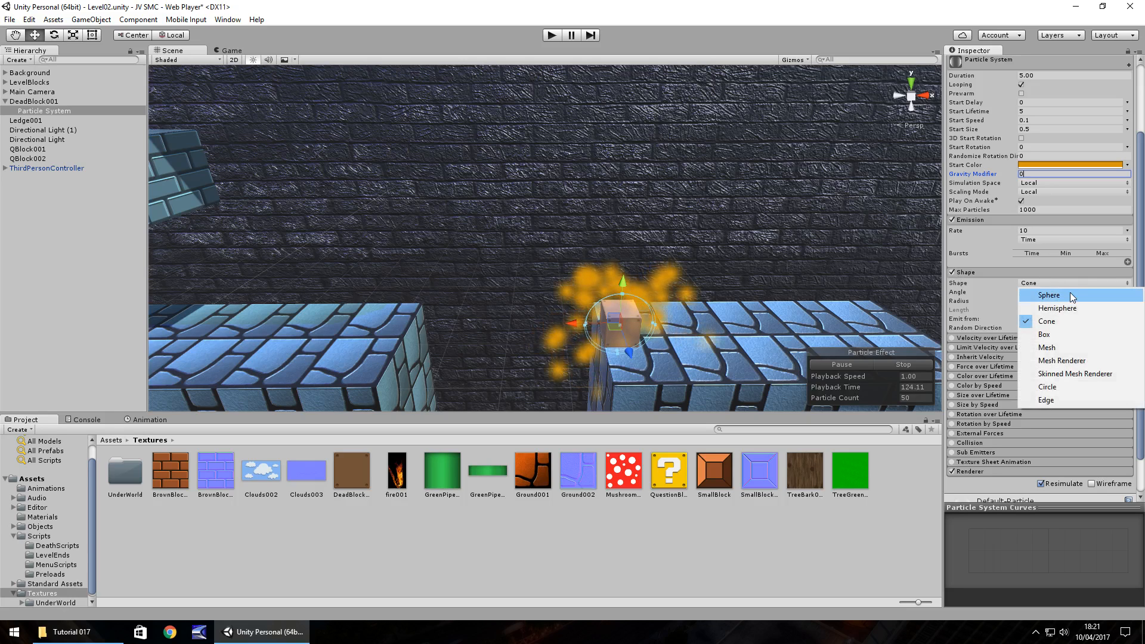
left_click(1049, 295)
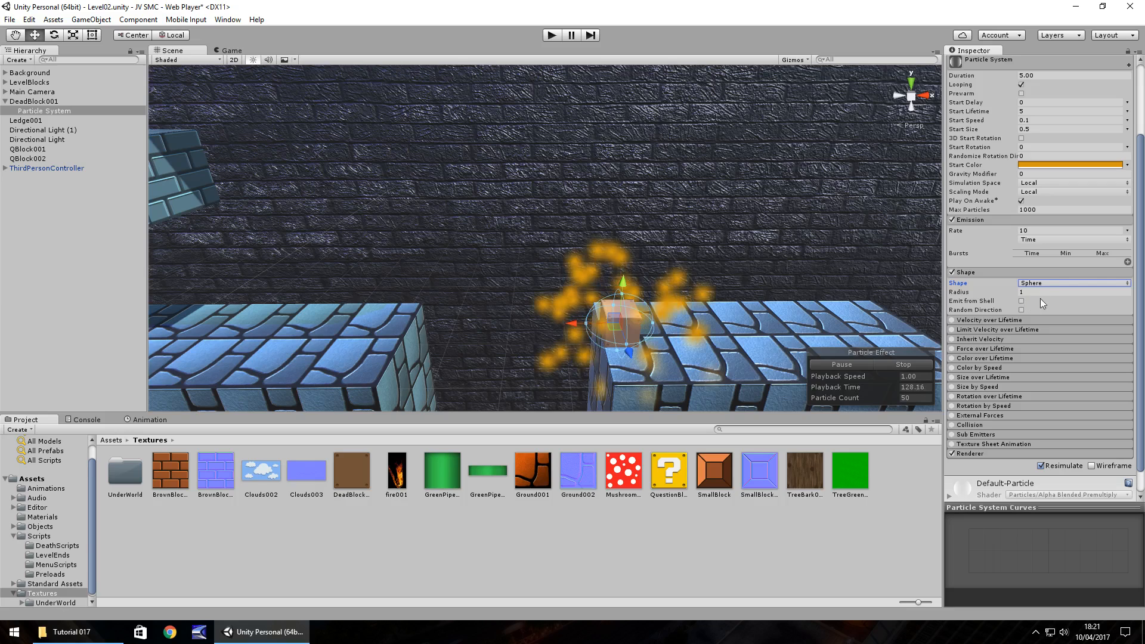
left_click(1073, 282)
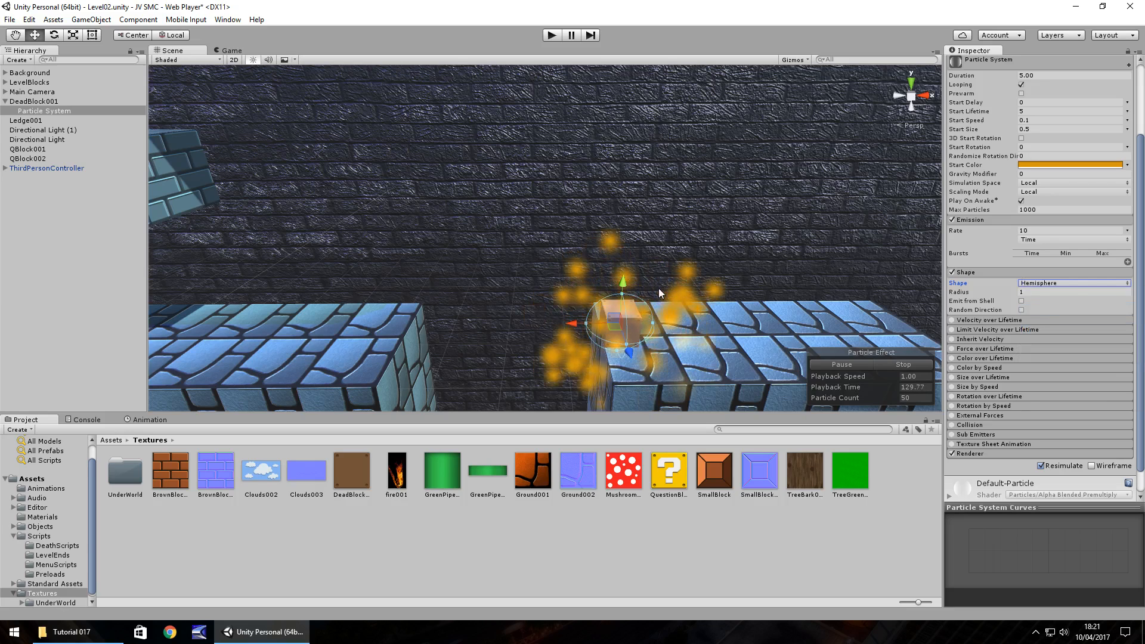
left_click(1073, 283)
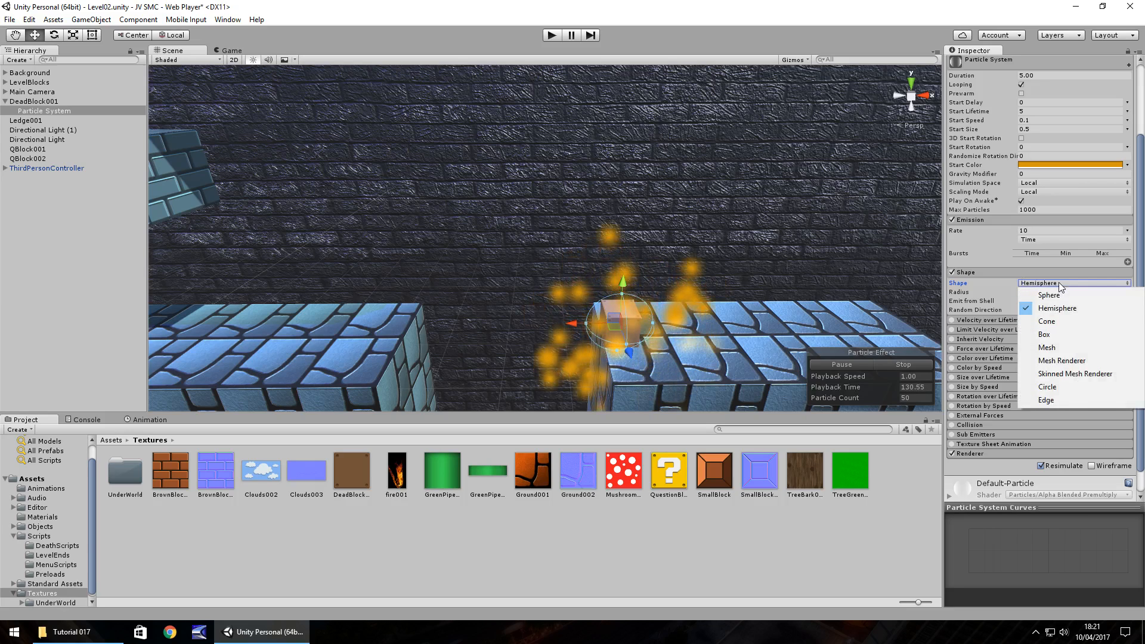
left_click(1046, 399)
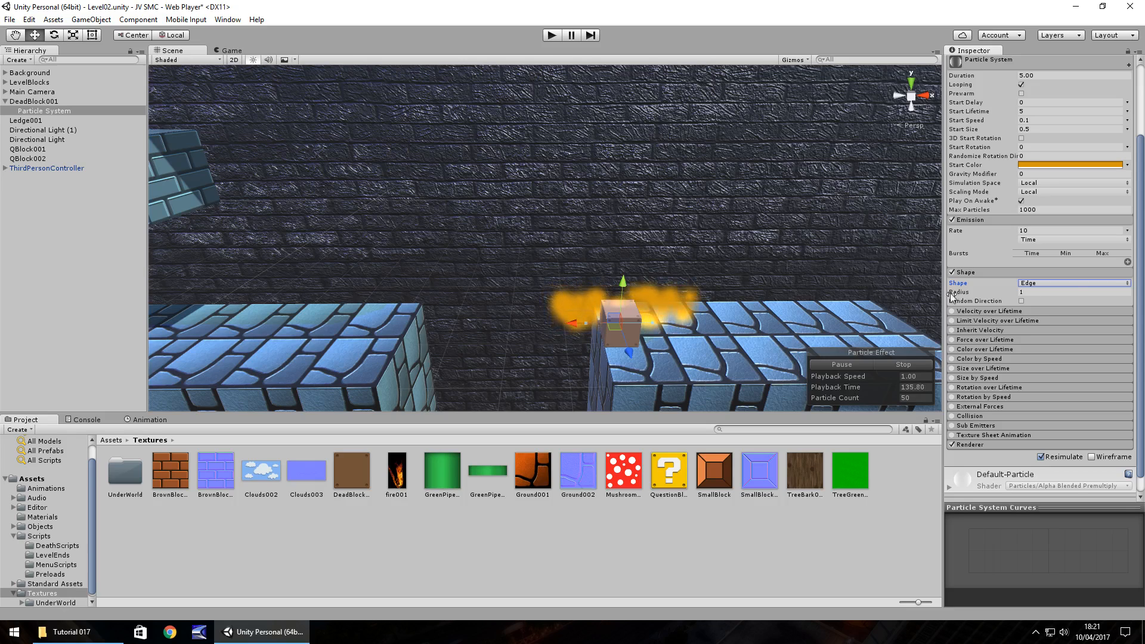
left_click(1069, 293)
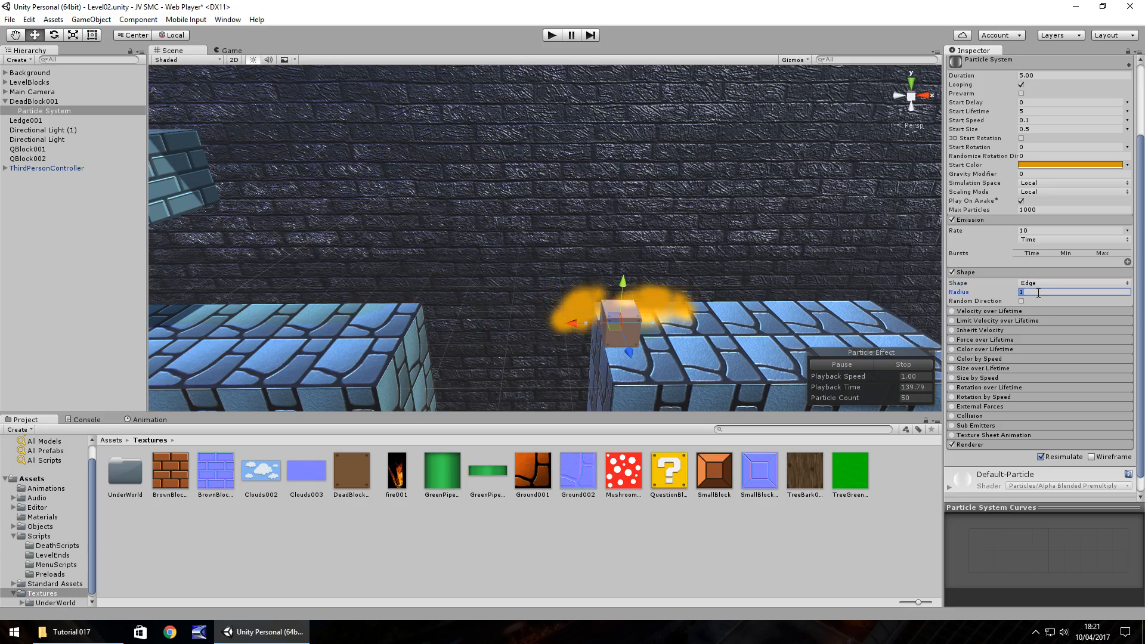
type("0.01")
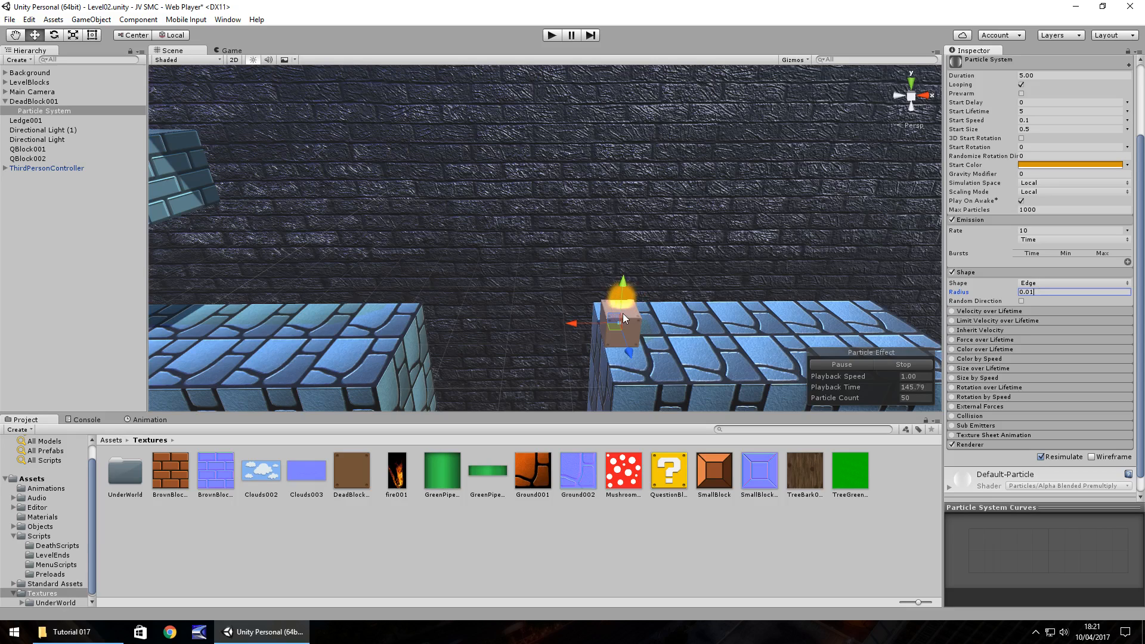
mouse_move(679, 285)
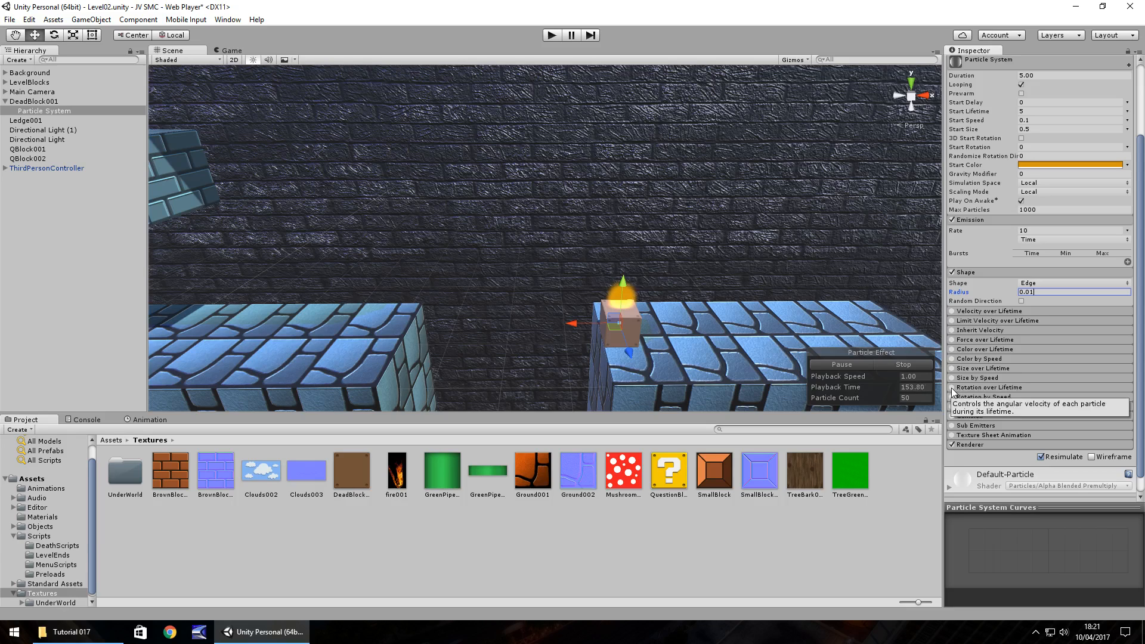
- Enable Rotation over Lifetime with an angular velocity of 90
left_click(990, 387)
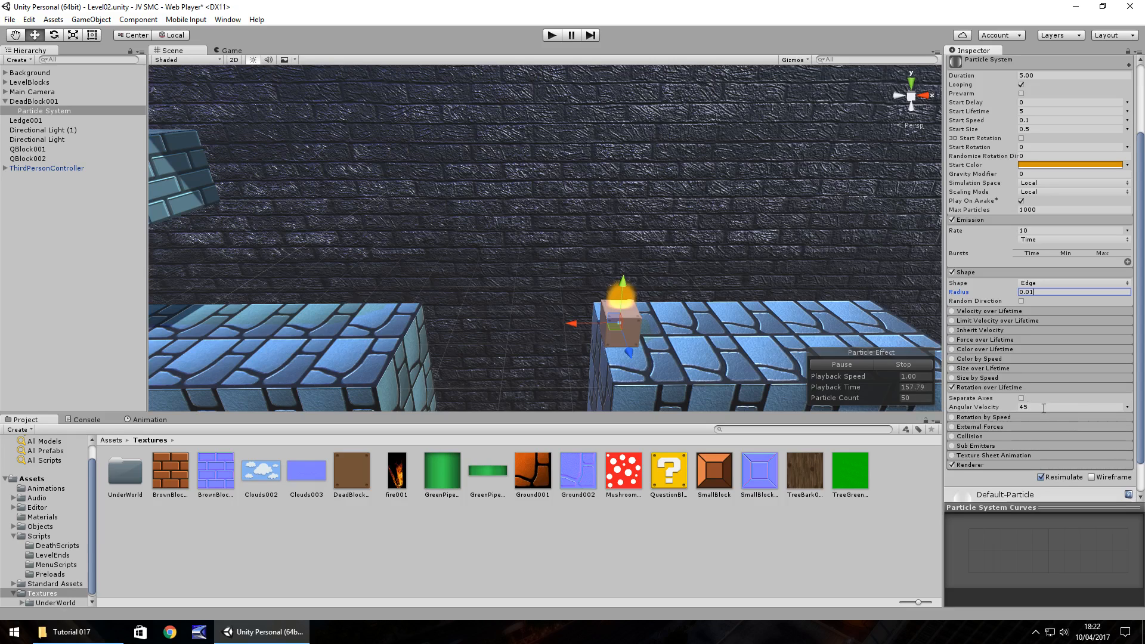
left_click(1070, 407)
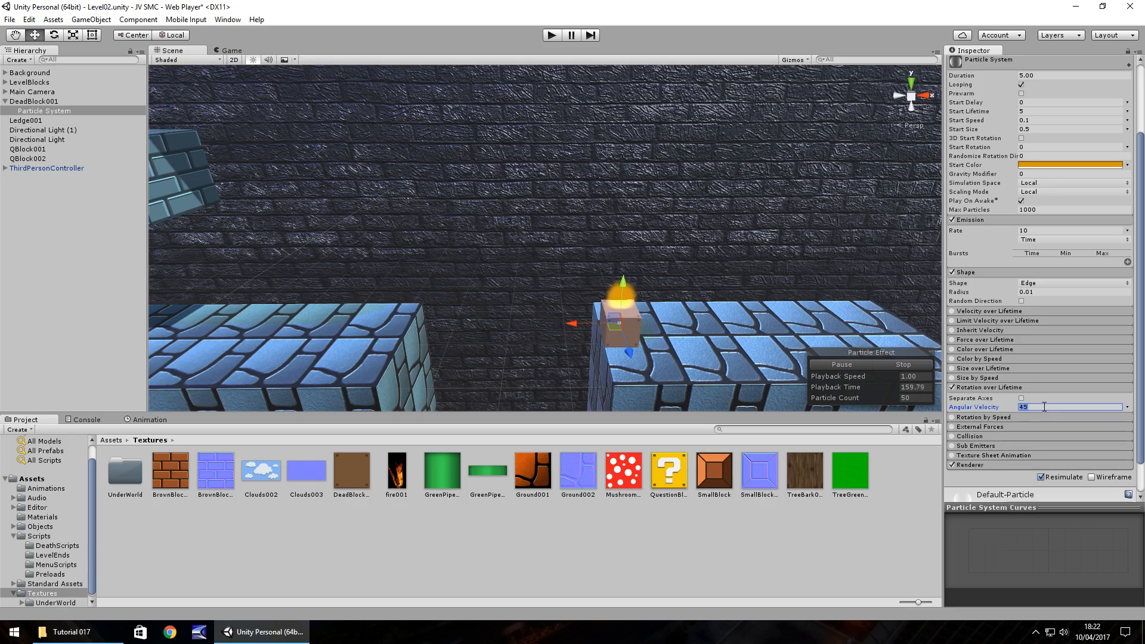
type("90")
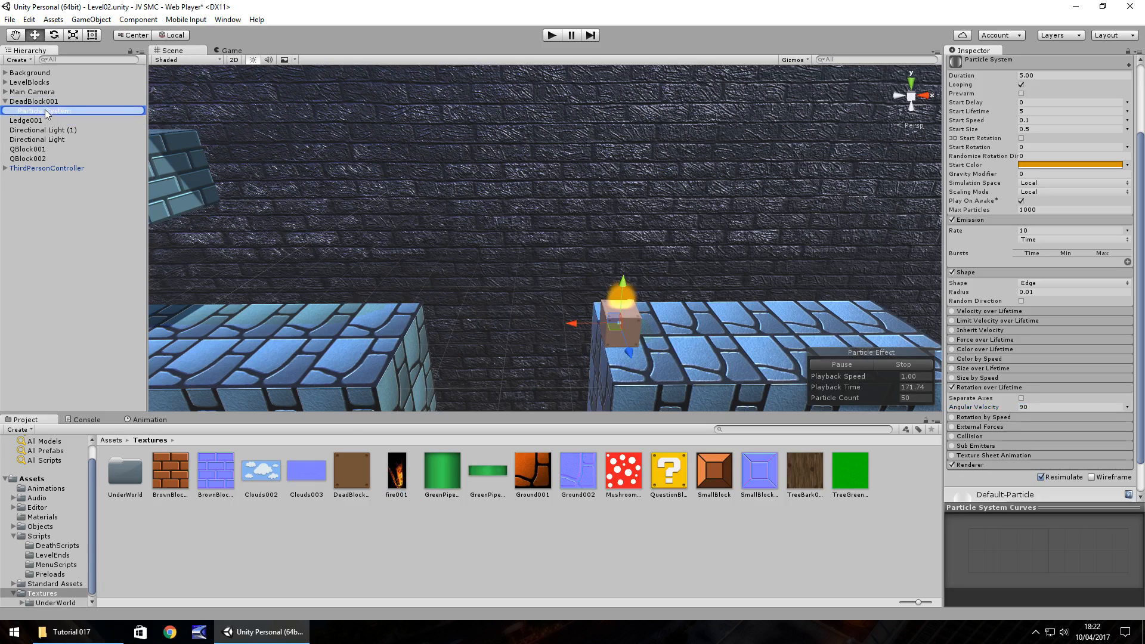
left_click(43, 110)
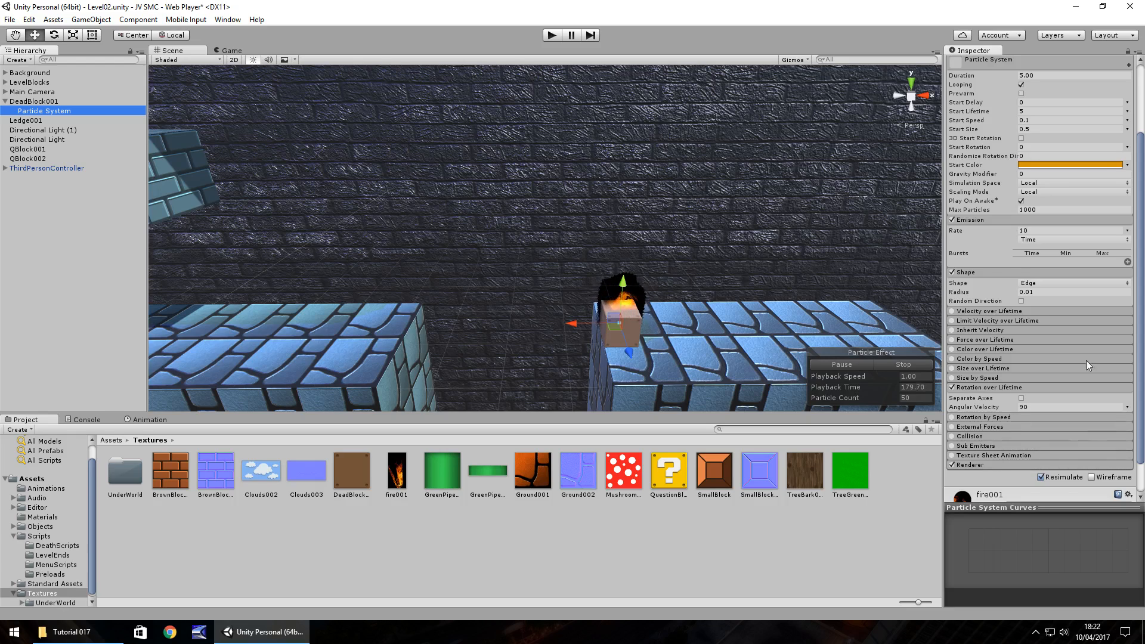
- Assign fire001 to the particle material and switch it to a Particles shader
scroll("down", 3)
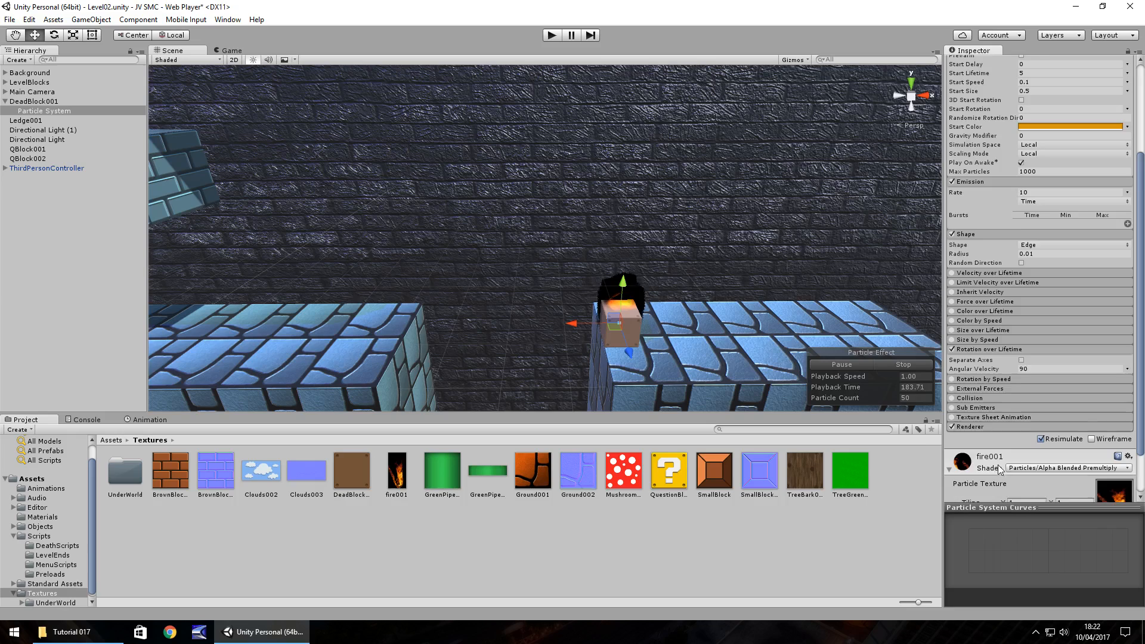
left_click(1067, 413)
type("90")
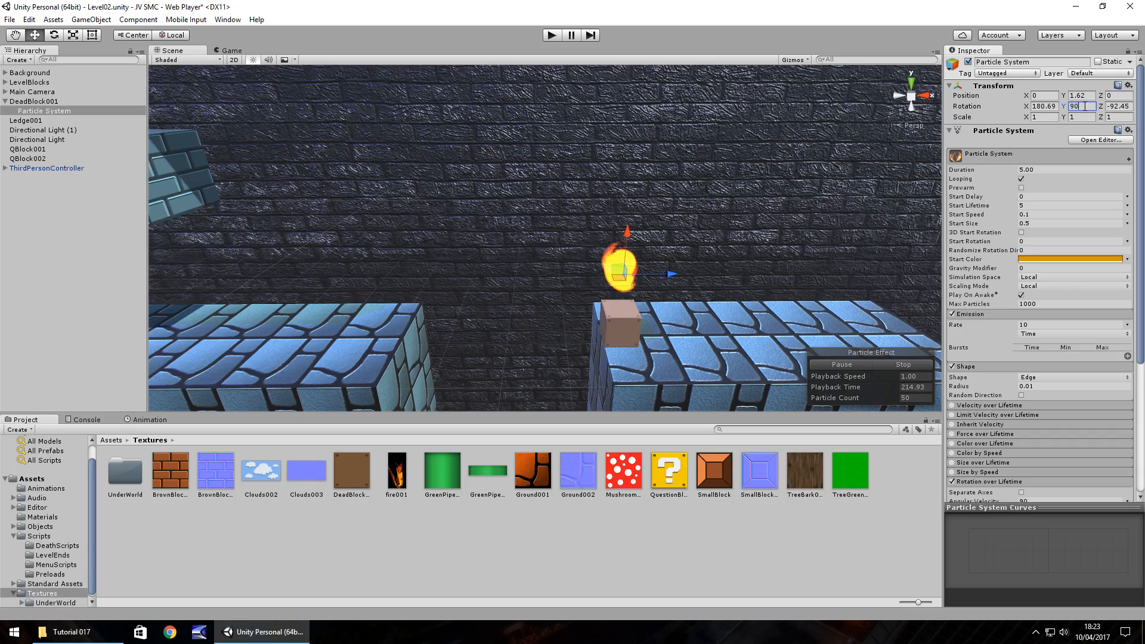
- Set the particle system's rotation to Y 90 and Z -90 so the flame stands upright
type("-90")
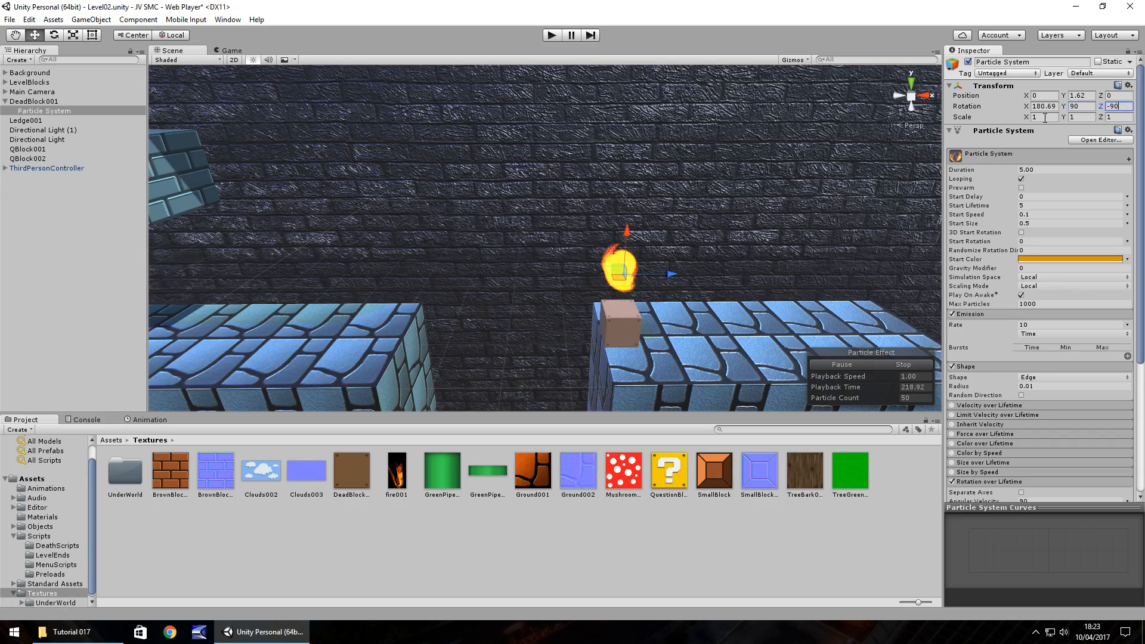
left_click(1045, 117)
type("0")
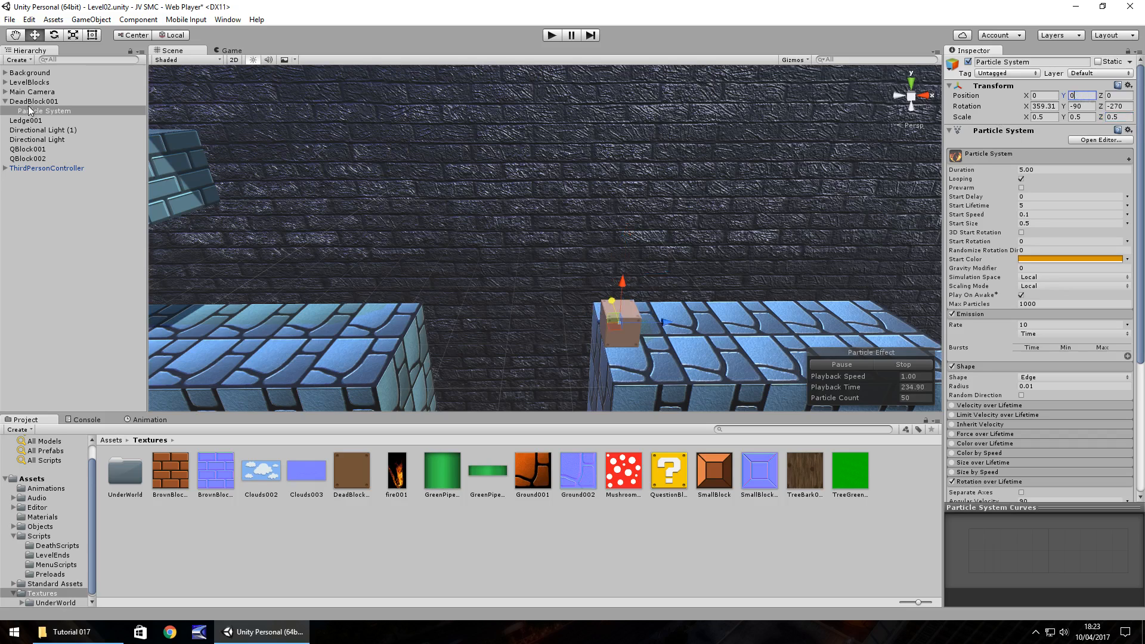
- Create a Cube under DeadBlock001, parent the flame to it and duplicate it into three flames along X
right_click(34, 100)
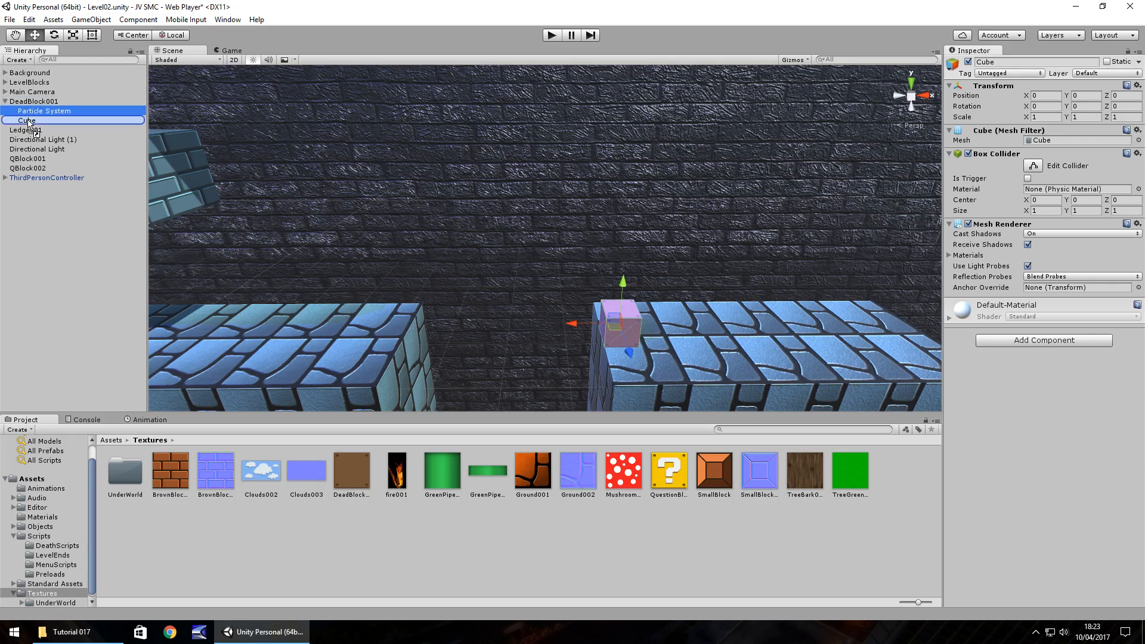
left_click(44, 119)
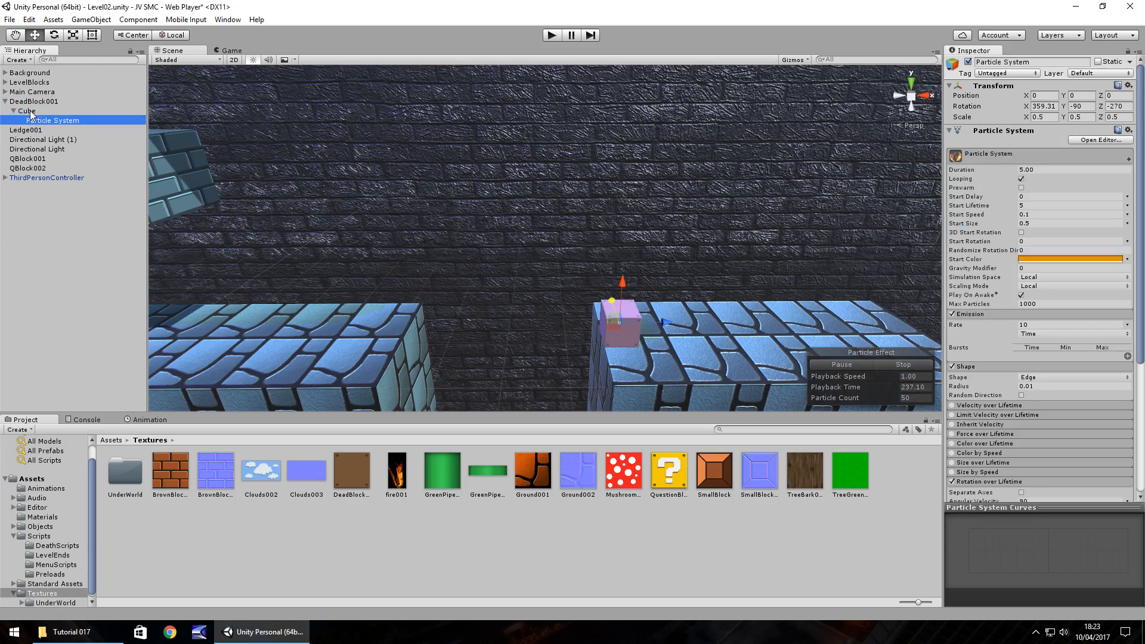
left_click(28, 109)
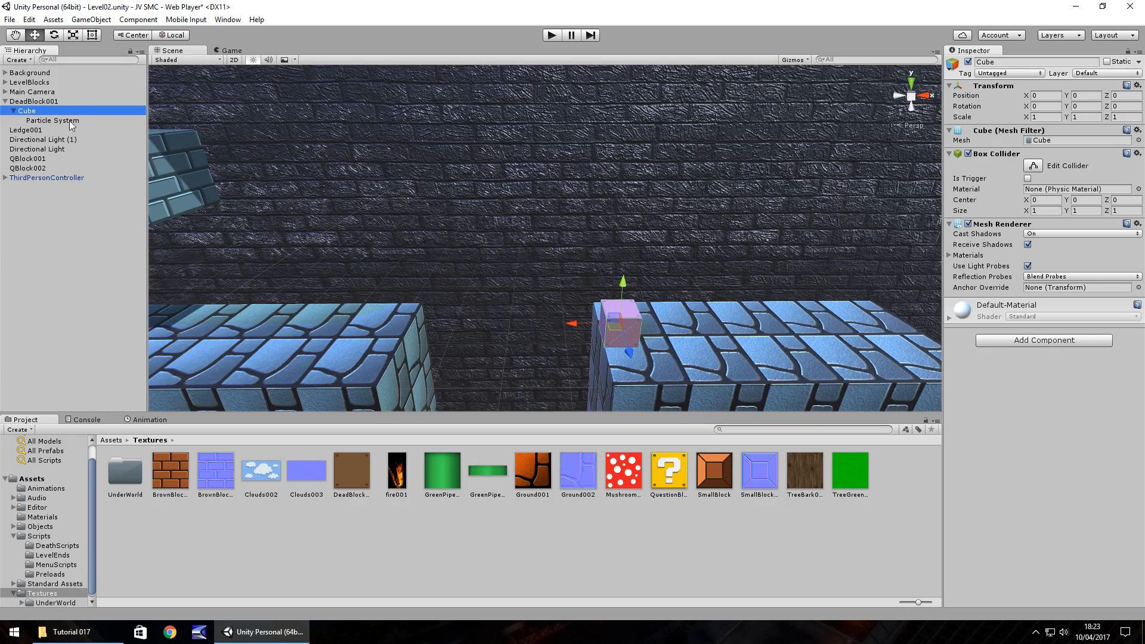
left_click(52, 120)
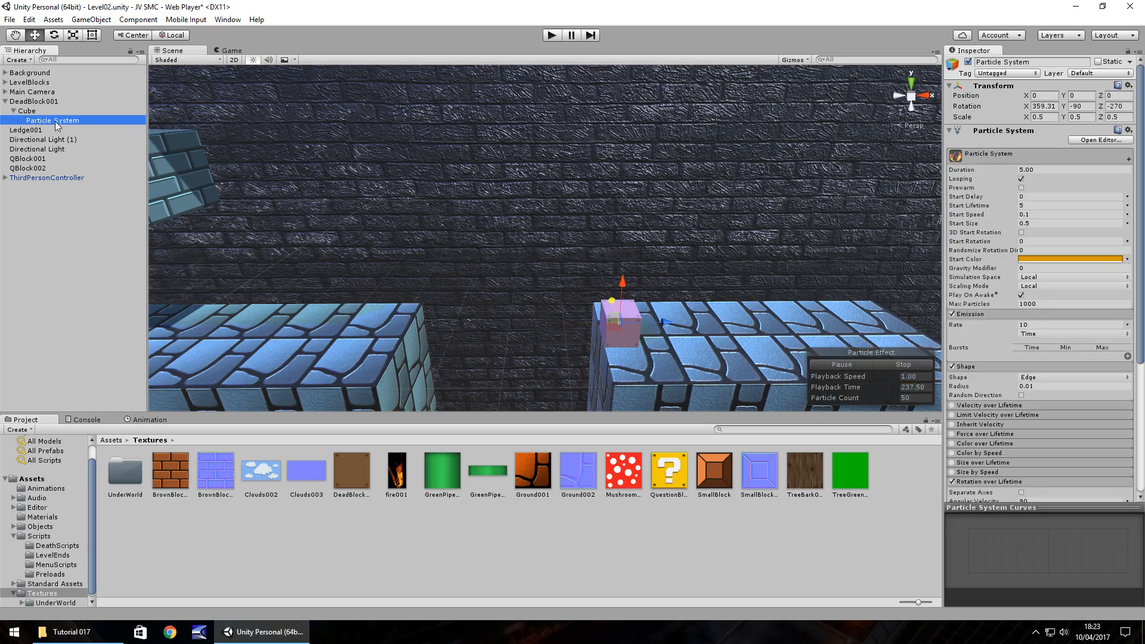
mouse_move(665, 326)
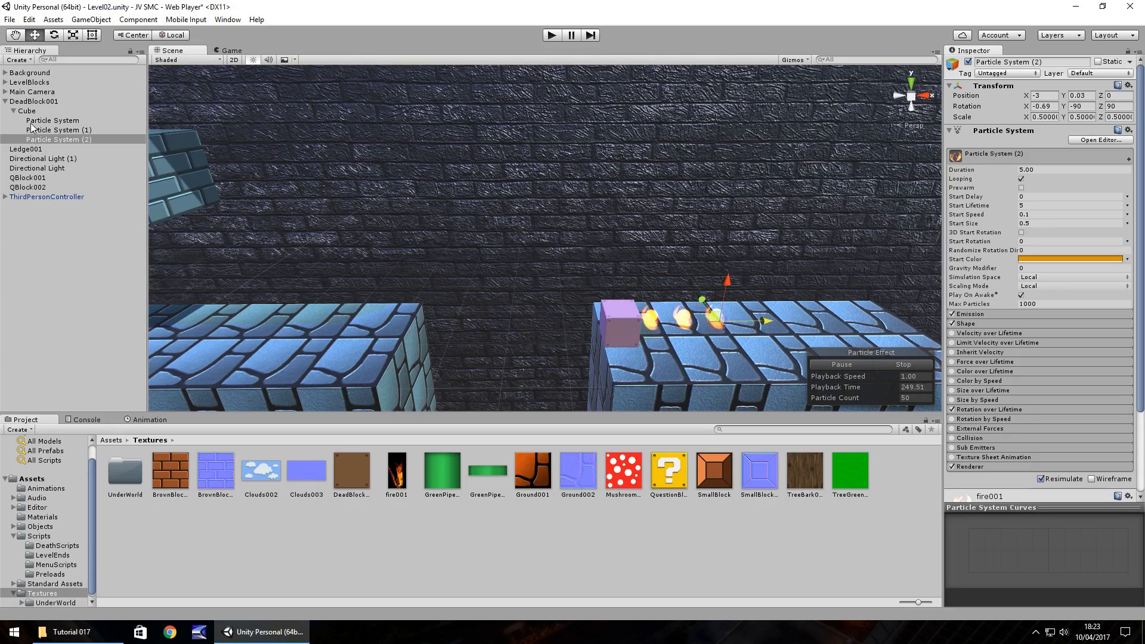
left_click(27, 110)
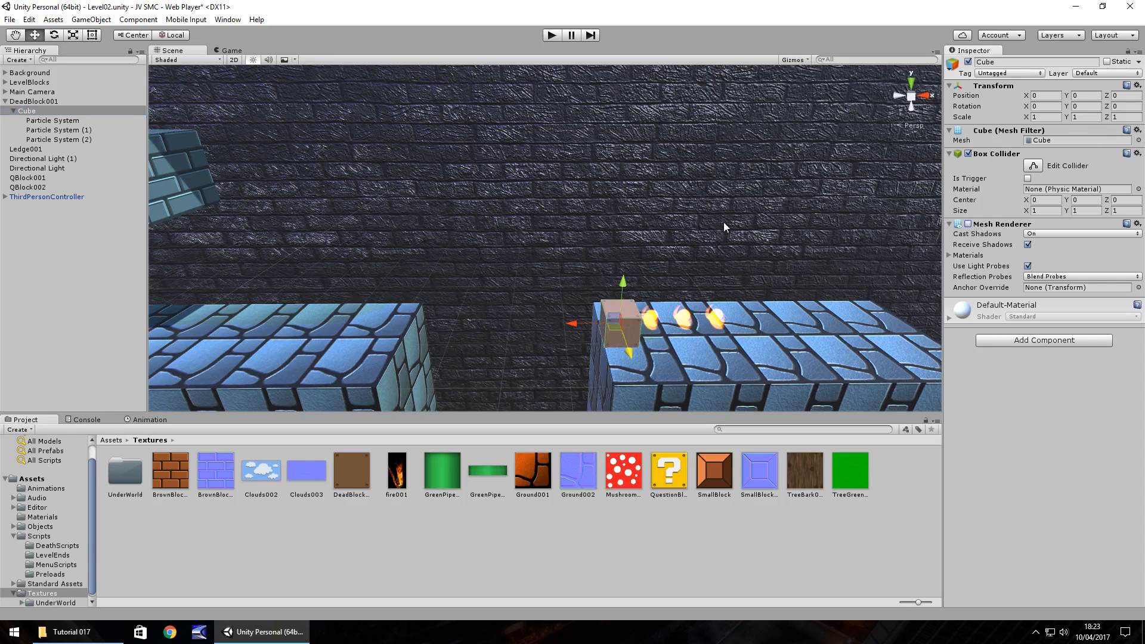
mouse_move(394, 246)
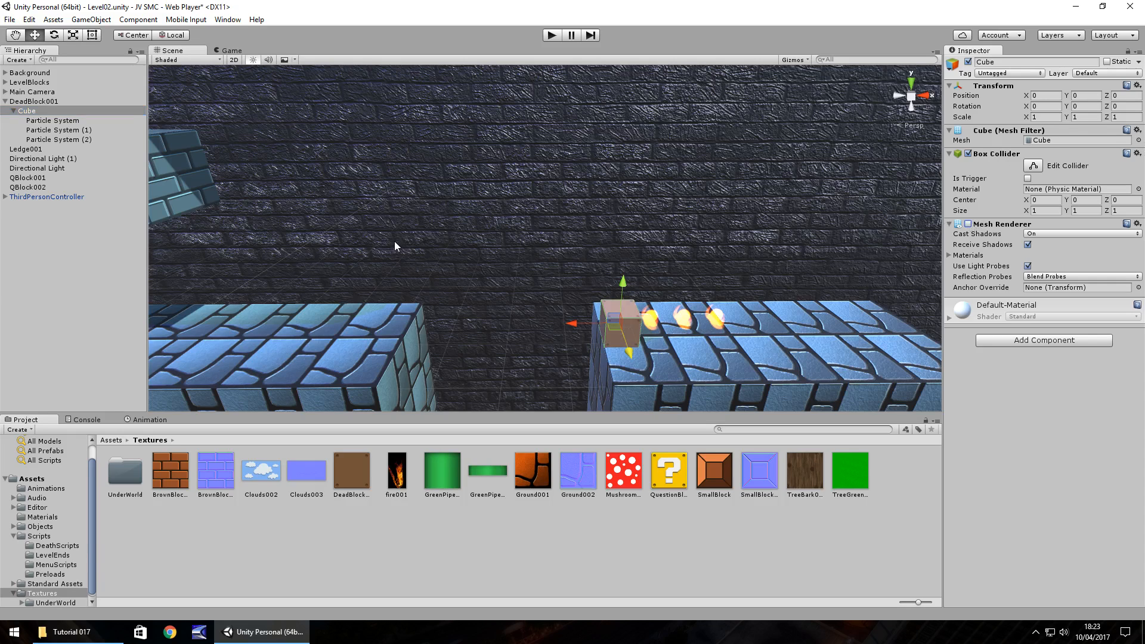
mouse_move(69, 376)
type("FireballRo")
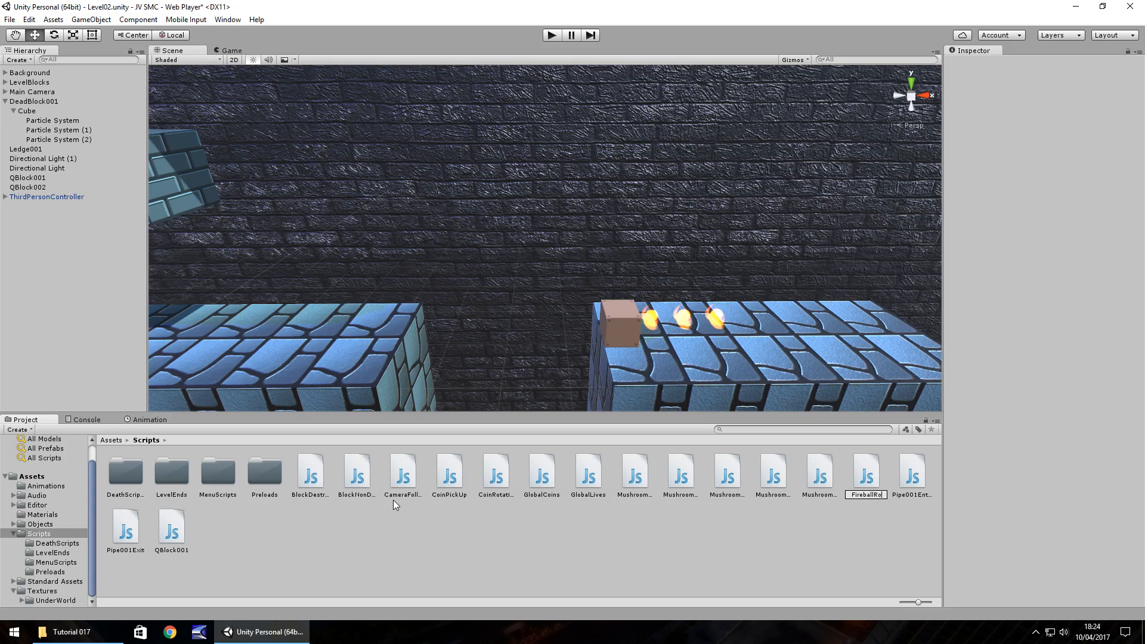
- Create a new JavaScript named FireballRotate in the Assets > Scripts folder
left_click(541, 473)
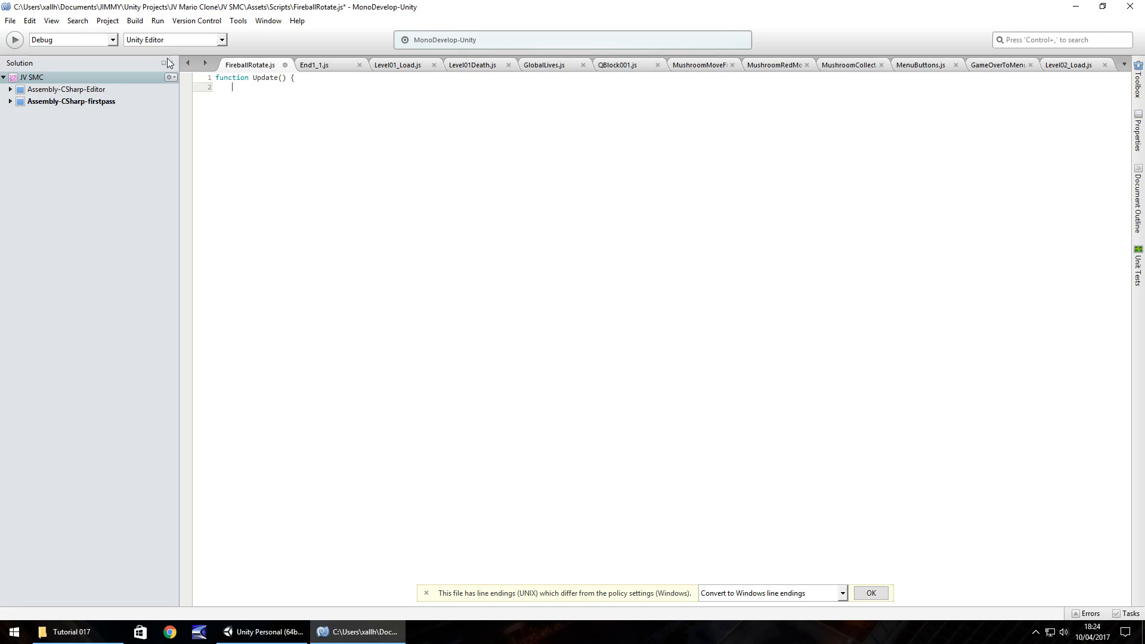
- Write transform.Rotate(0, 0, -1, Space.World); inside Update() of FireballRotate.js
type("trans")
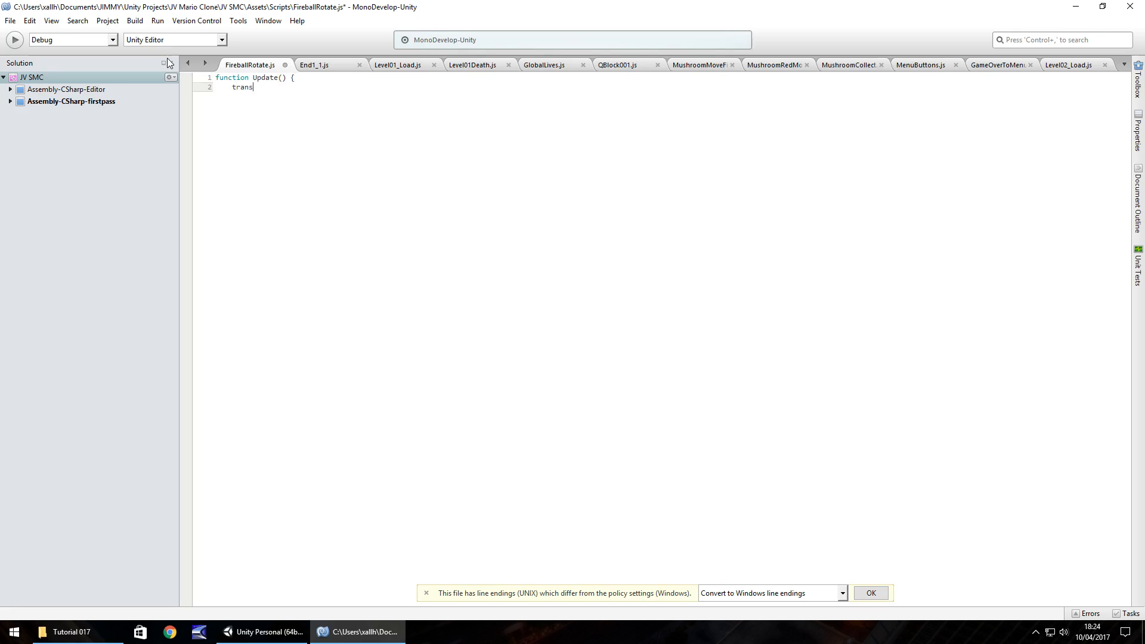
type("form.Rota")
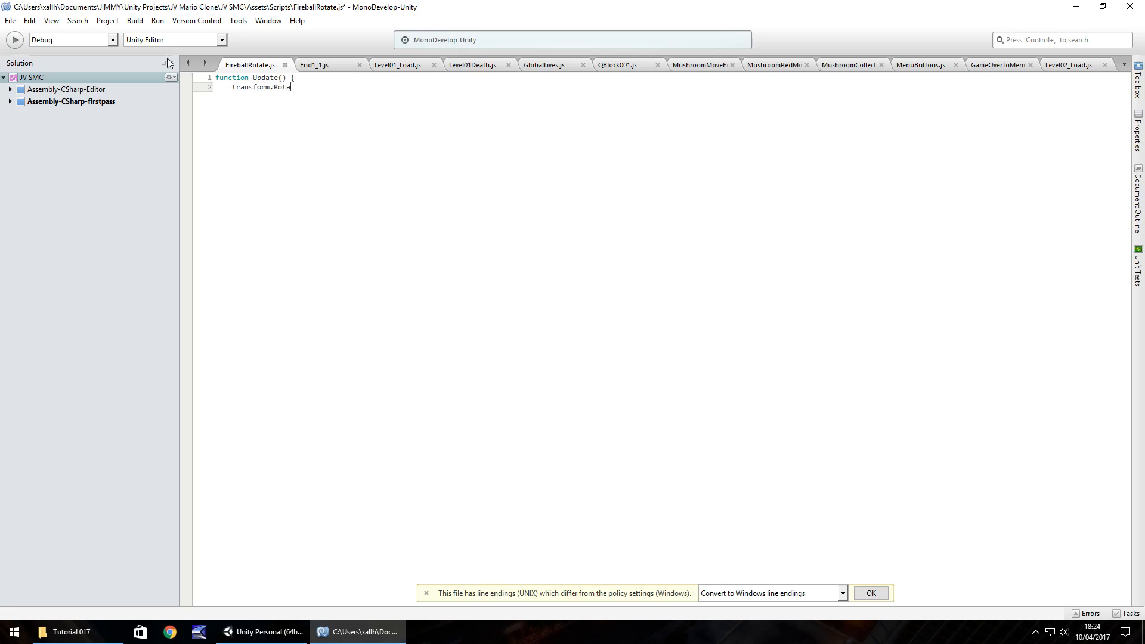
type("te(")
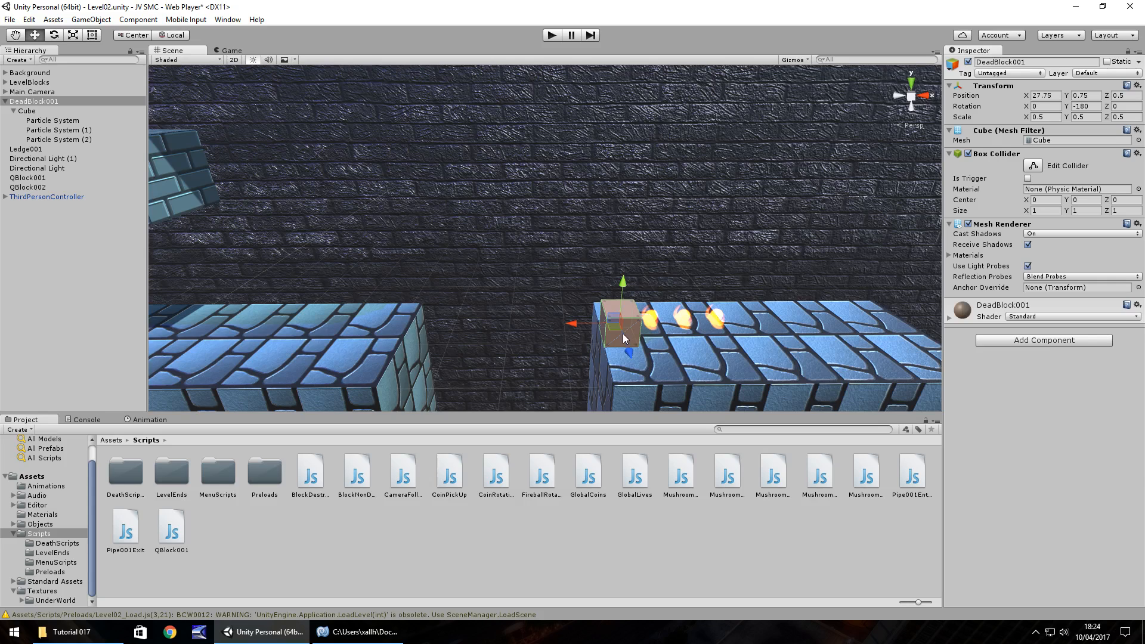
left_click(358, 632)
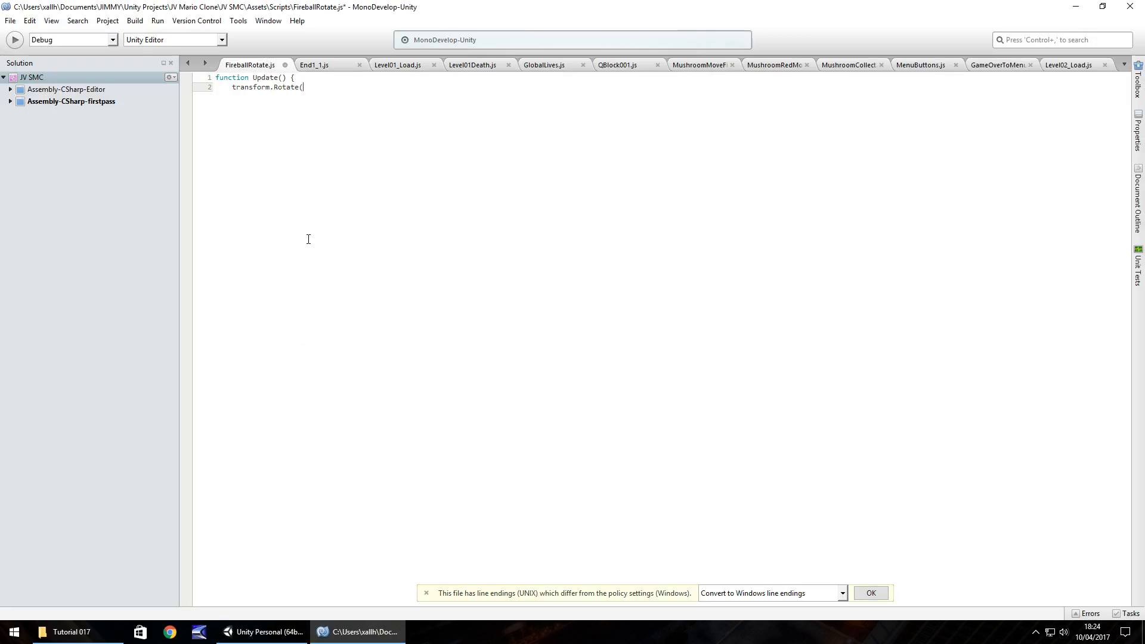
type("6")
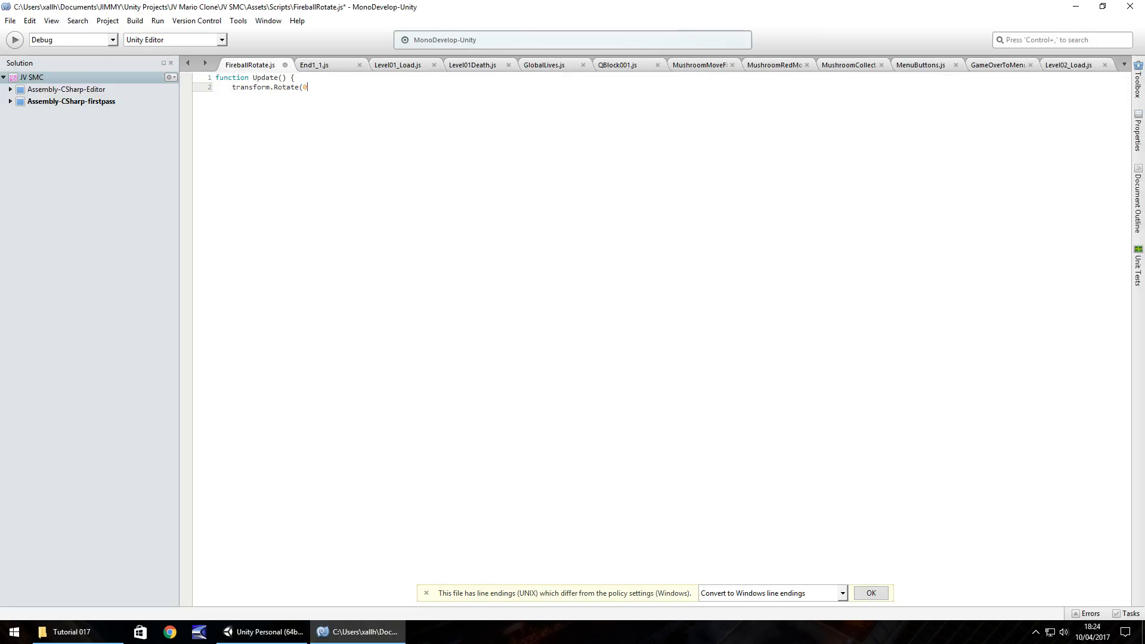
type(",")
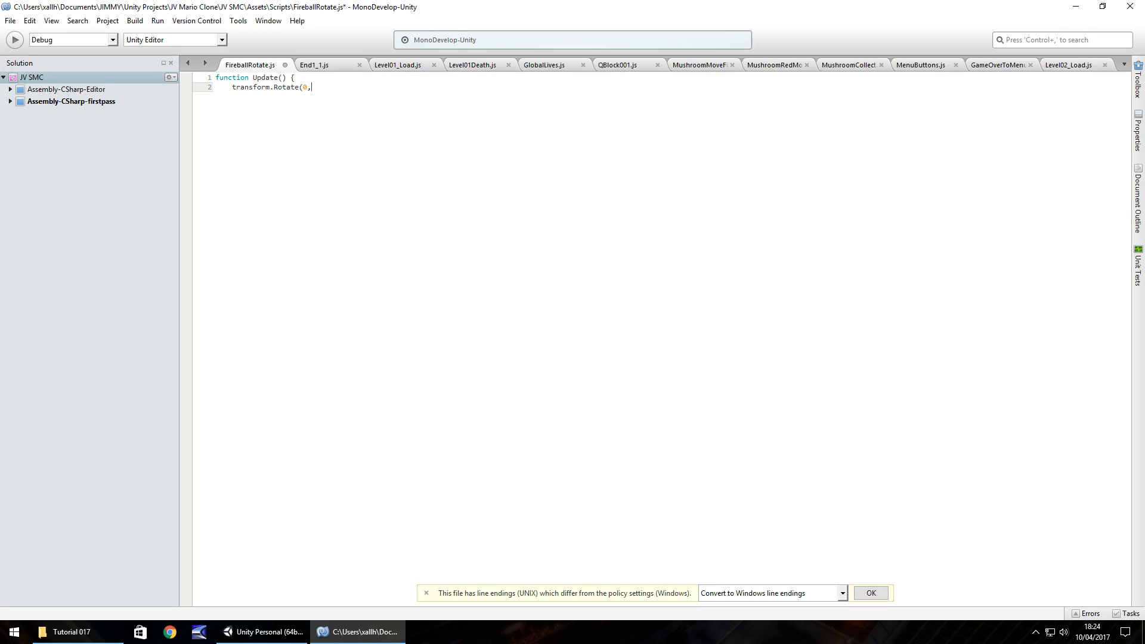
type("0,")
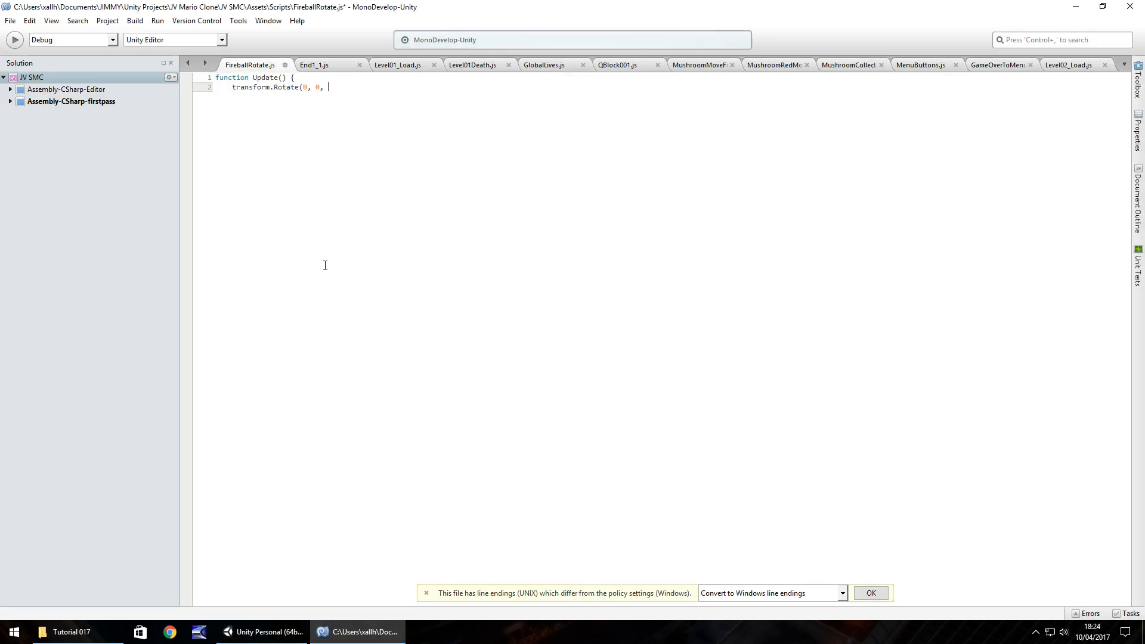
type("-1")
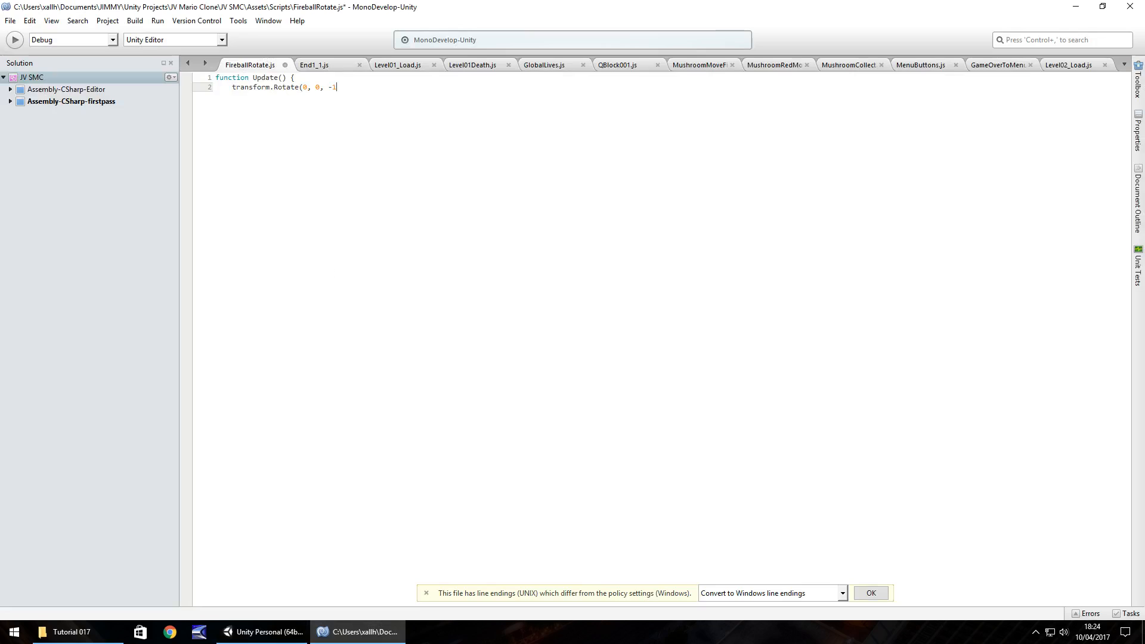
type(",")
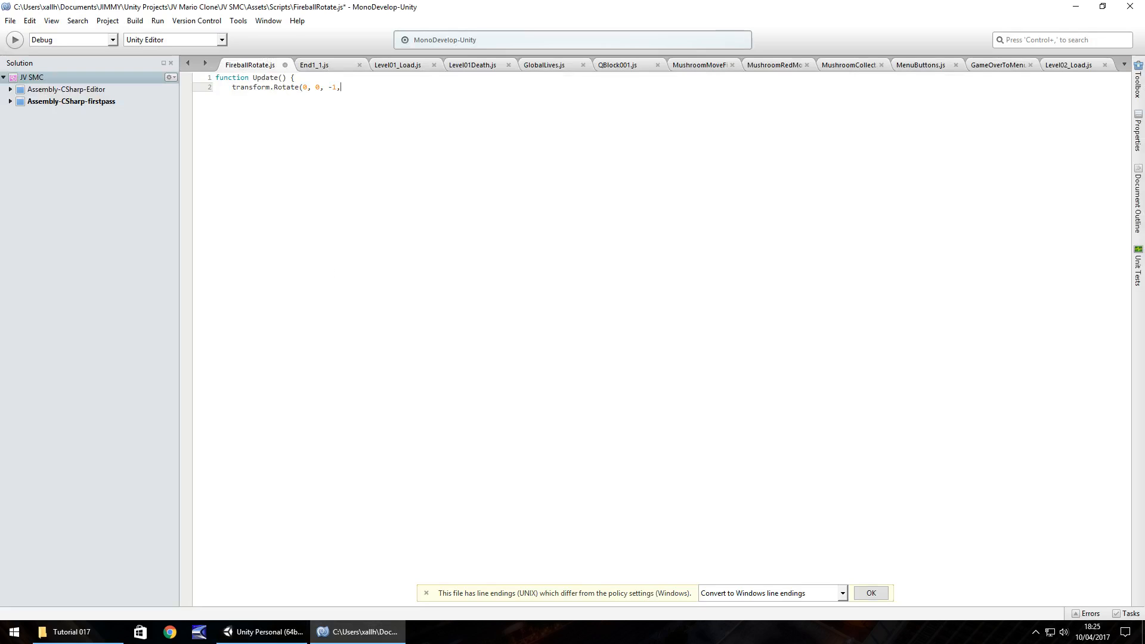
type("Space")
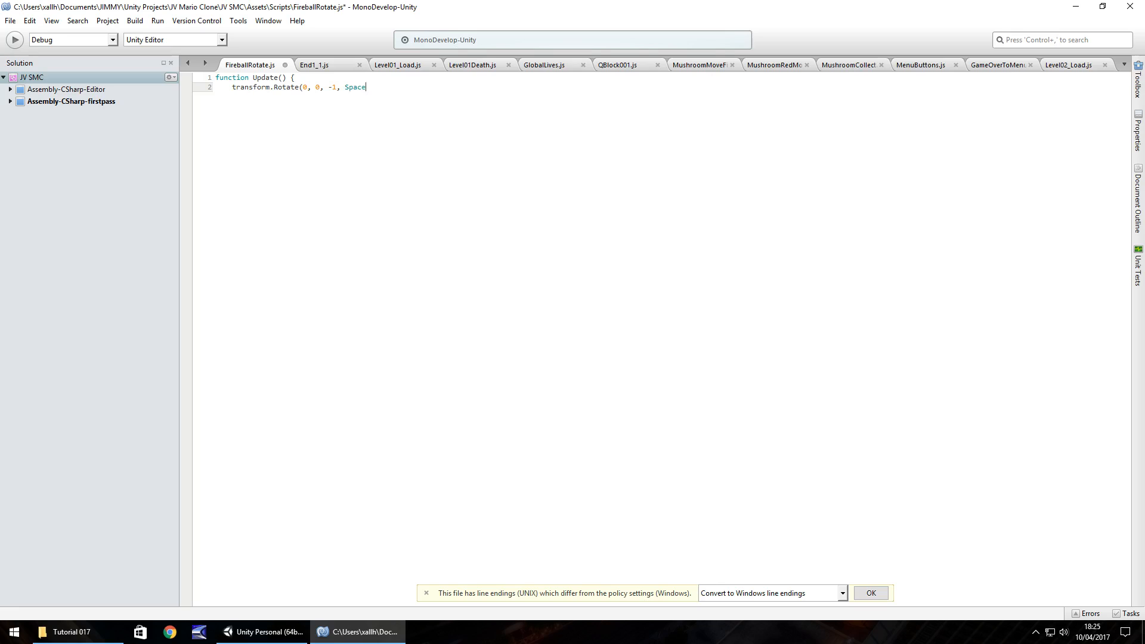
type(".World")
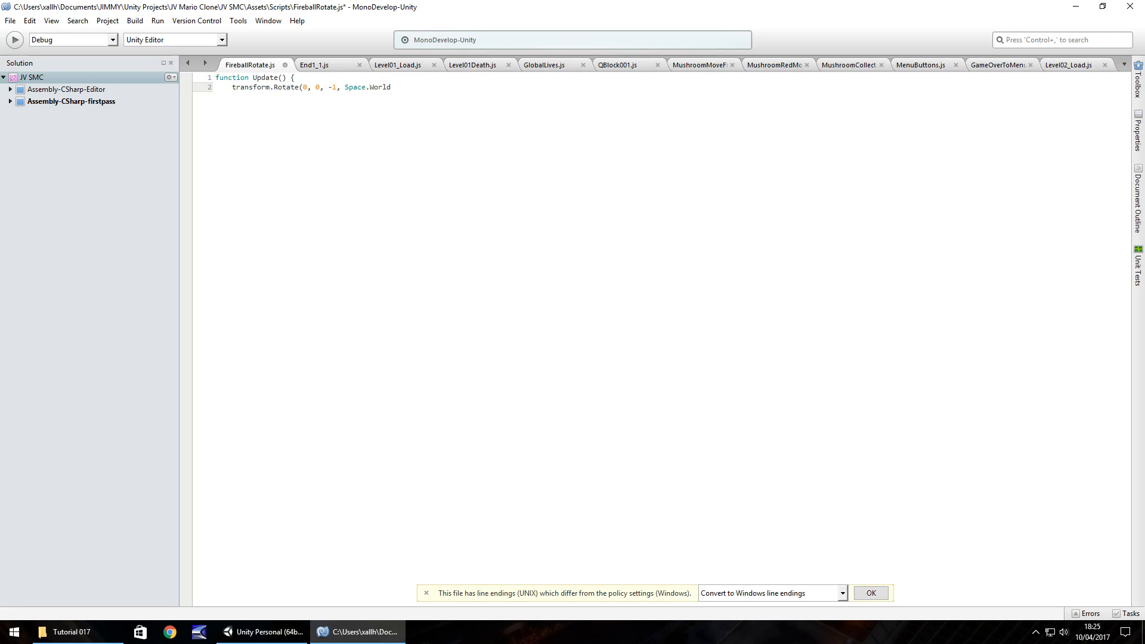
type(";")
type("}")
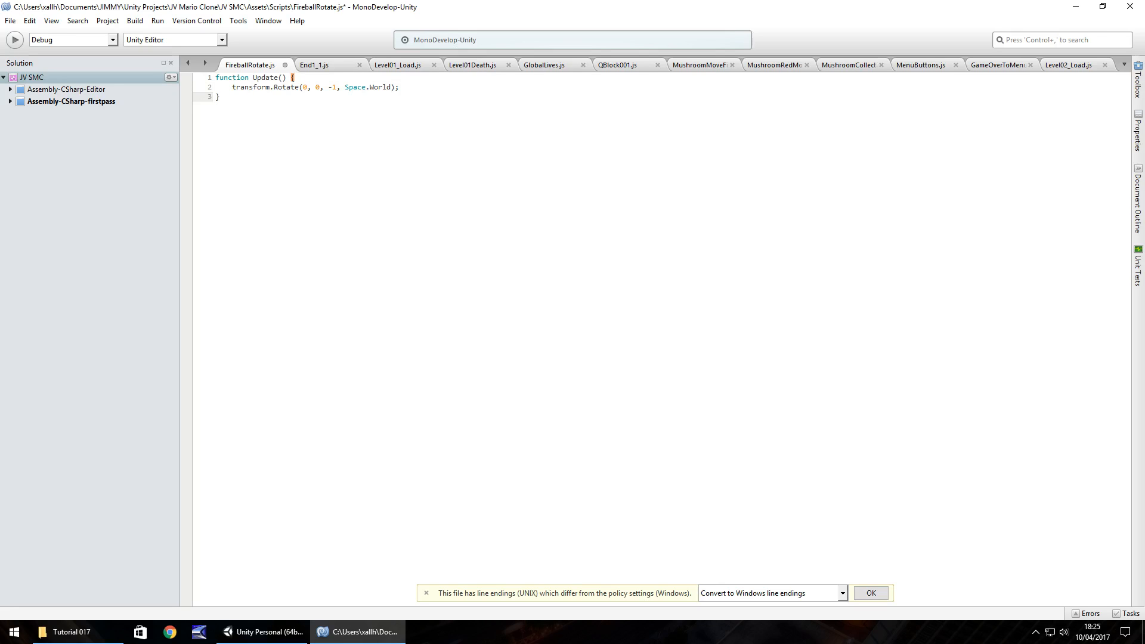
left_click(263, 632)
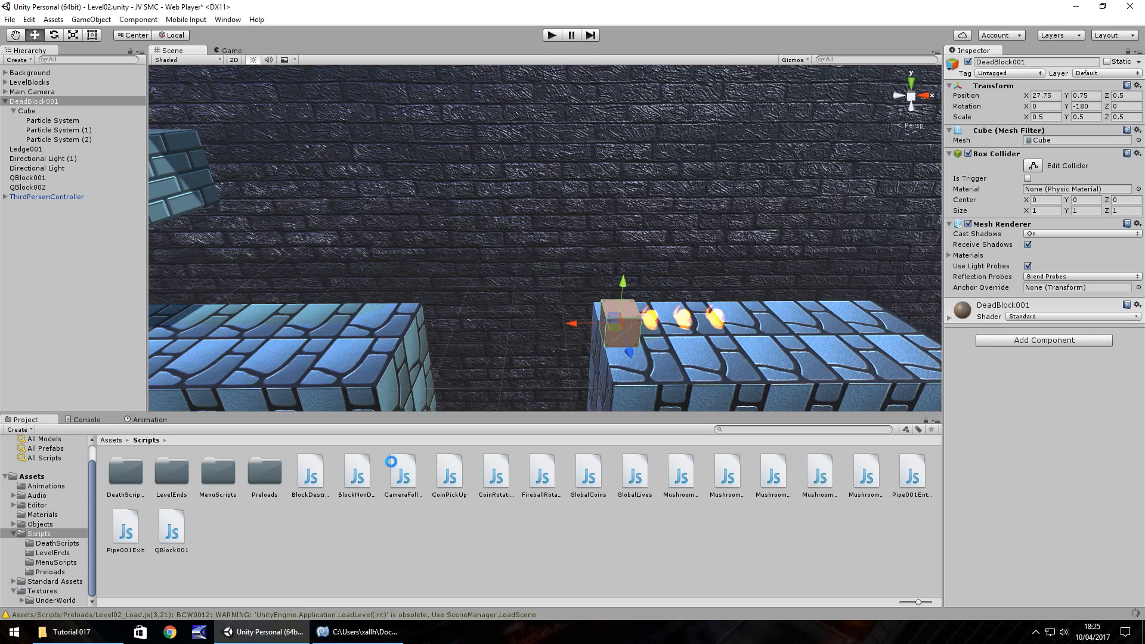
mouse_move(529, 462)
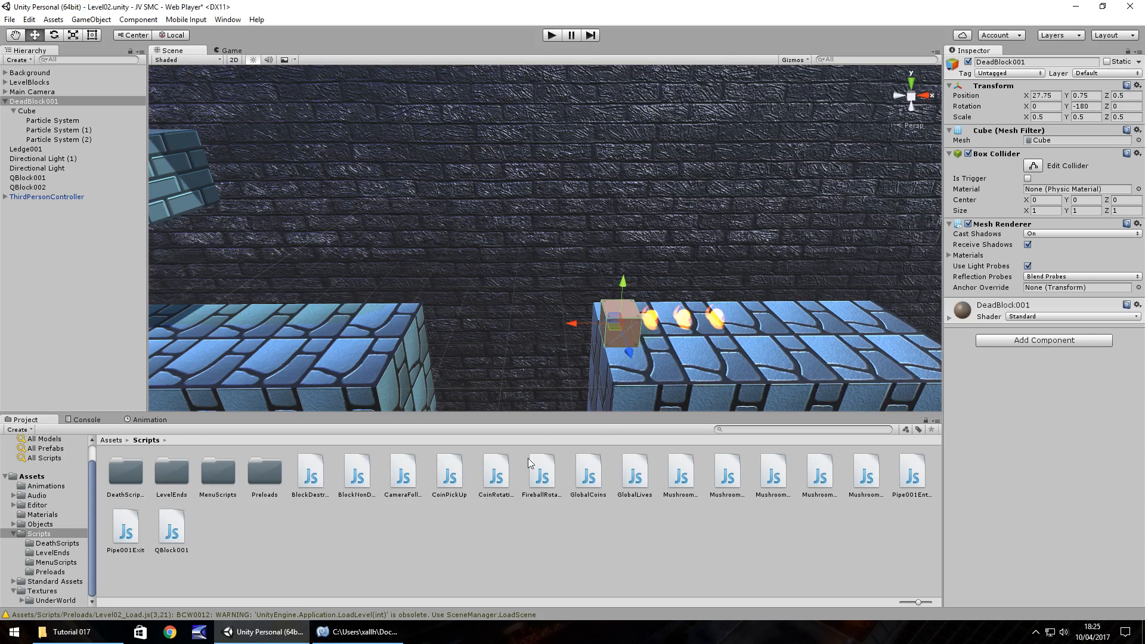
mouse_move(571, 508)
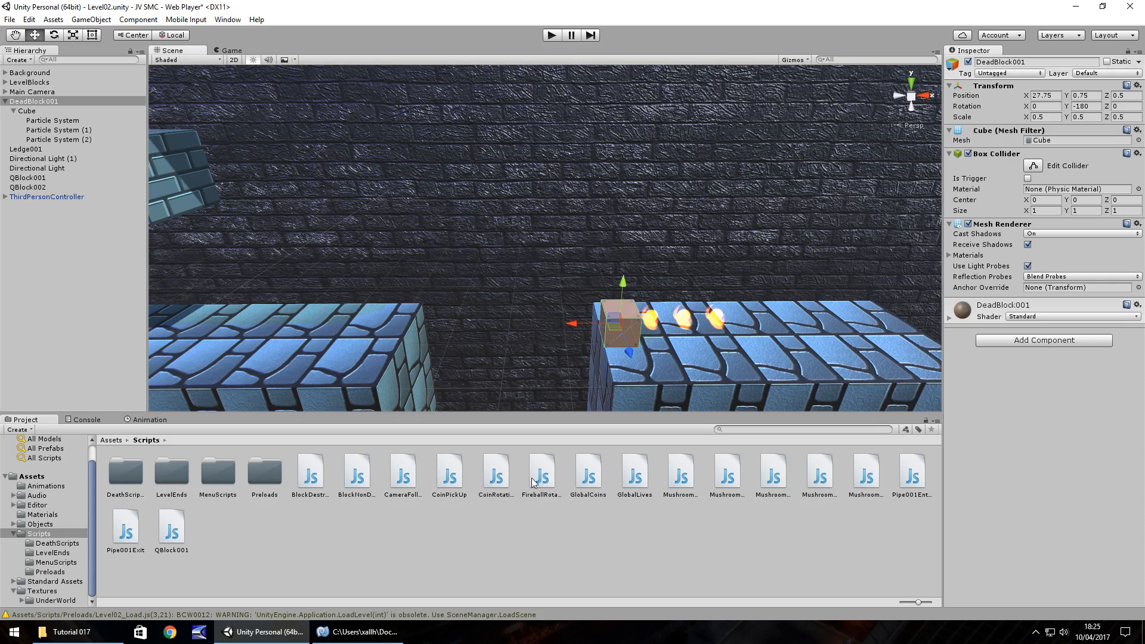
- Rename the Cube under DeadBlock001 to FireballObject
left_click(28, 110)
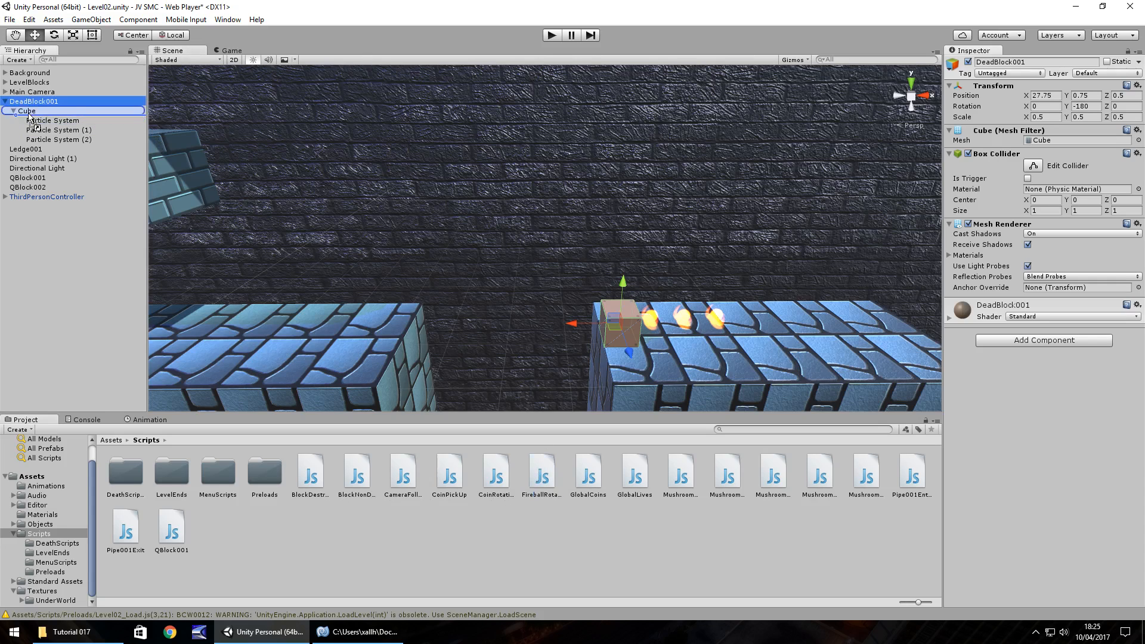
right_click(26, 110)
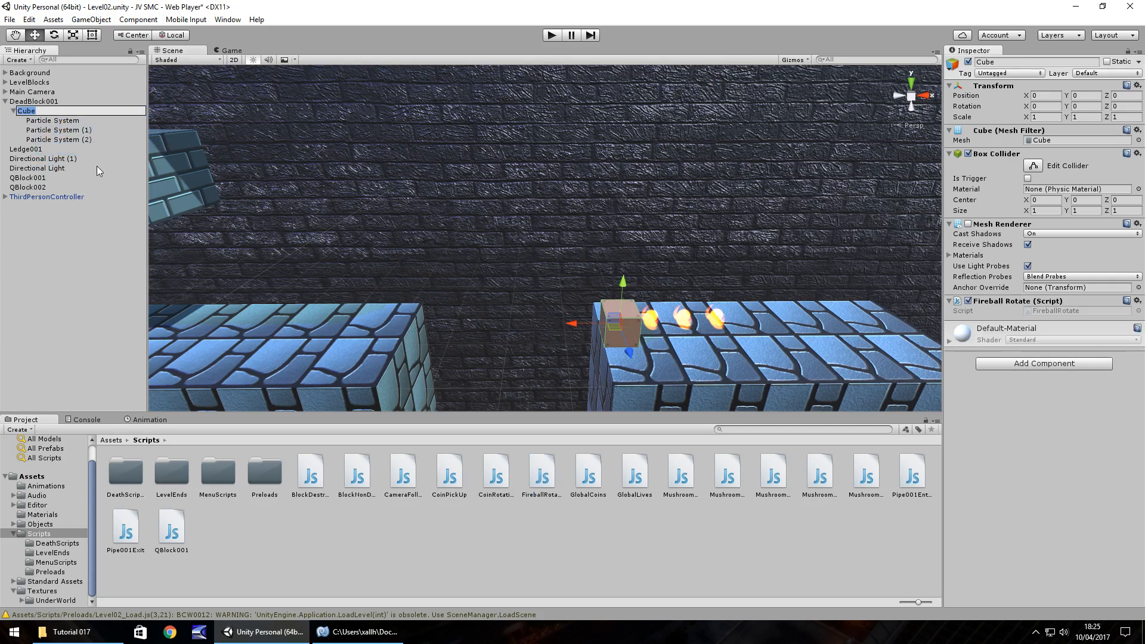
type("FireballObj")
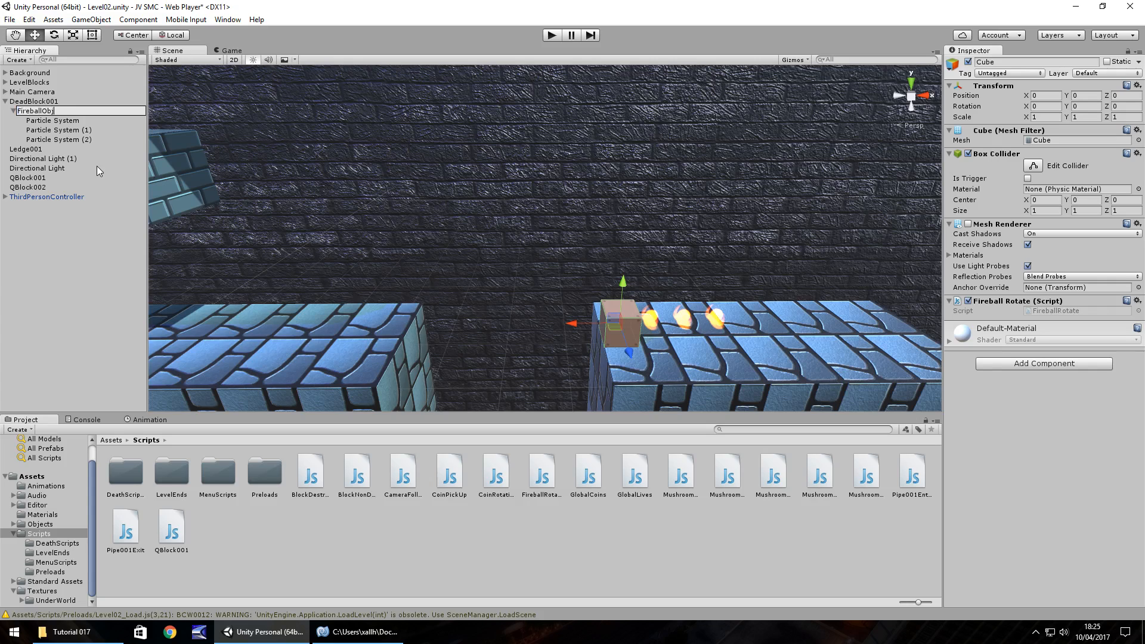
- Rename its three particle systems to Fire001, Fire002 and Fire003
left_click(52, 119)
type("F")
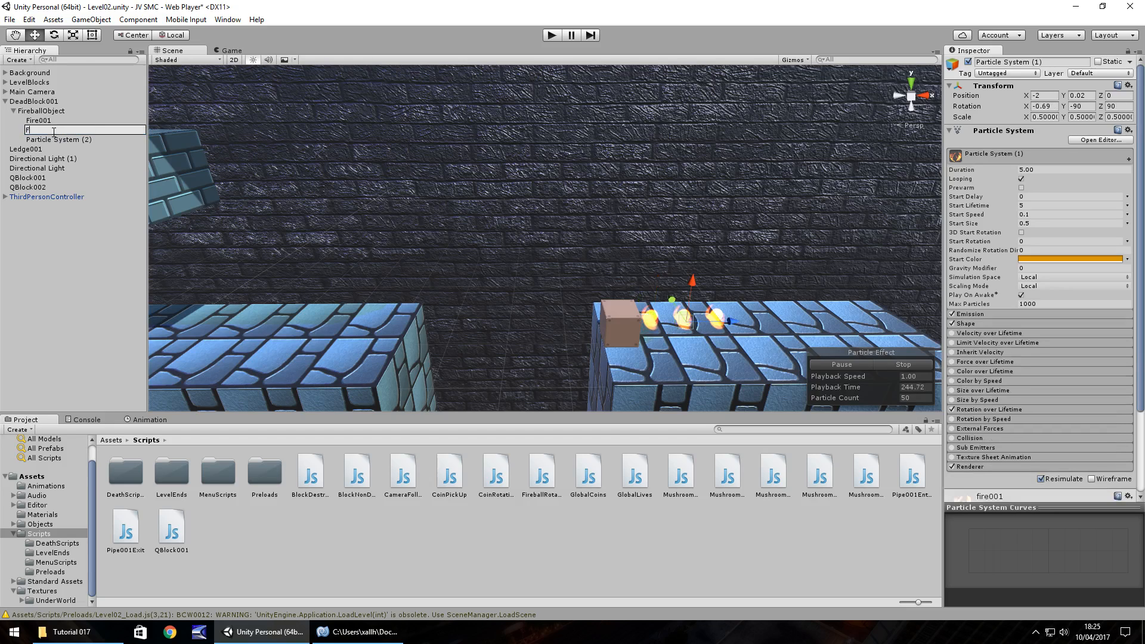
left_click(58, 140)
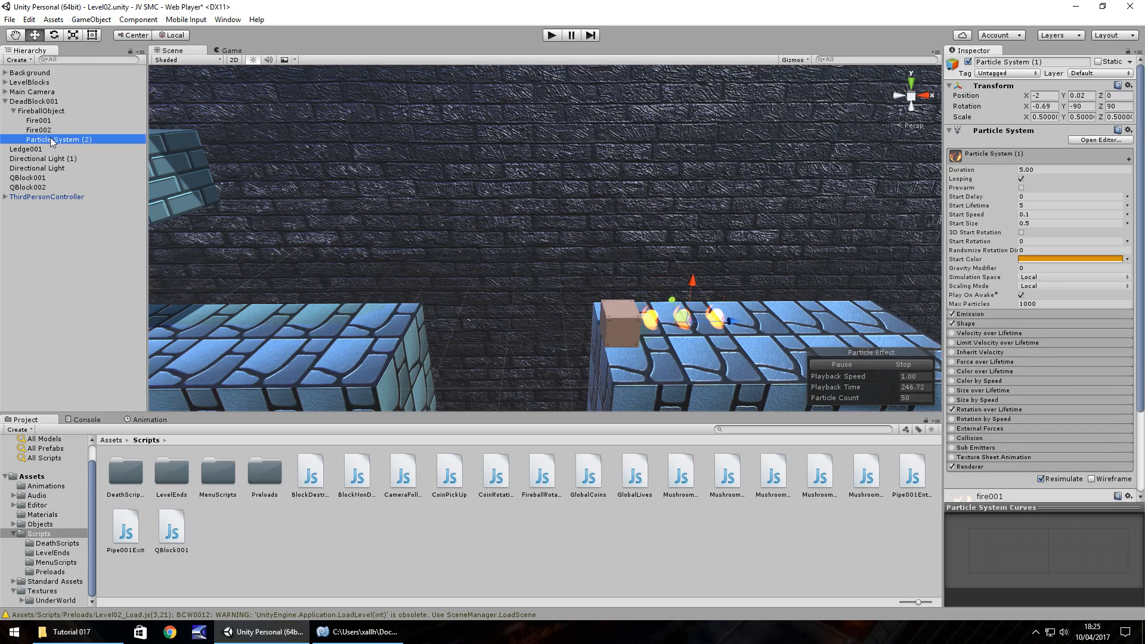
double_click(57, 140)
type("Fire003")
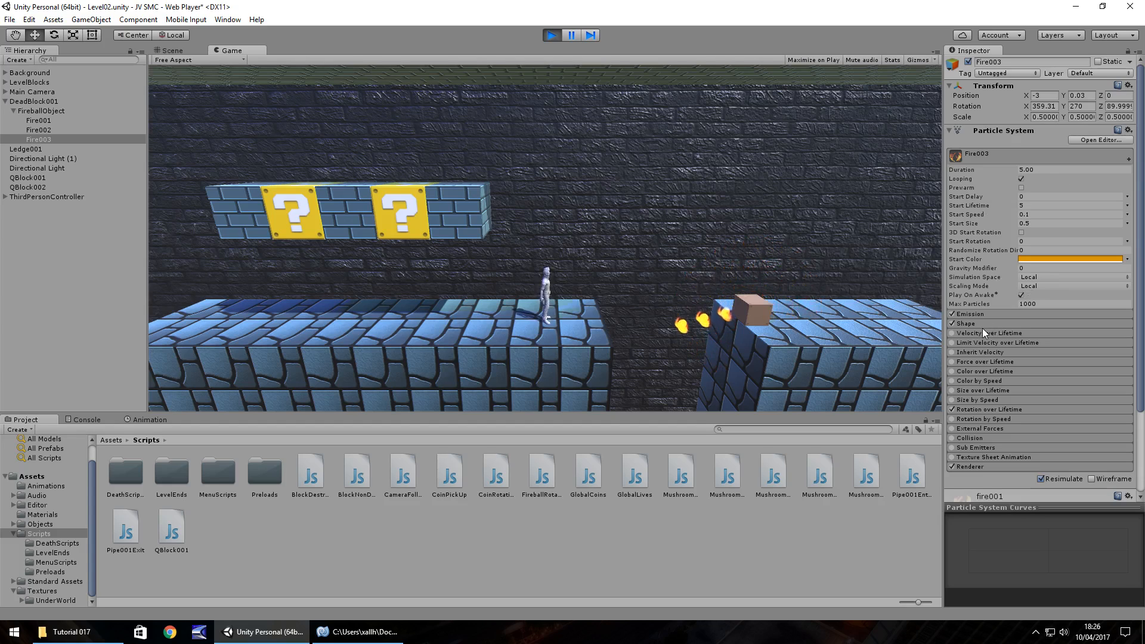
- During play mode, change Fire003's emitter Shape from Edge to Sphere, then stop playback
left_click(965, 323)
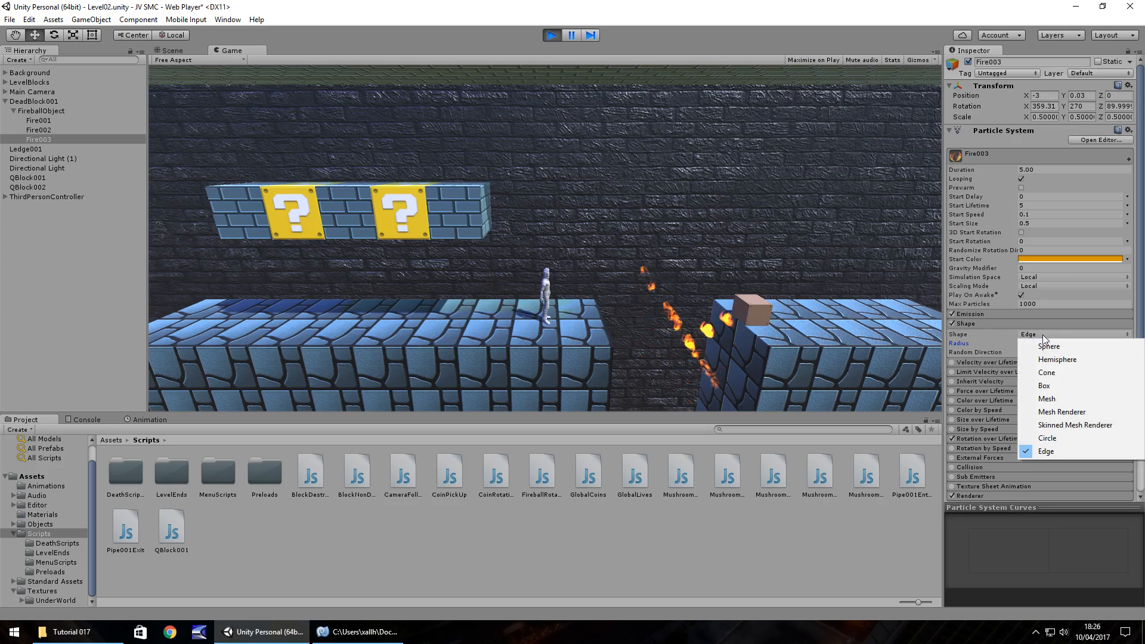
left_click(1048, 346)
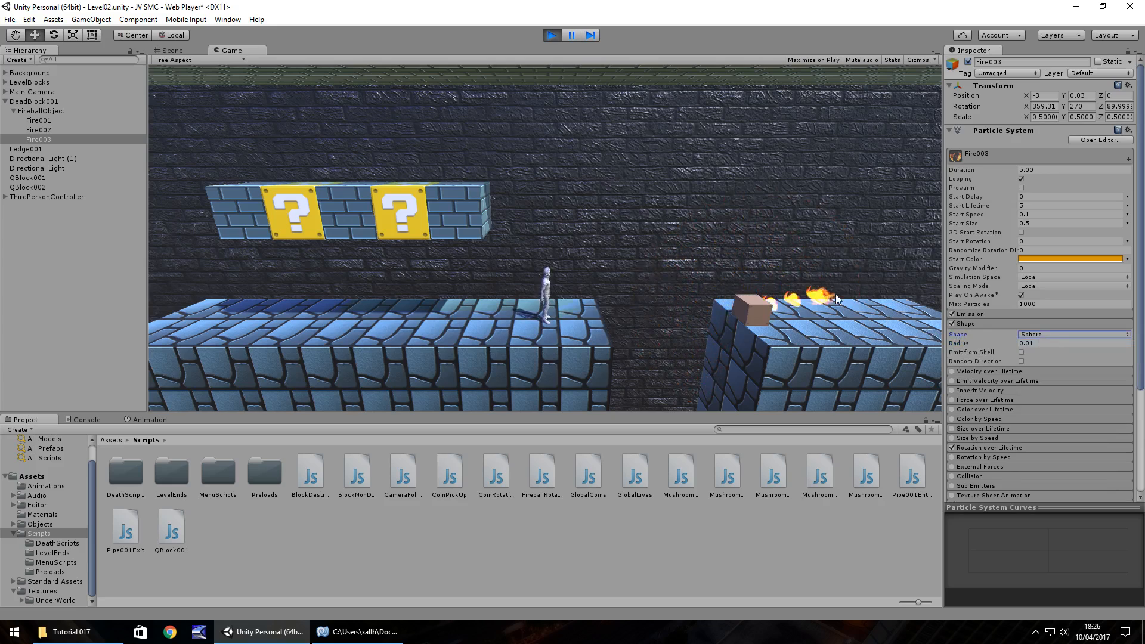
left_click(551, 35)
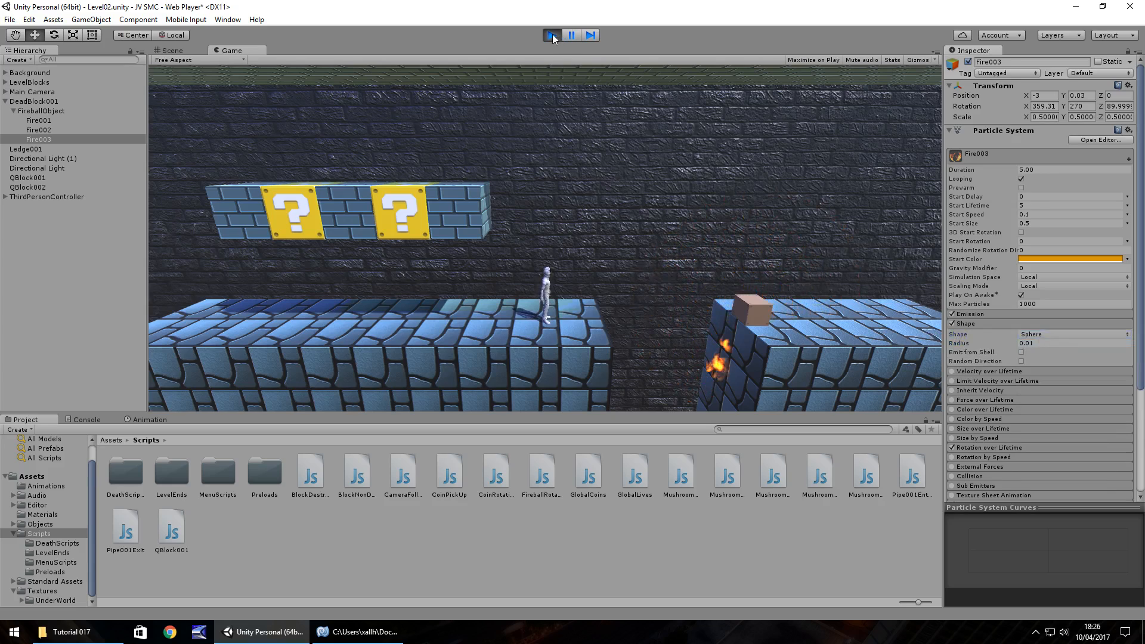
- With playback stopped, set the emitter Shape of Fire003, Fire002 and Fire001 to Sphere
left_click(551, 35)
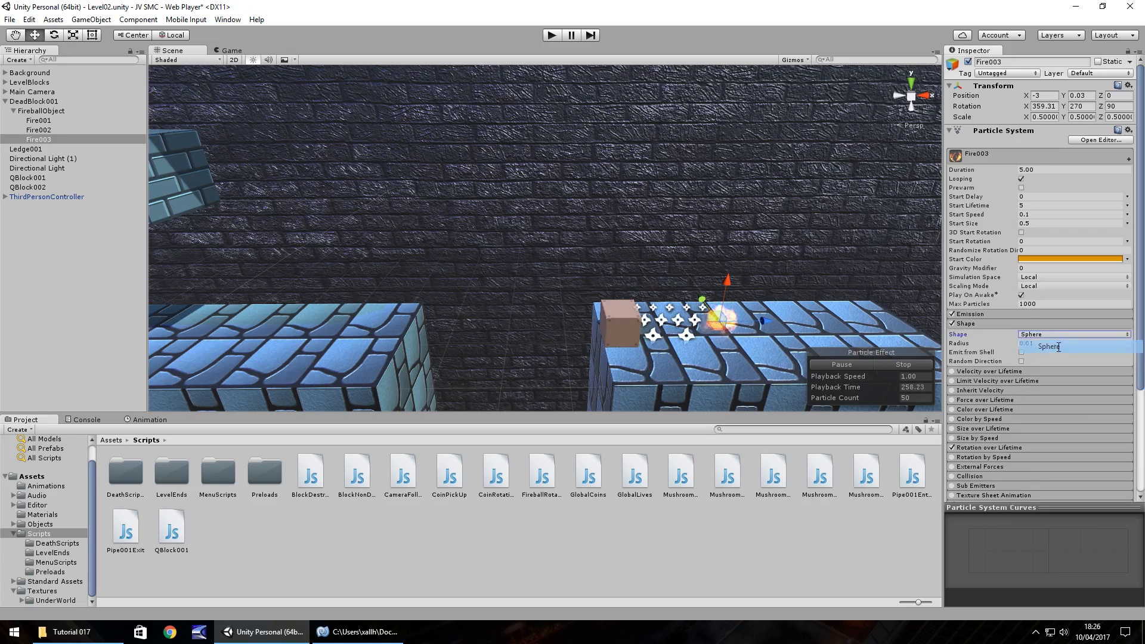
left_click(38, 129)
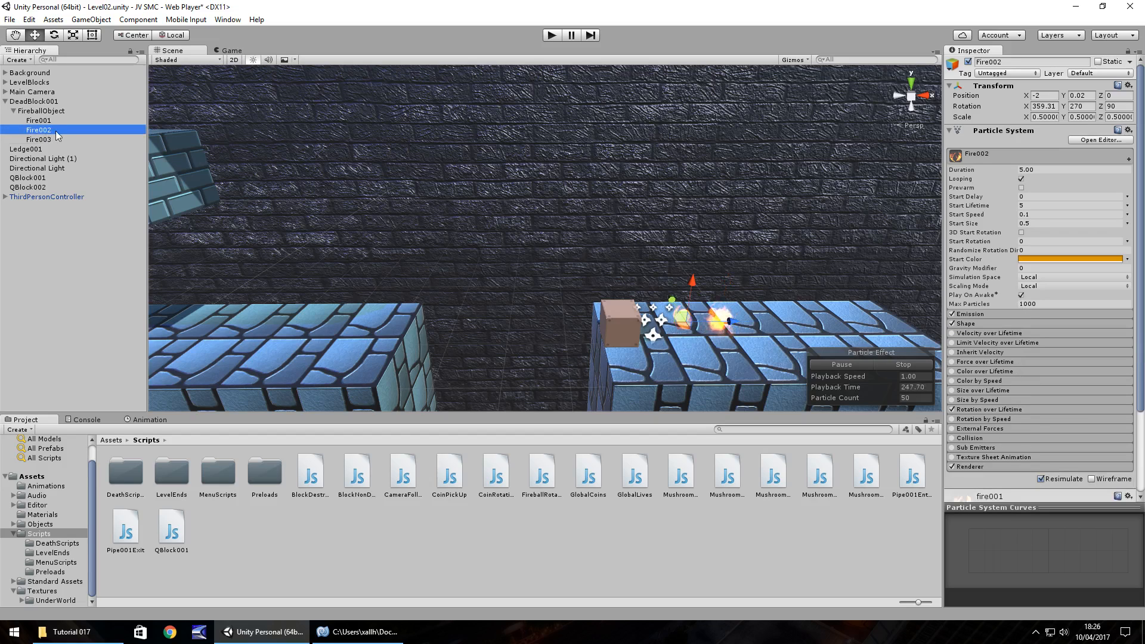
left_click(38, 120)
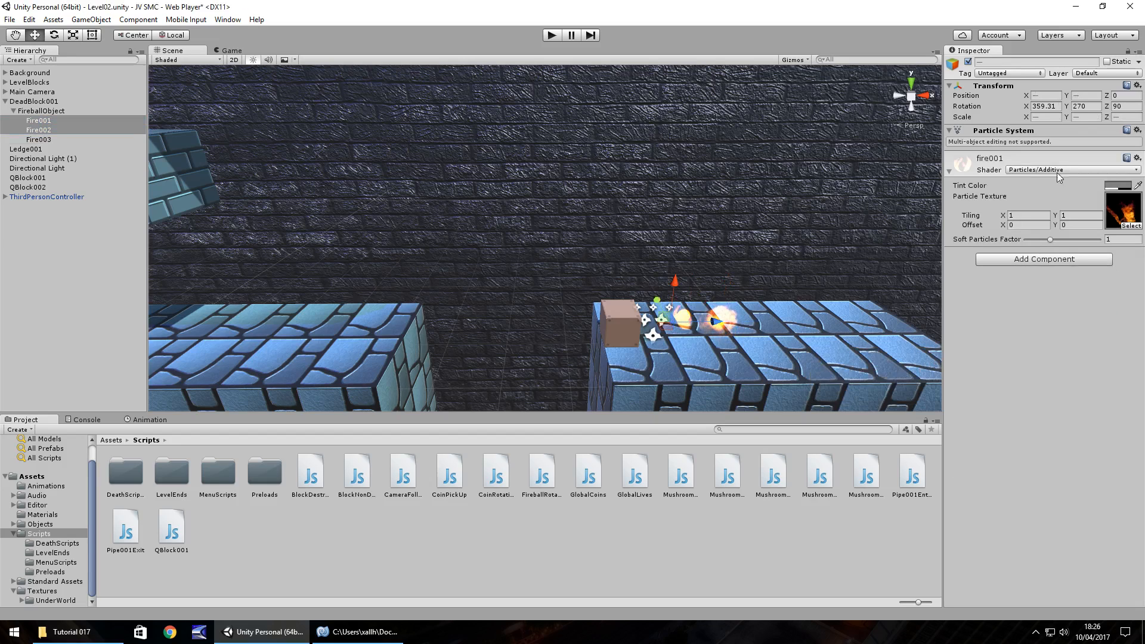
left_click(38, 129)
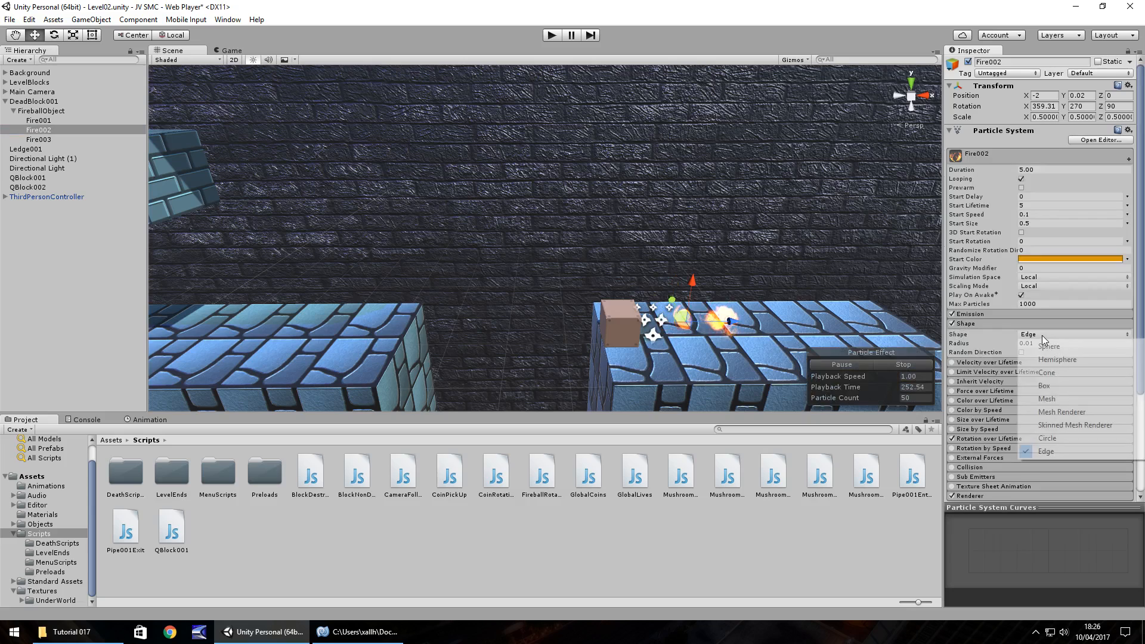
left_click(38, 119)
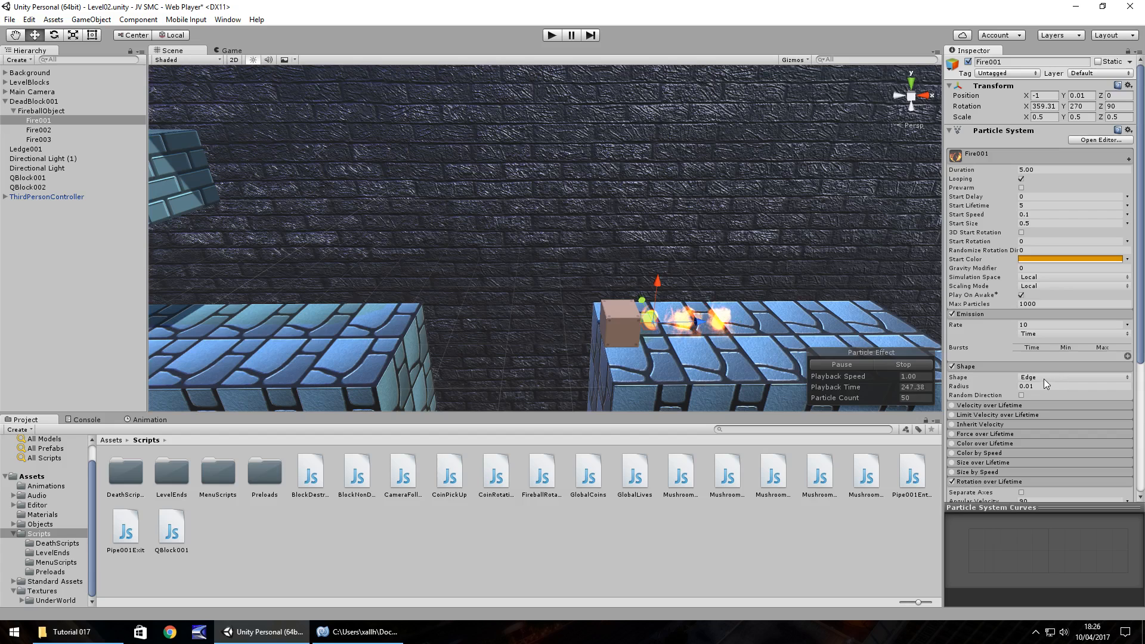
left_click(1074, 377)
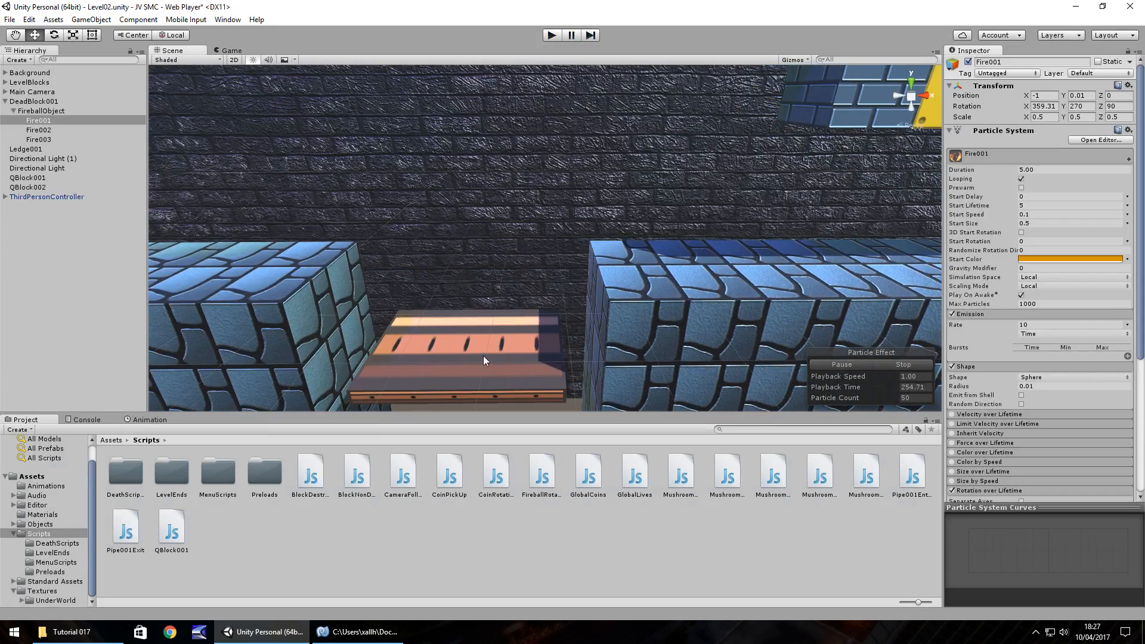
mouse_move(654, 292)
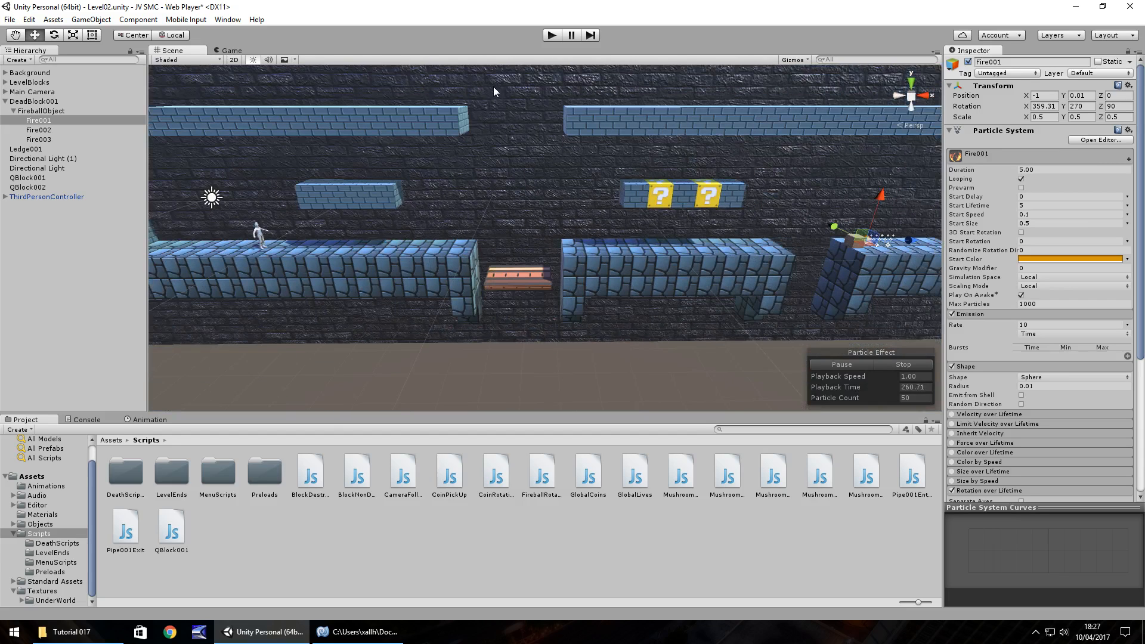
mouse_move(530, 193)
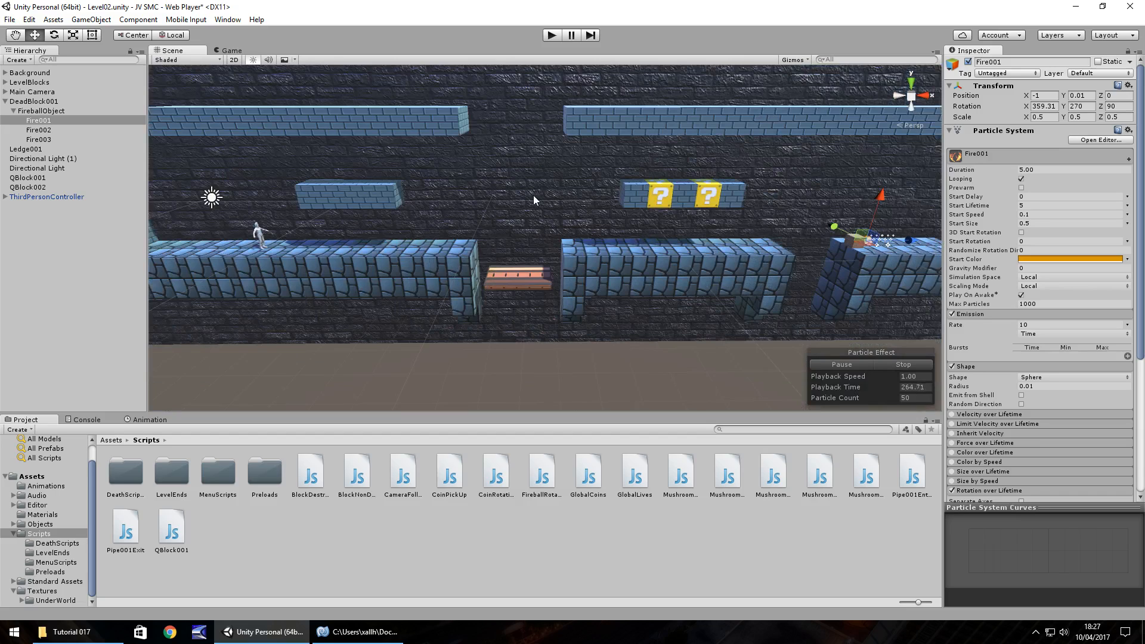
mouse_move(559, 281)
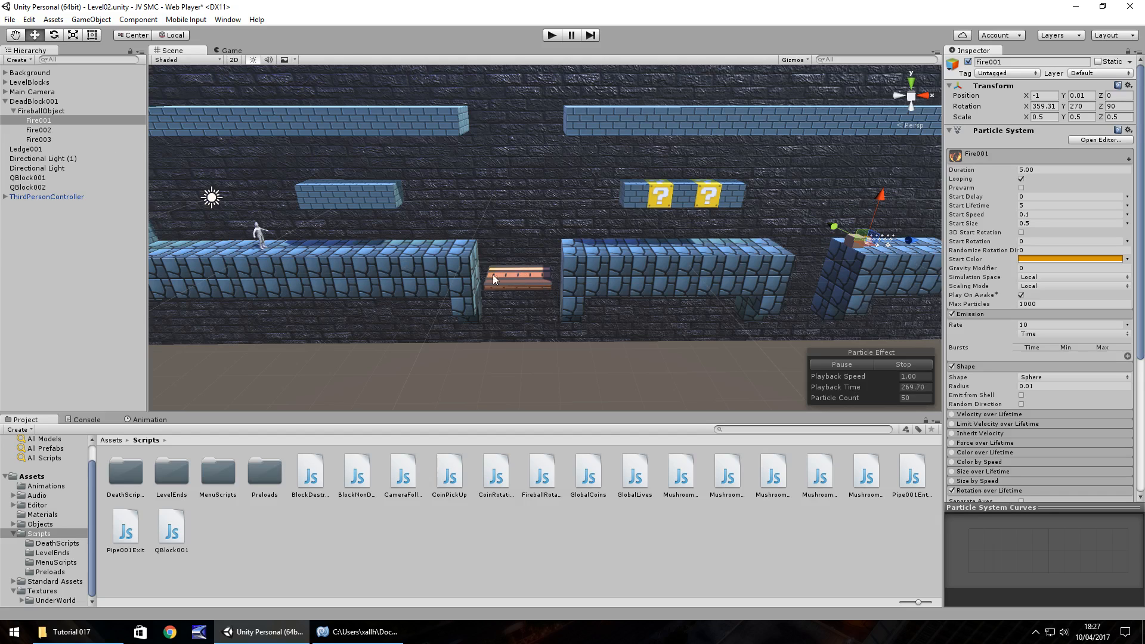
- Duplicate Ledge001, raise the copy to Y=3 in the gap and rename it Ledge002
left_click(25, 149)
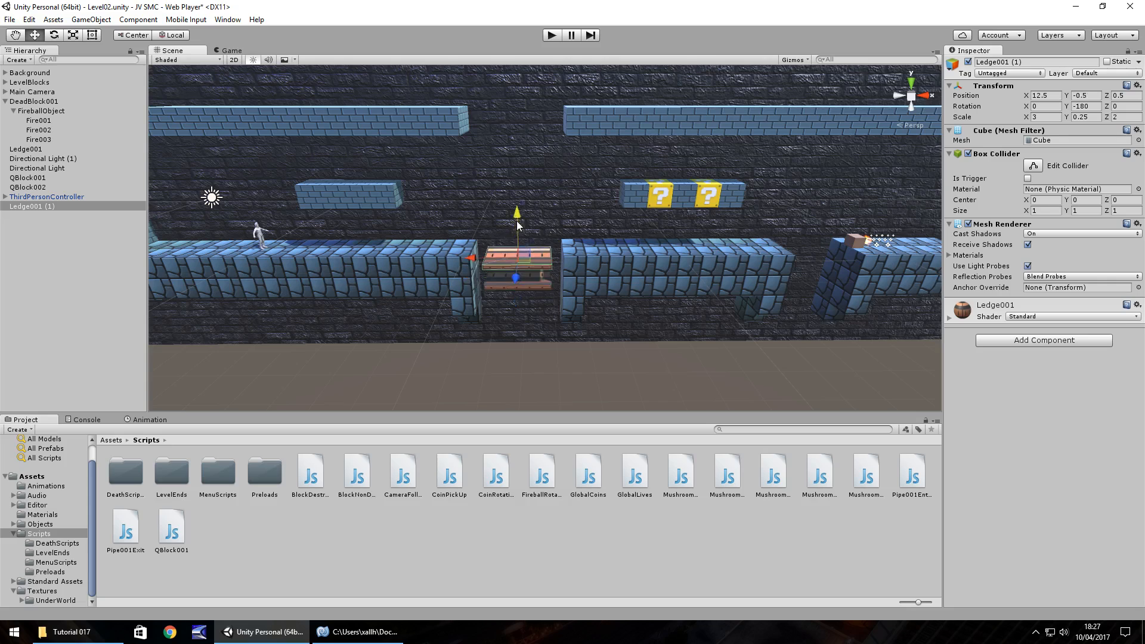
left_click_drag(516, 213, 515, 161)
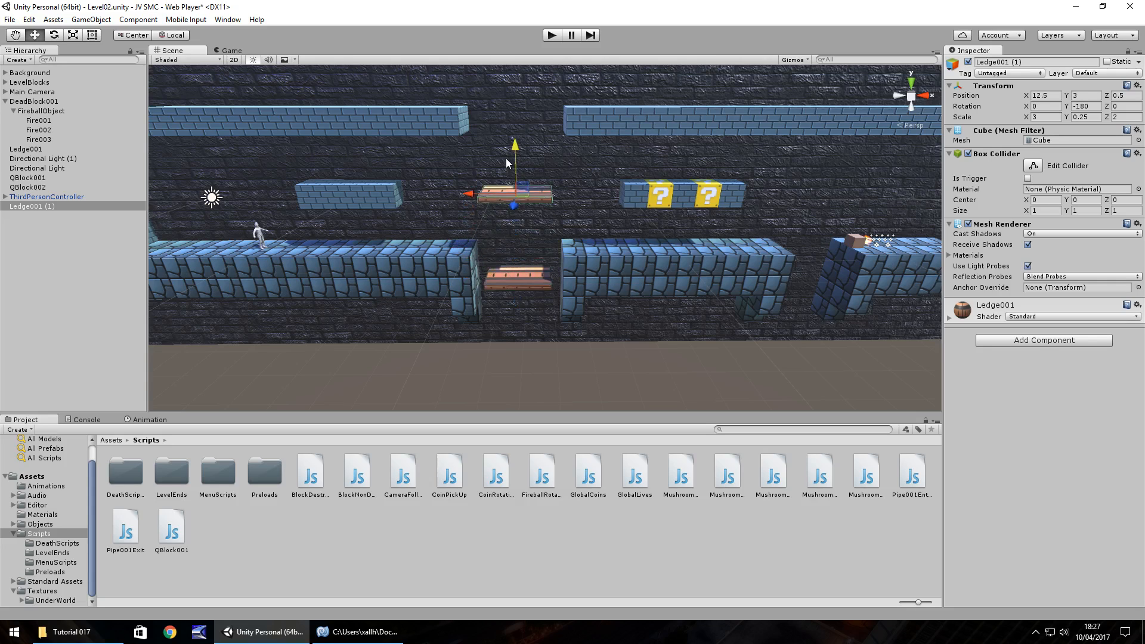
double_click(31, 207)
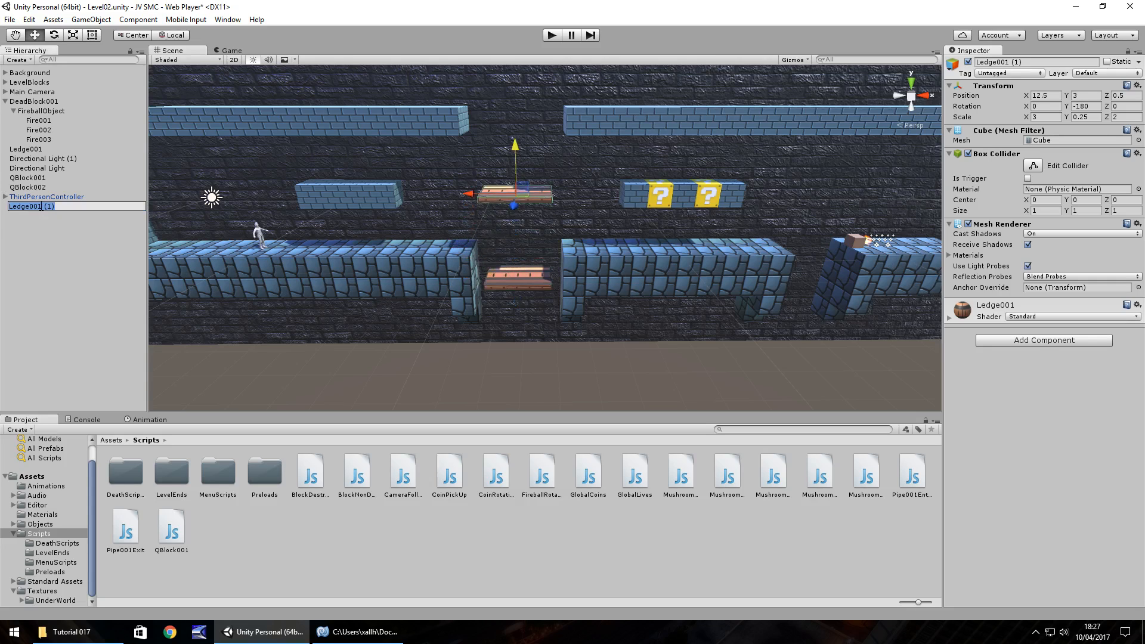
type("Ledge002")
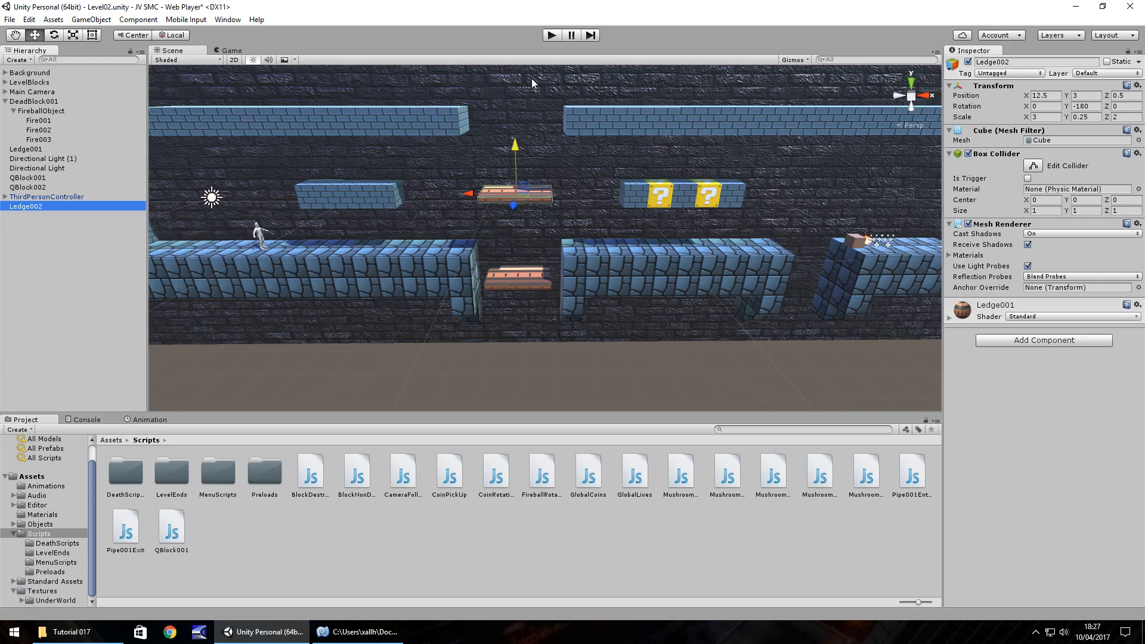
mouse_move(511, 350)
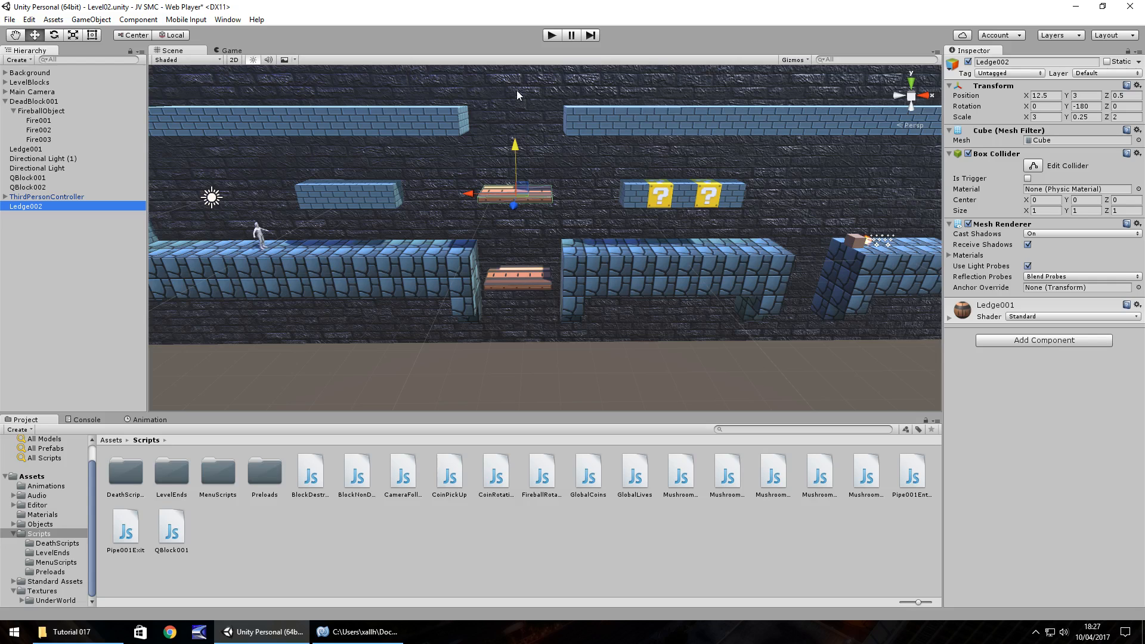
mouse_move(590, 354)
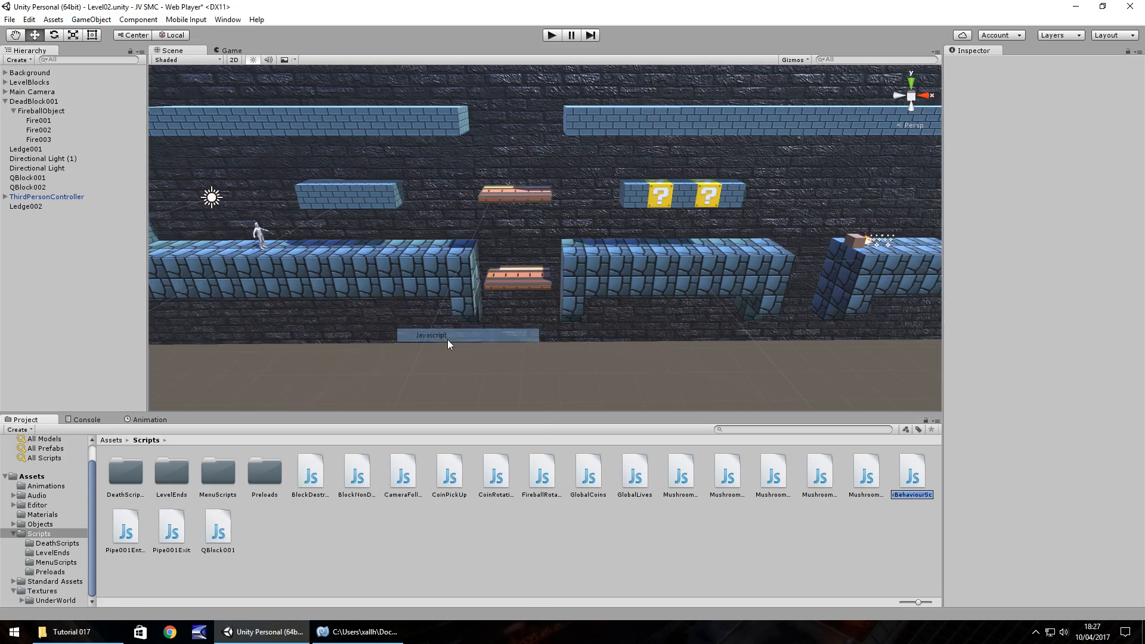
mouse_move(447, 343)
type("Ledge")
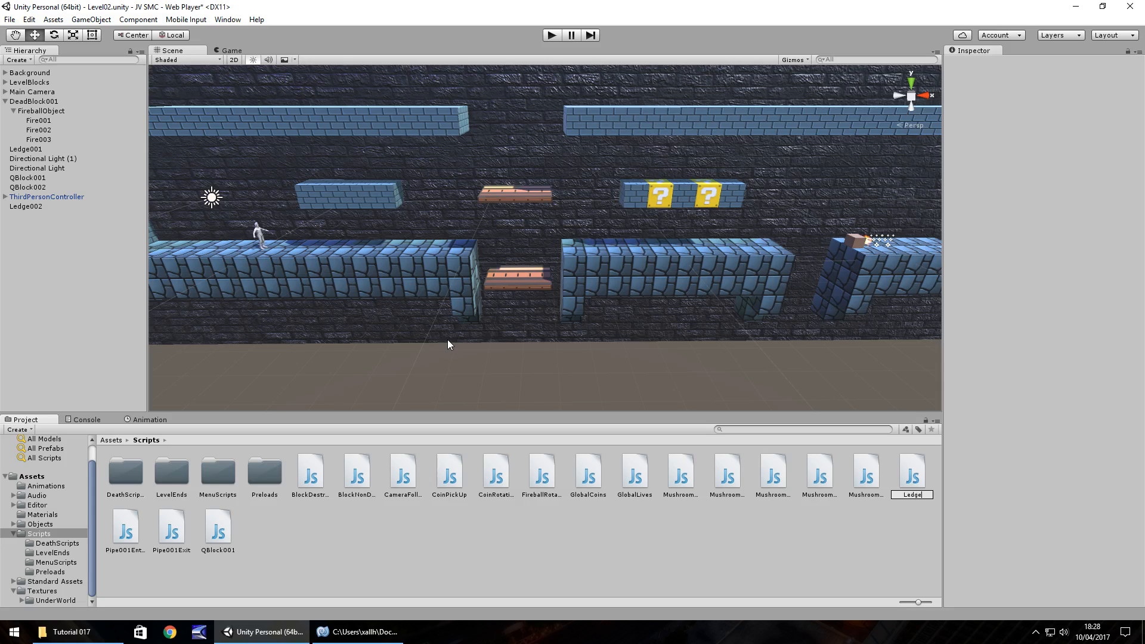
- Create a JavaScript named LedgeScroll in the Scripts folder and open it in MonoDevelop
left_click(680, 471)
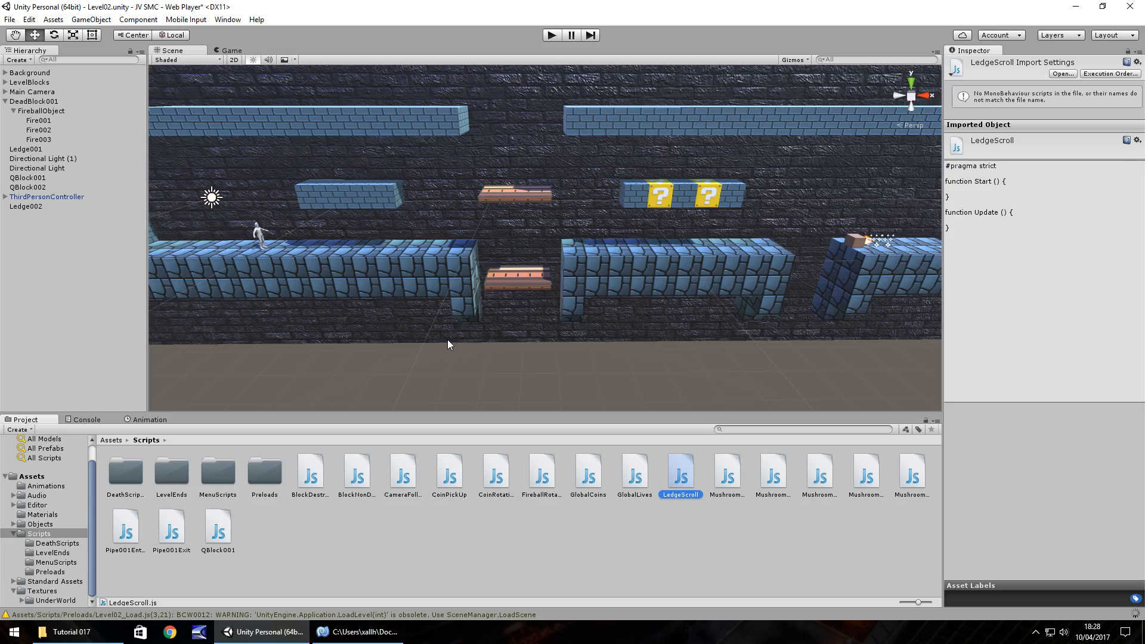
double_click(680, 474)
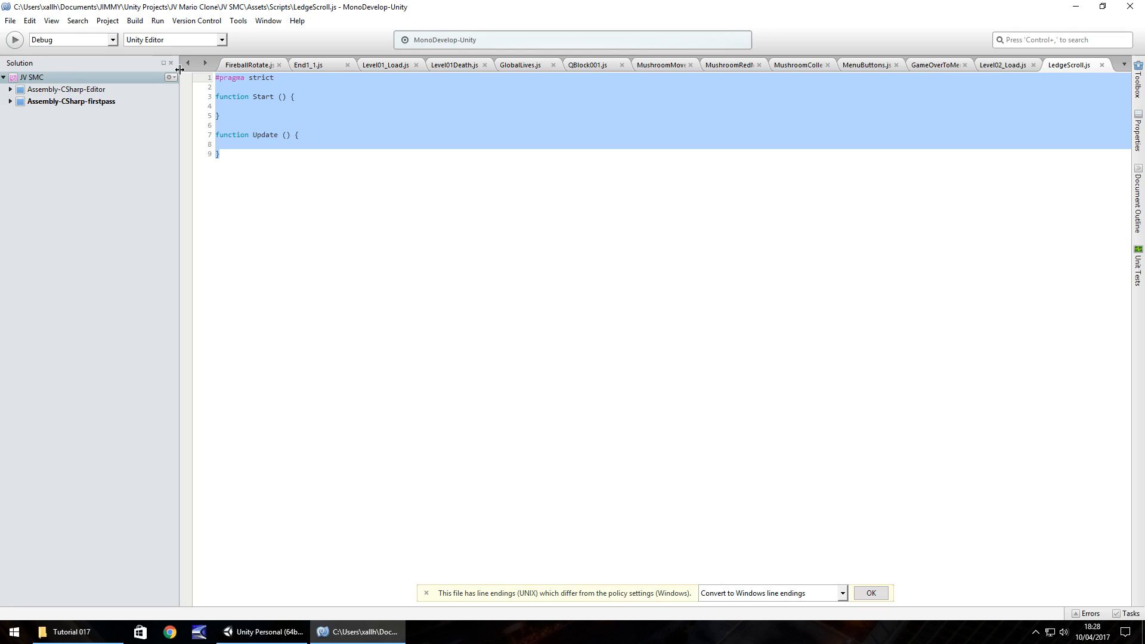
- Declare var ResetPoint : float; and var CurrentPoint : float; in LedgeScroll
type("var Reset")
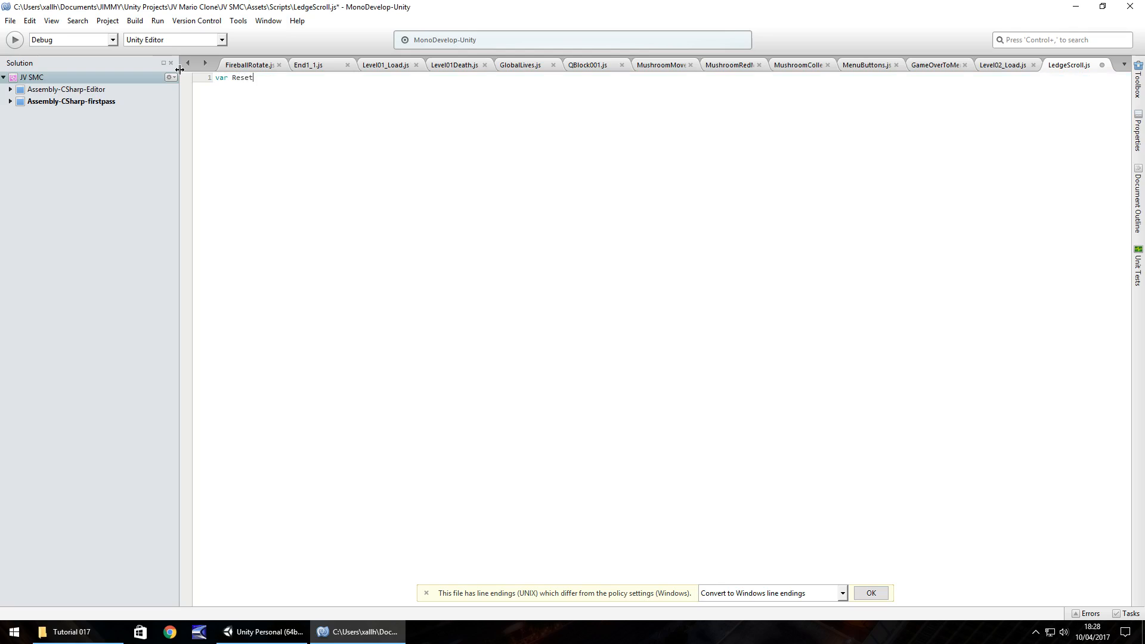
type("Point")
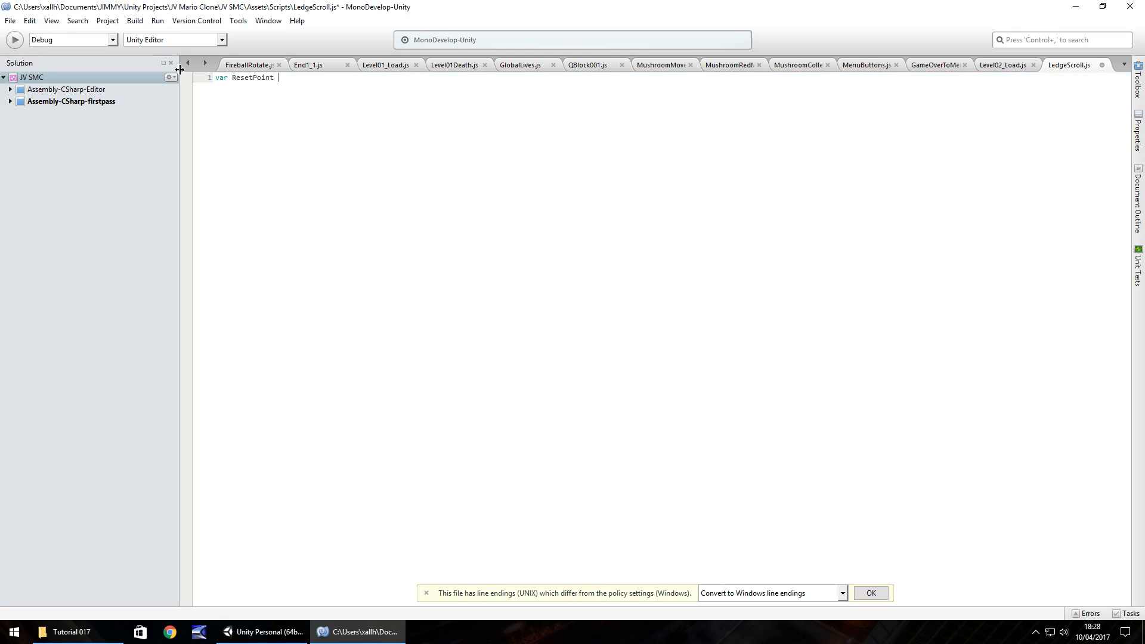
type(": floa")
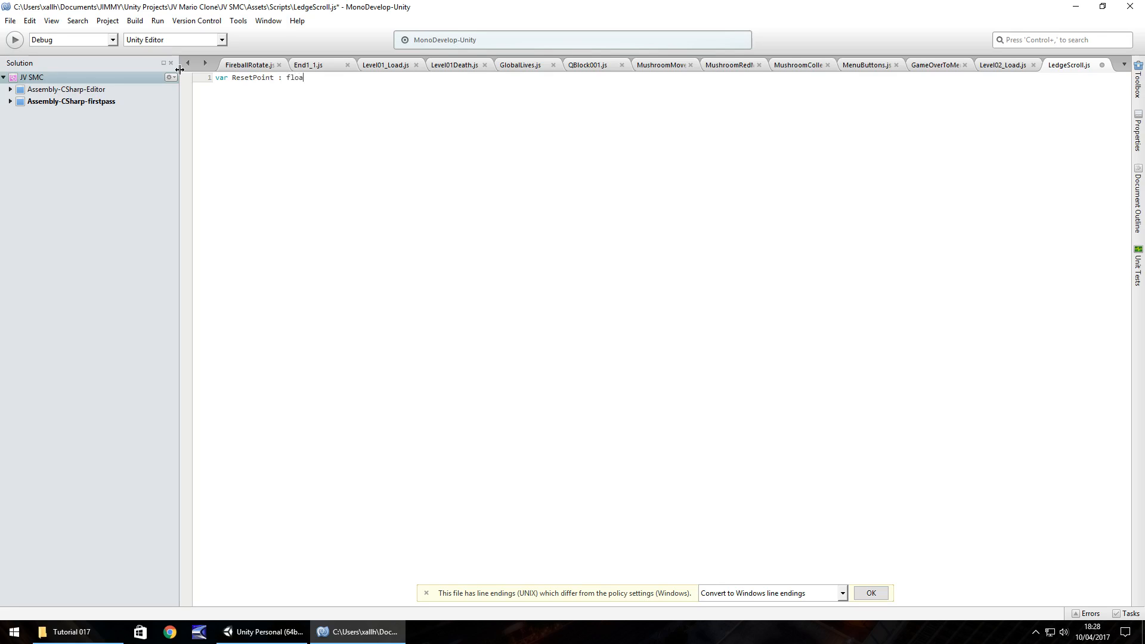
type("t;")
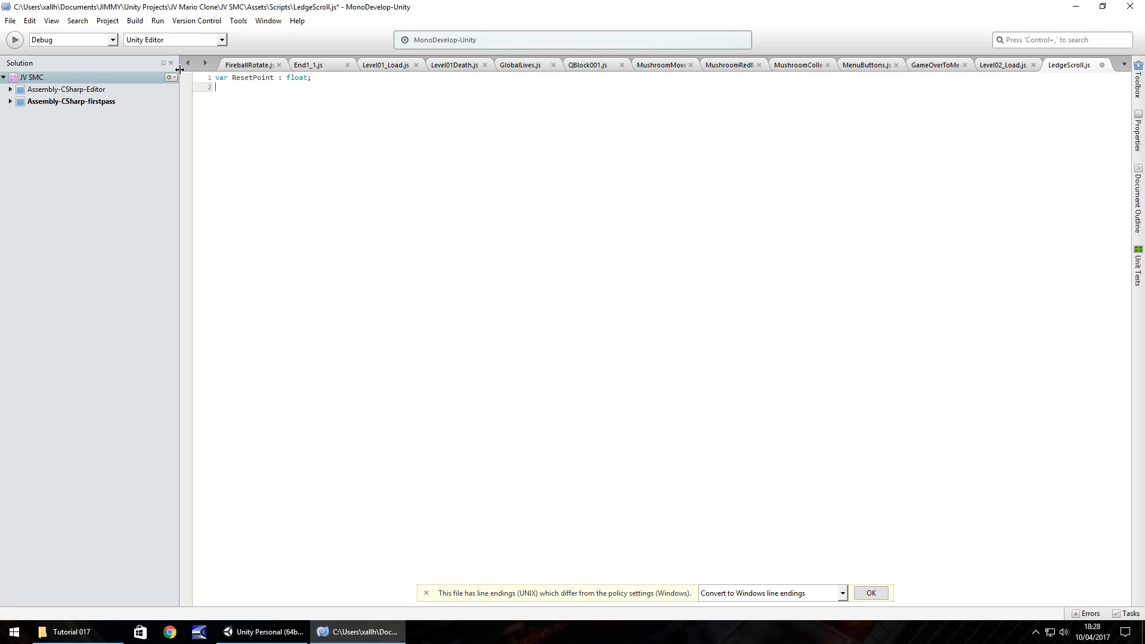
type("var")
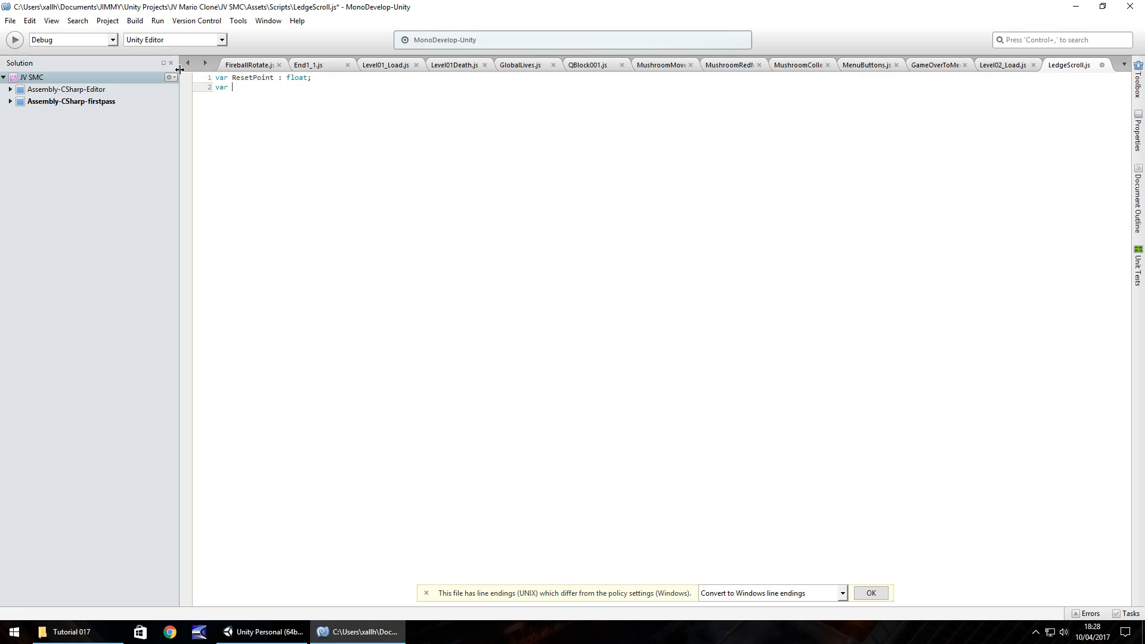
type("CurrentPo")
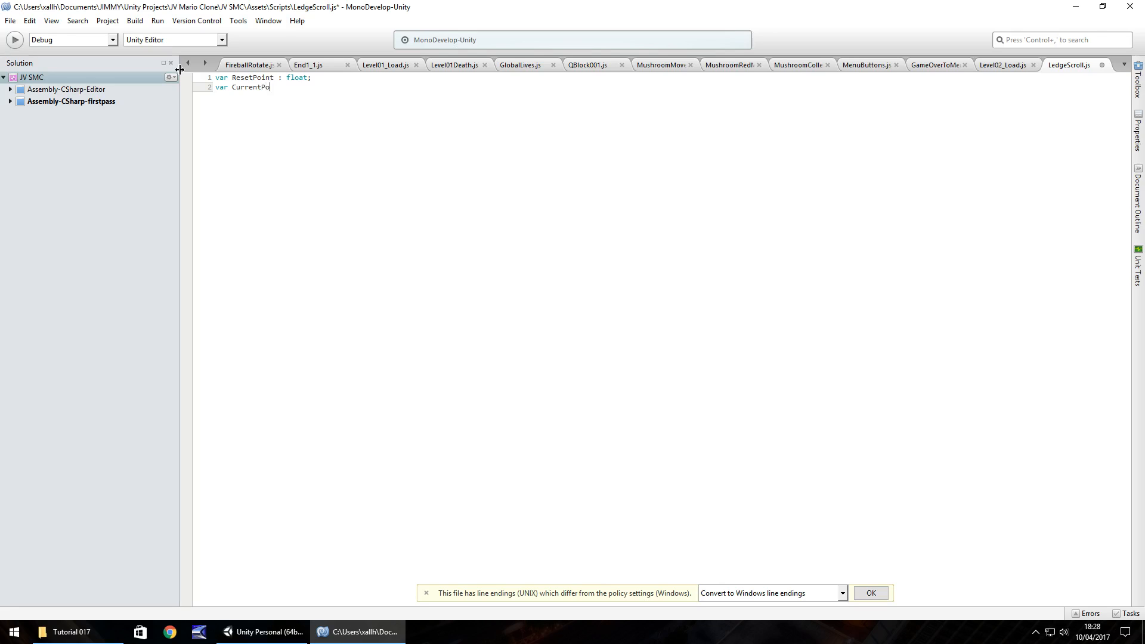
type("int :")
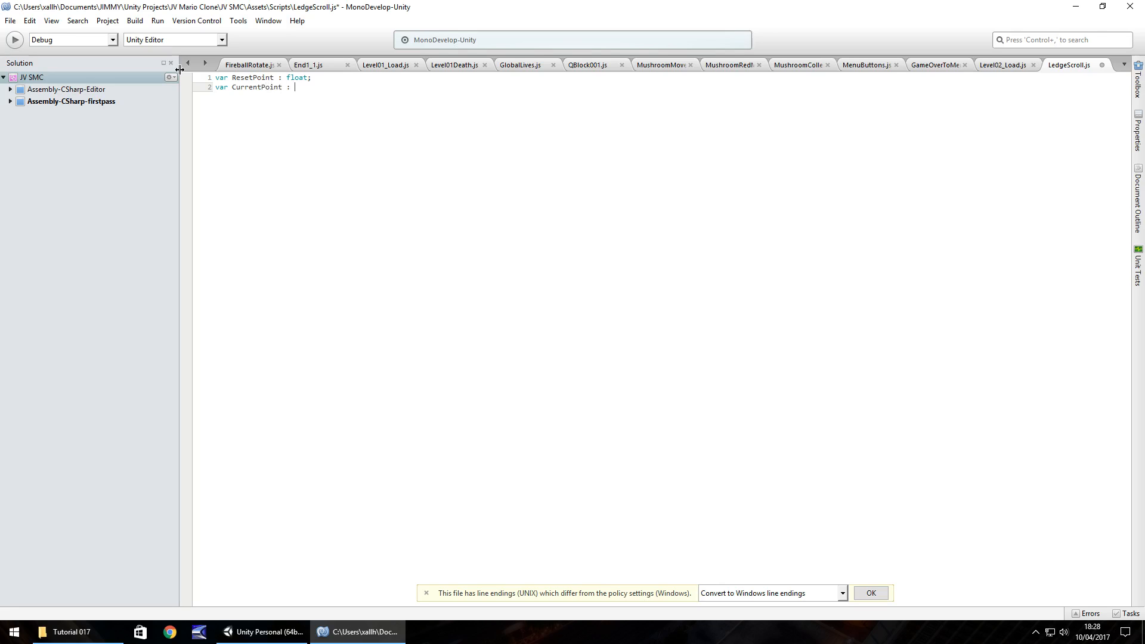
type("float;")
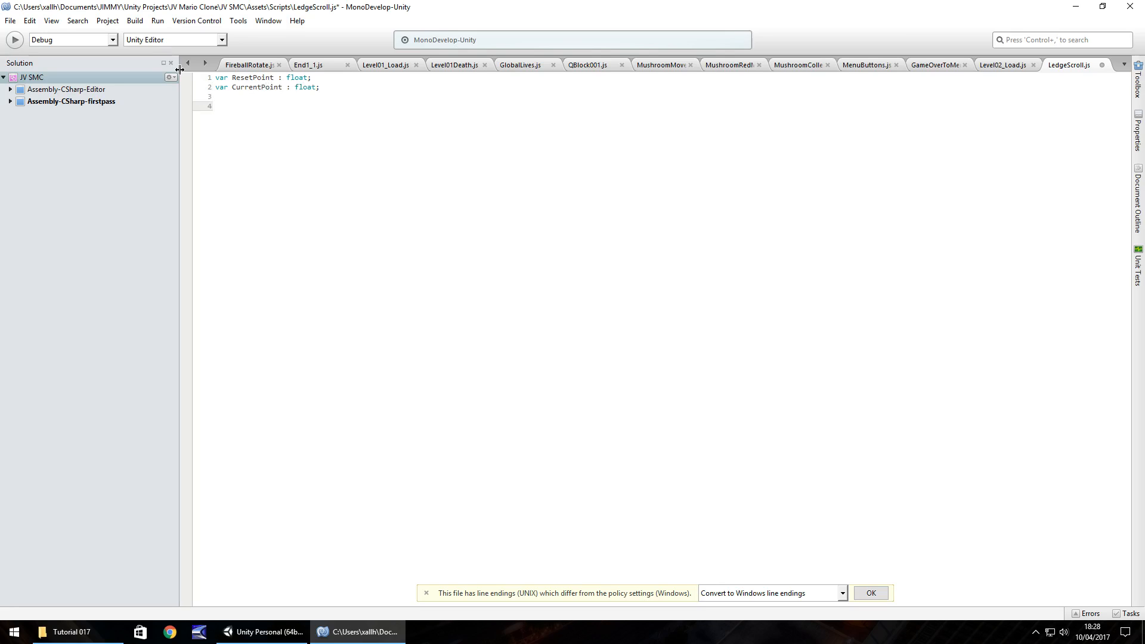
- Start function Update() { and begin a ResetPoint assignment inside it
type("functionU")
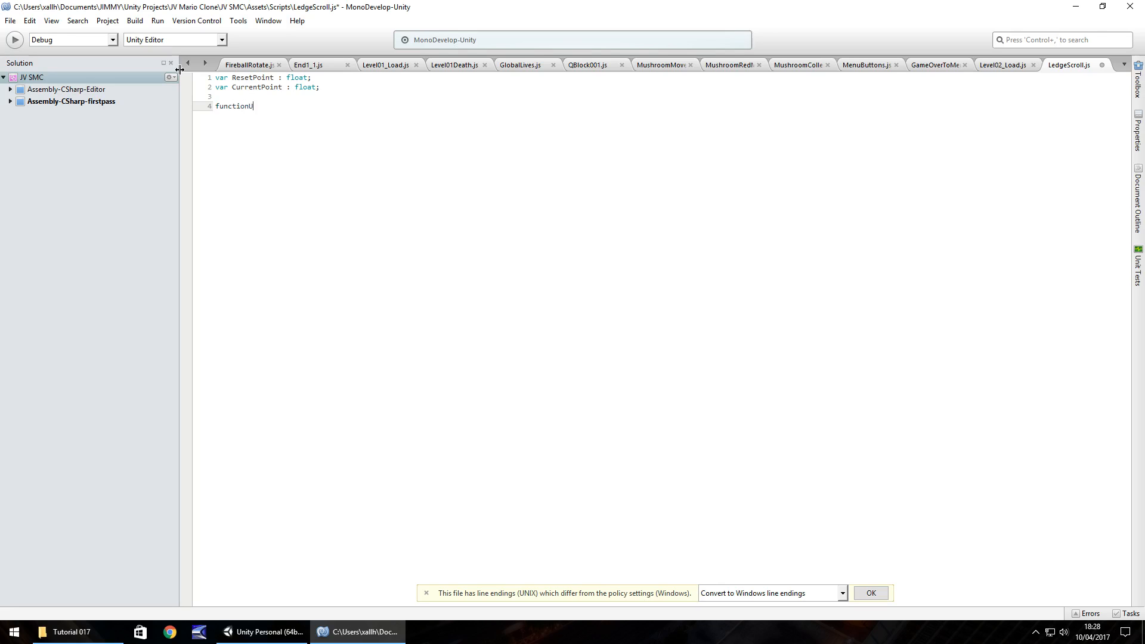
type("Upda")
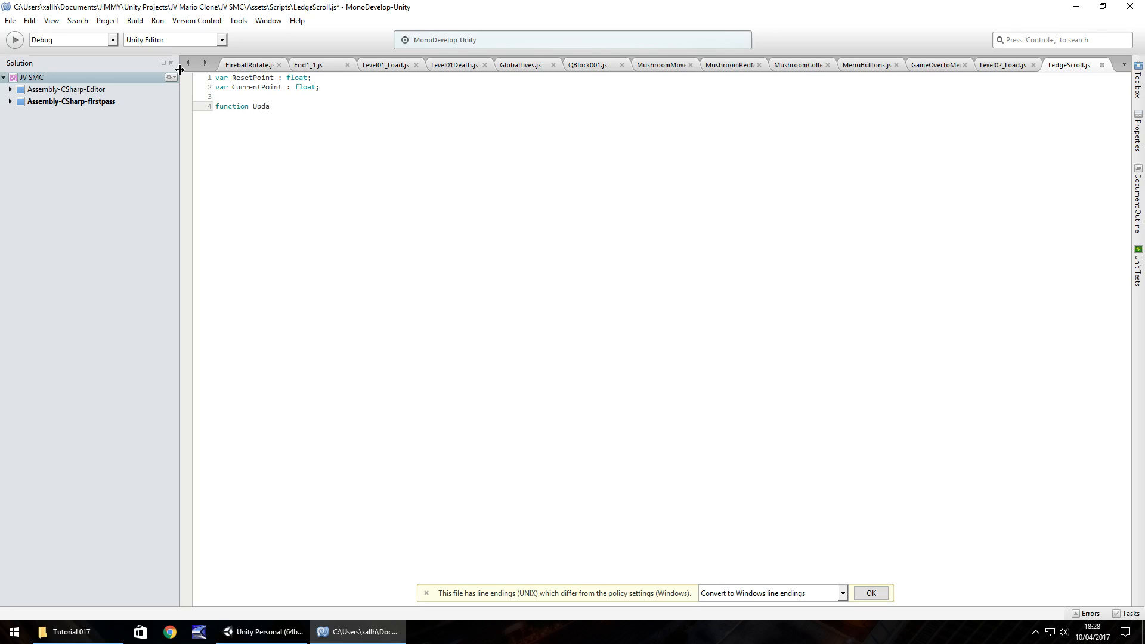
type("te() {")
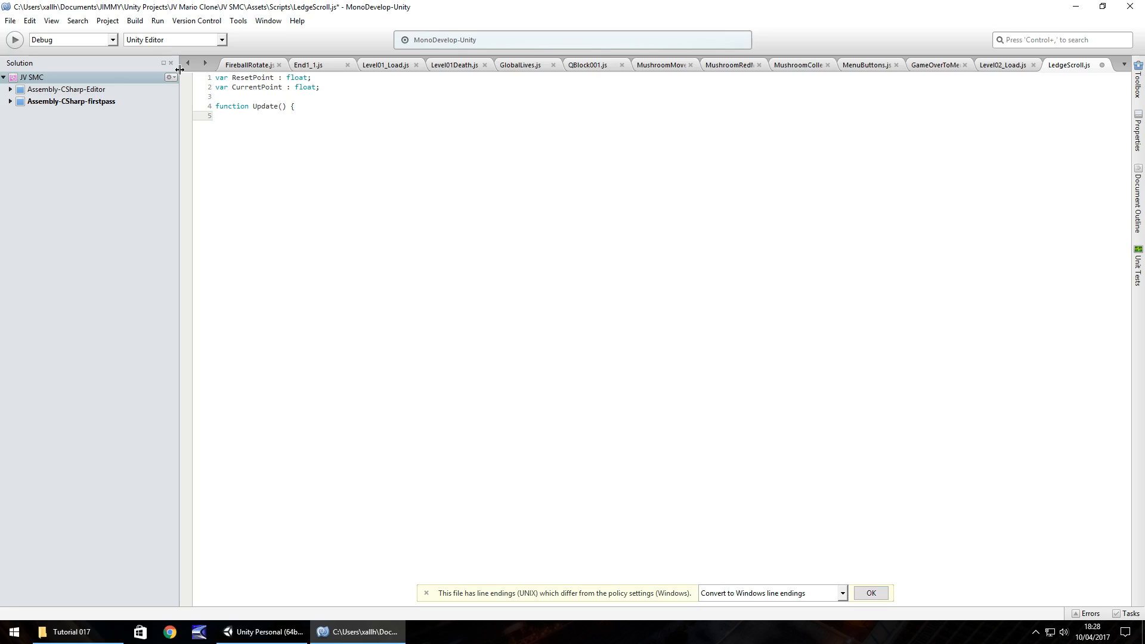
type("R")
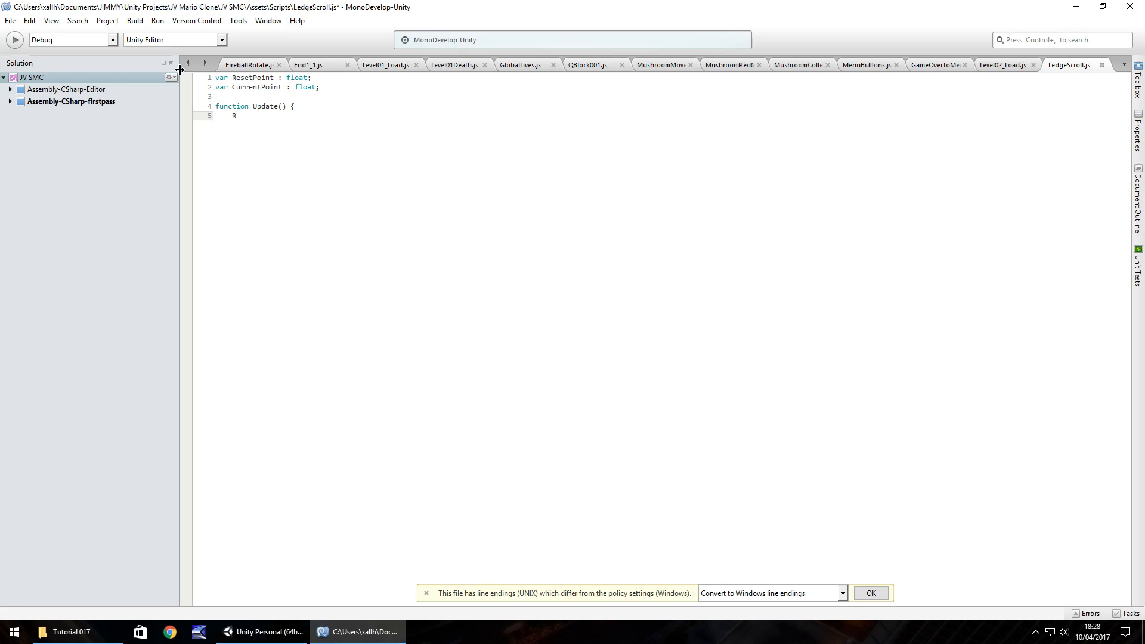
type("esetPoint =")
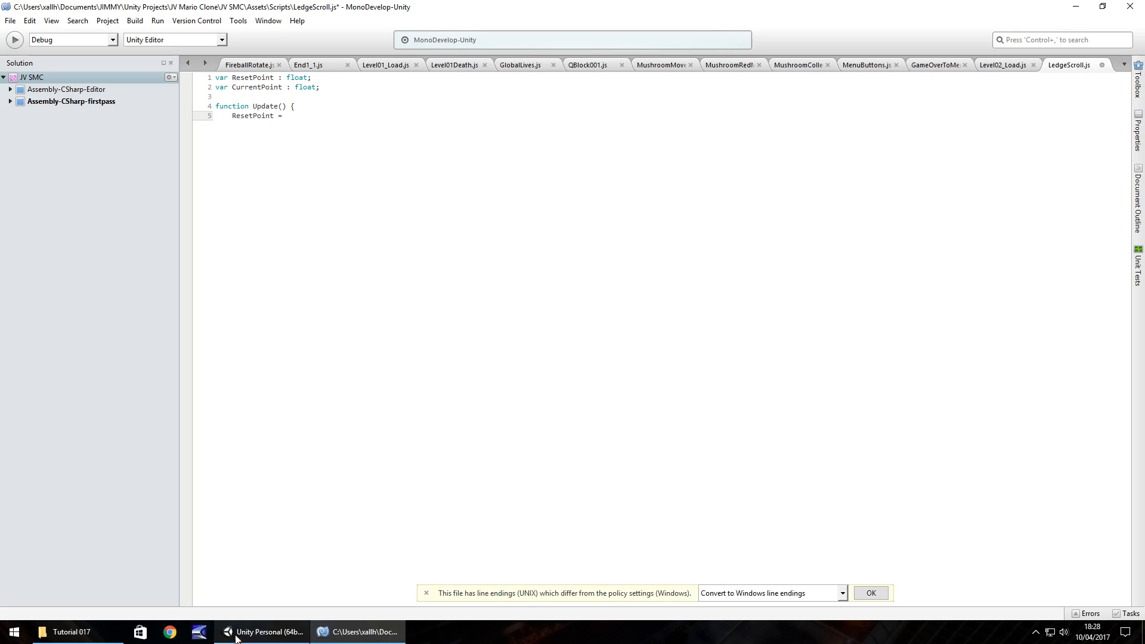
left_click(263, 633)
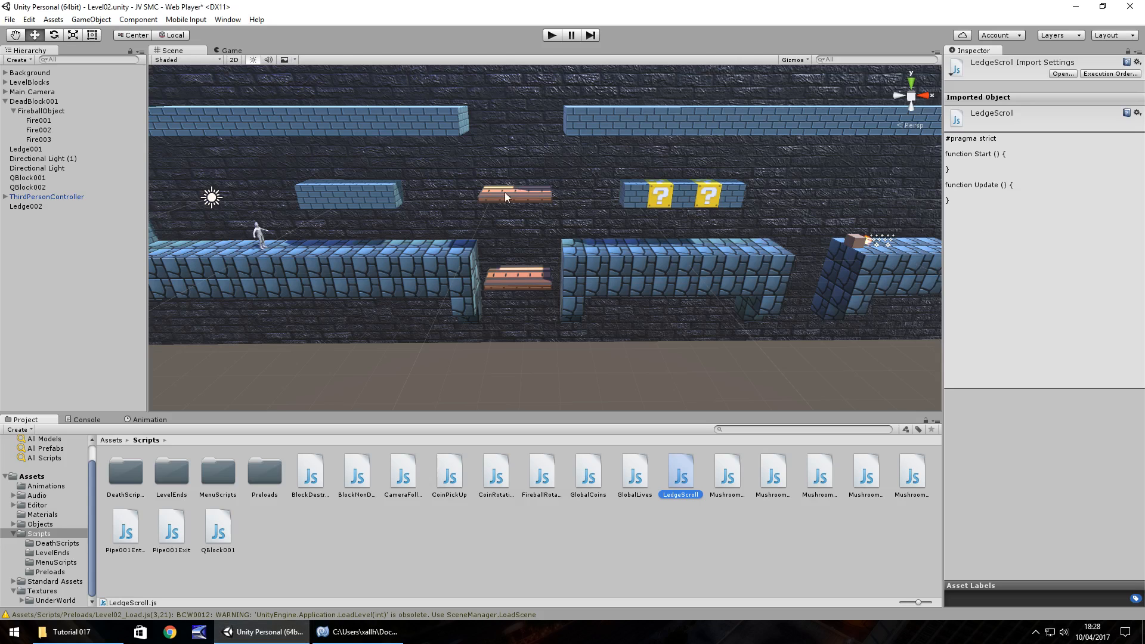
left_click(25, 206)
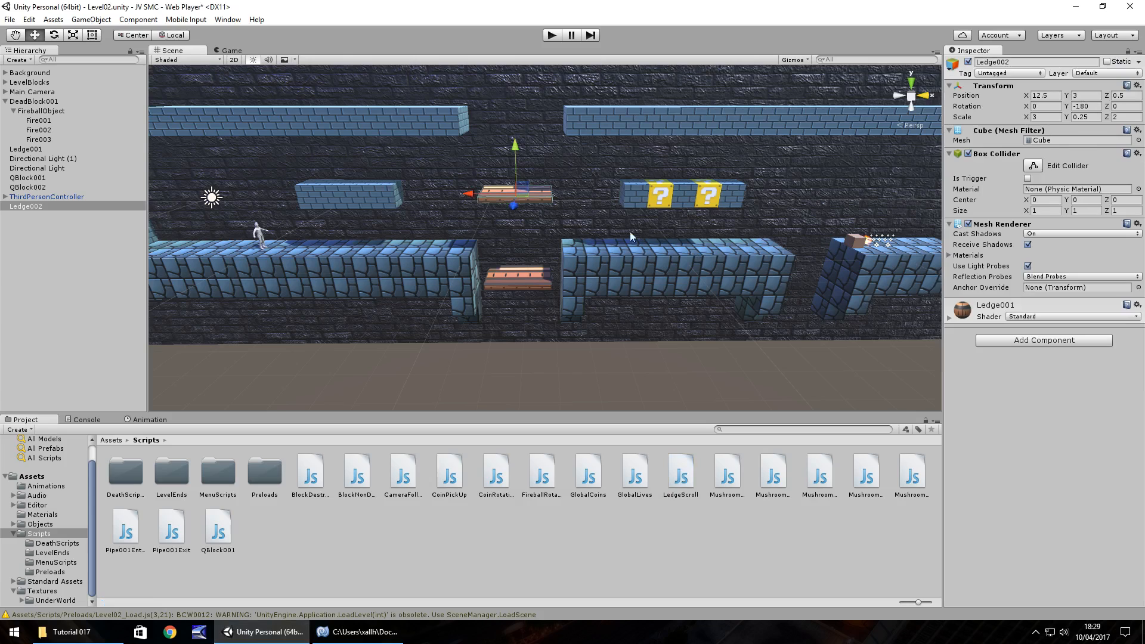
mouse_move(531, 200)
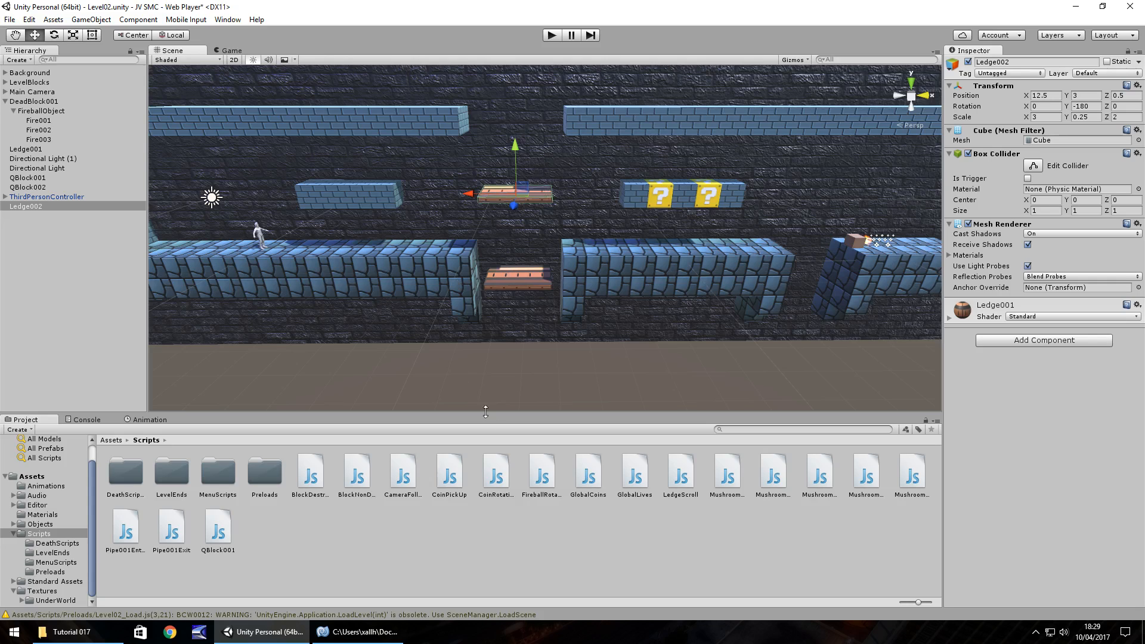
mouse_move(541, 131)
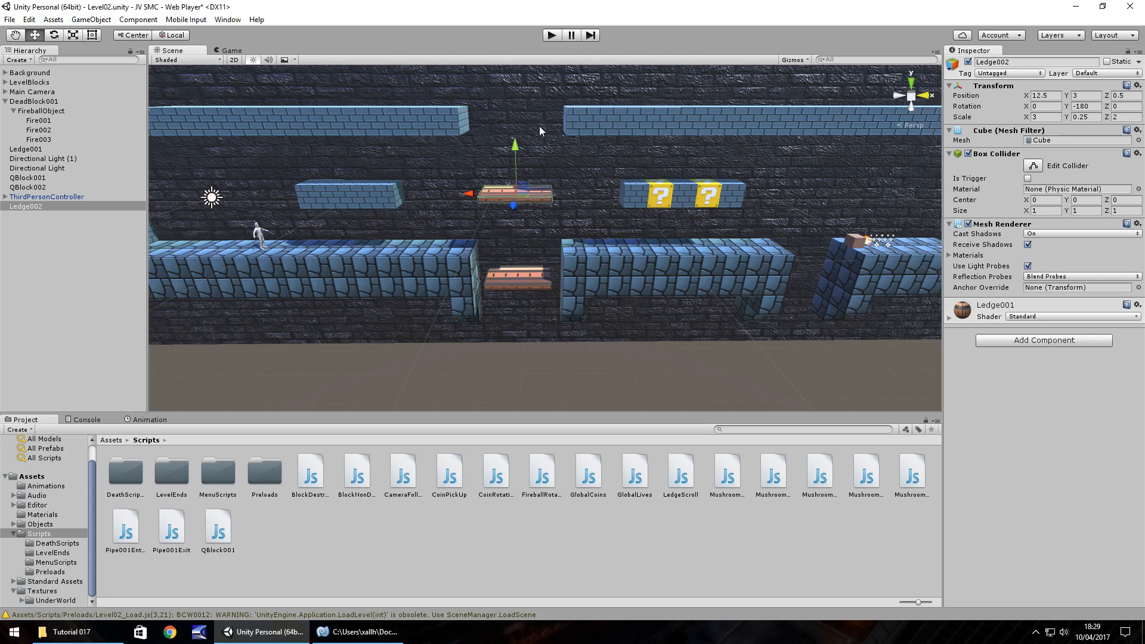
left_click_drag(516, 145, 516, 121)
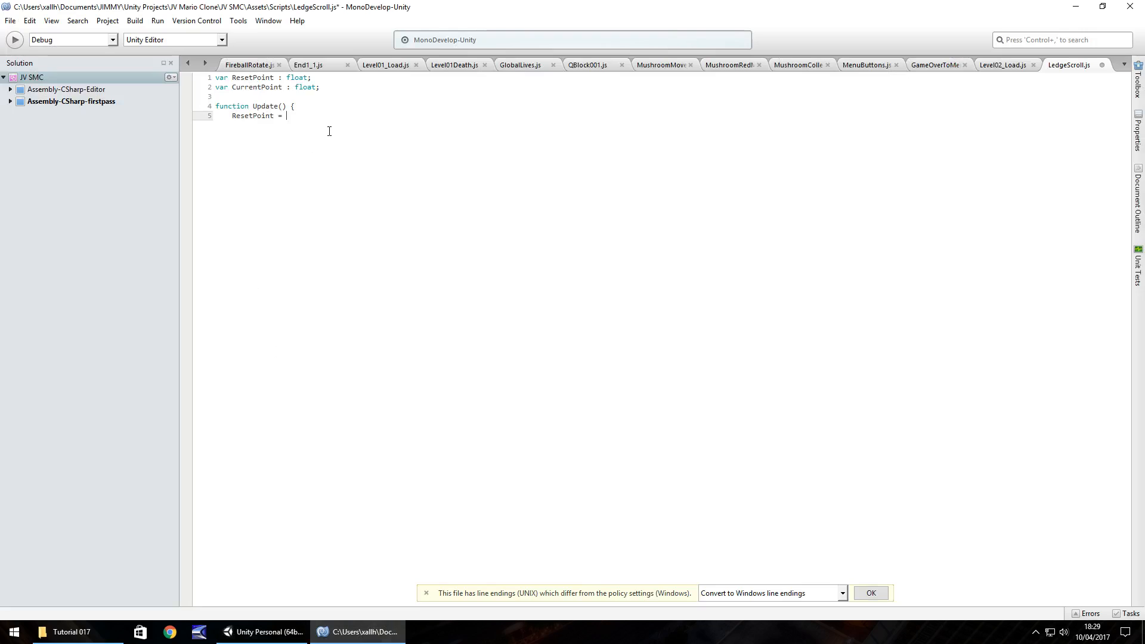
- Set ResetPoint to 6.52 and CurrentPoint = transform.position.y; in Update
type("6.52;")
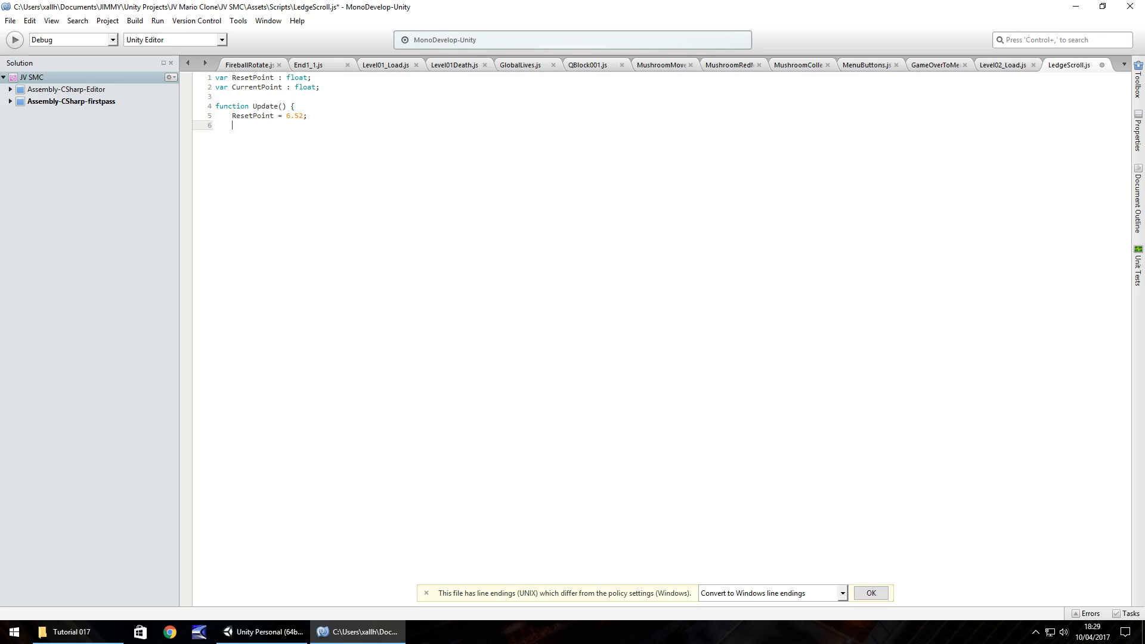
type("Current")
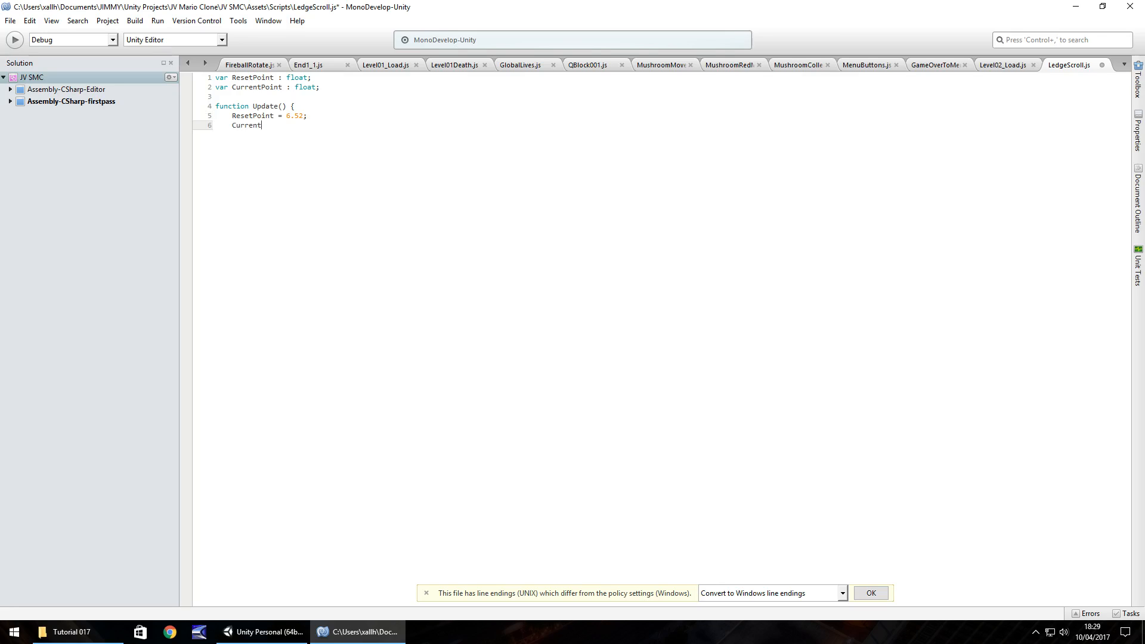
type("Point")
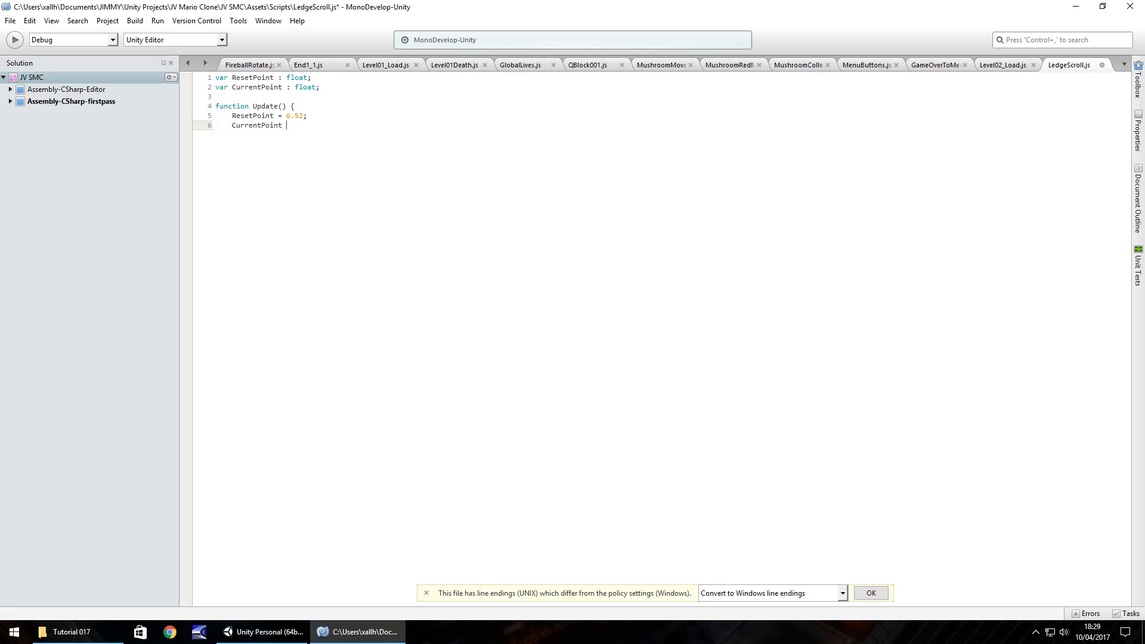
type("=")
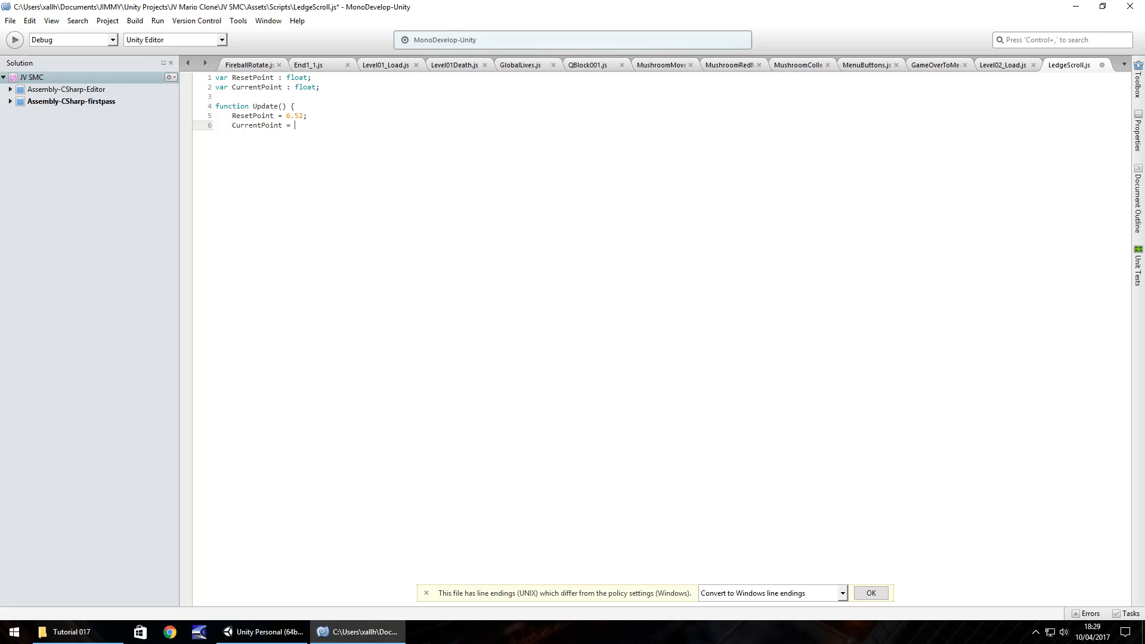
type("transform")
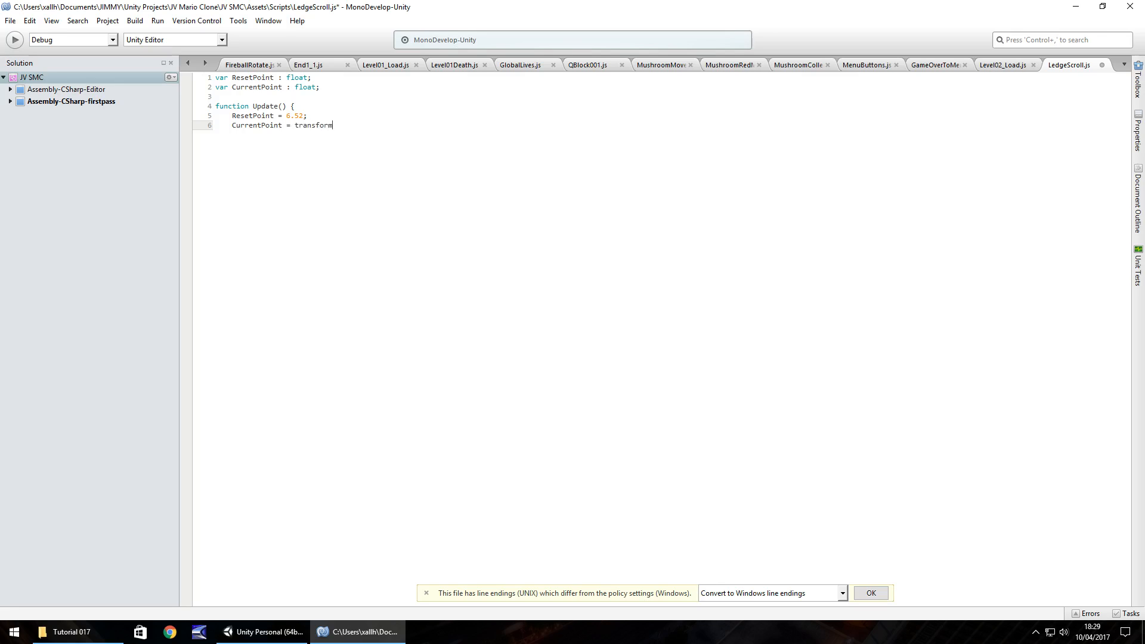
type(".position")
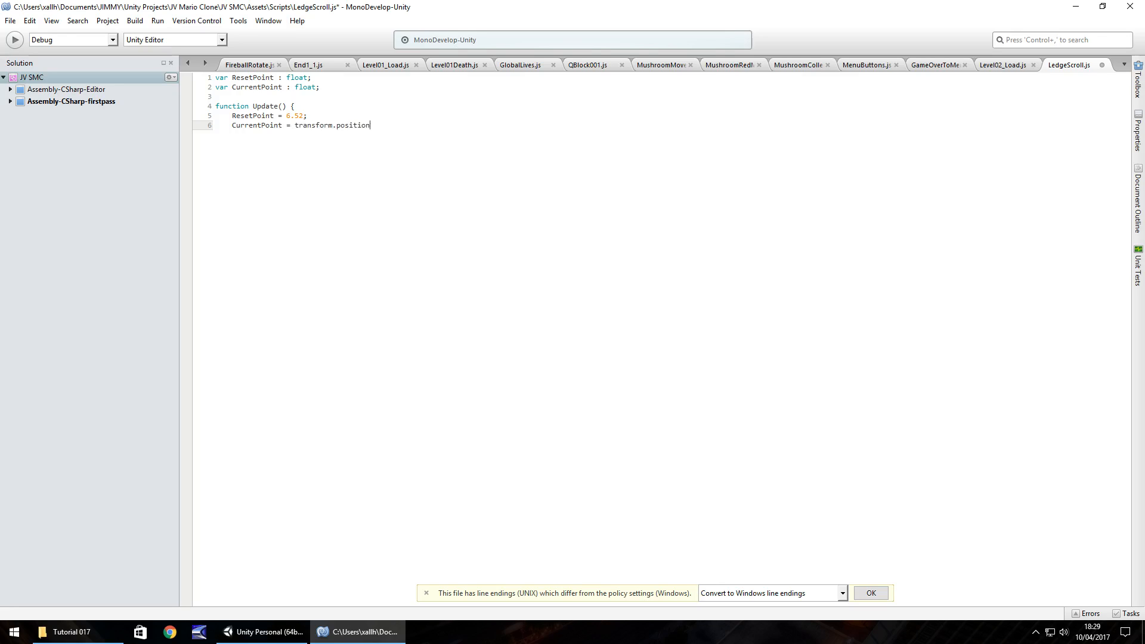
type(".y;")
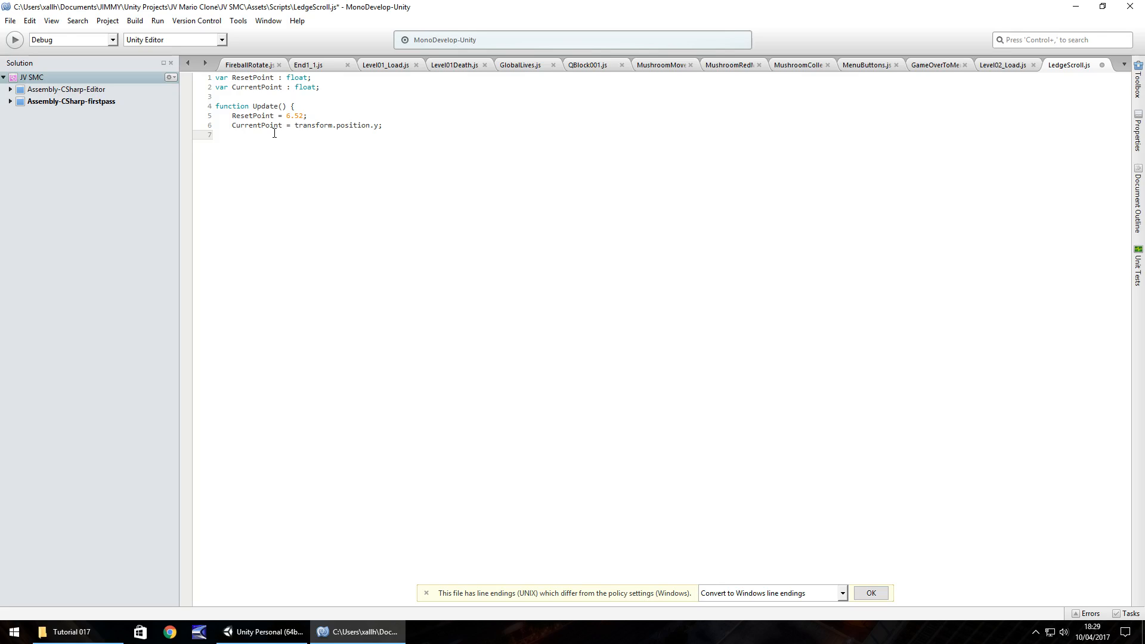
- Open an if (CurrentPoint >= ResetPoint) { check in Update
type("if")
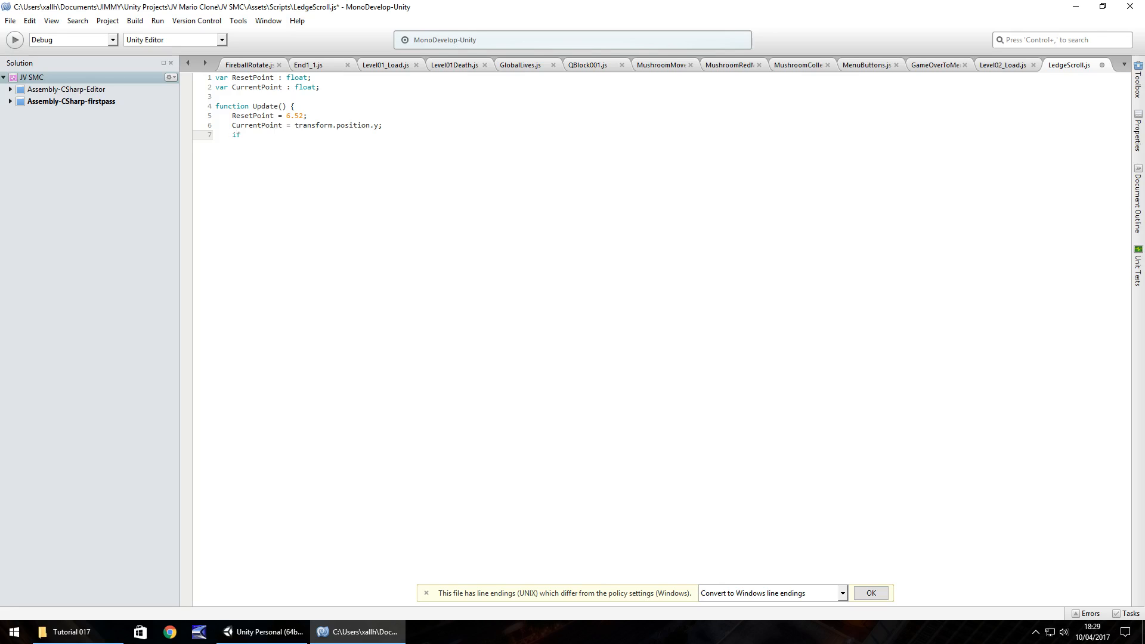
type("(Cu")
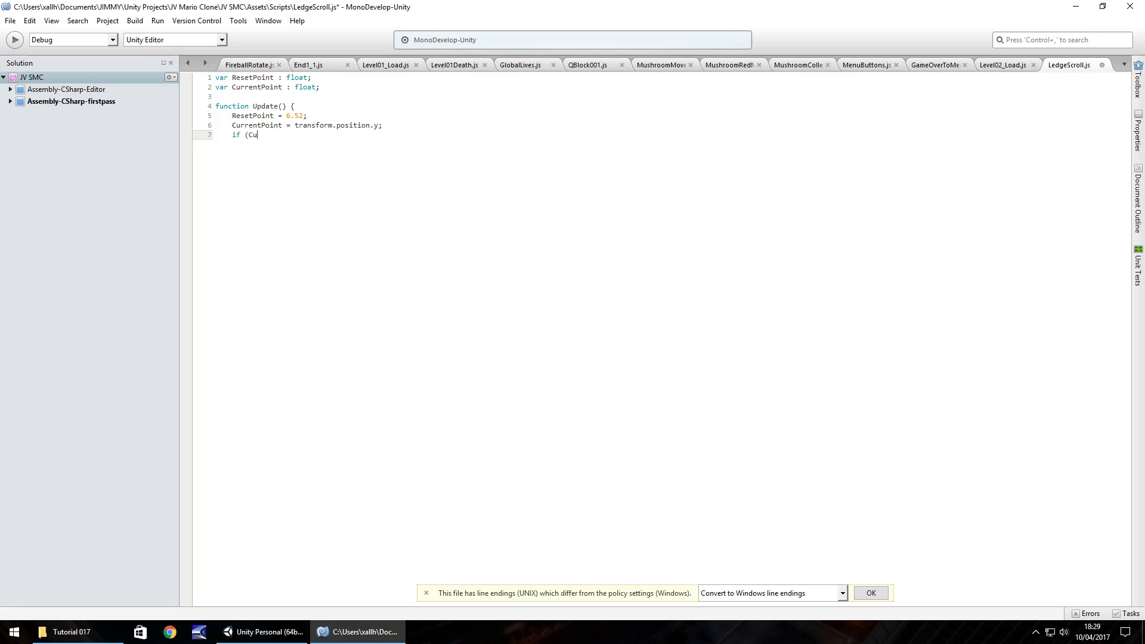
type("rrentPoint")
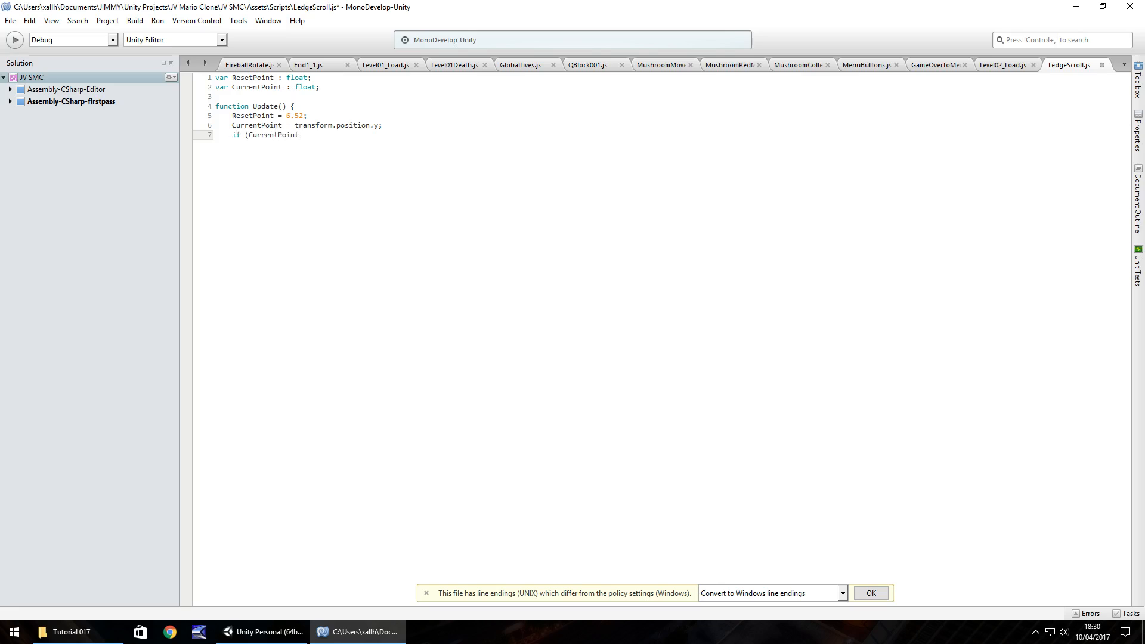
type(">")
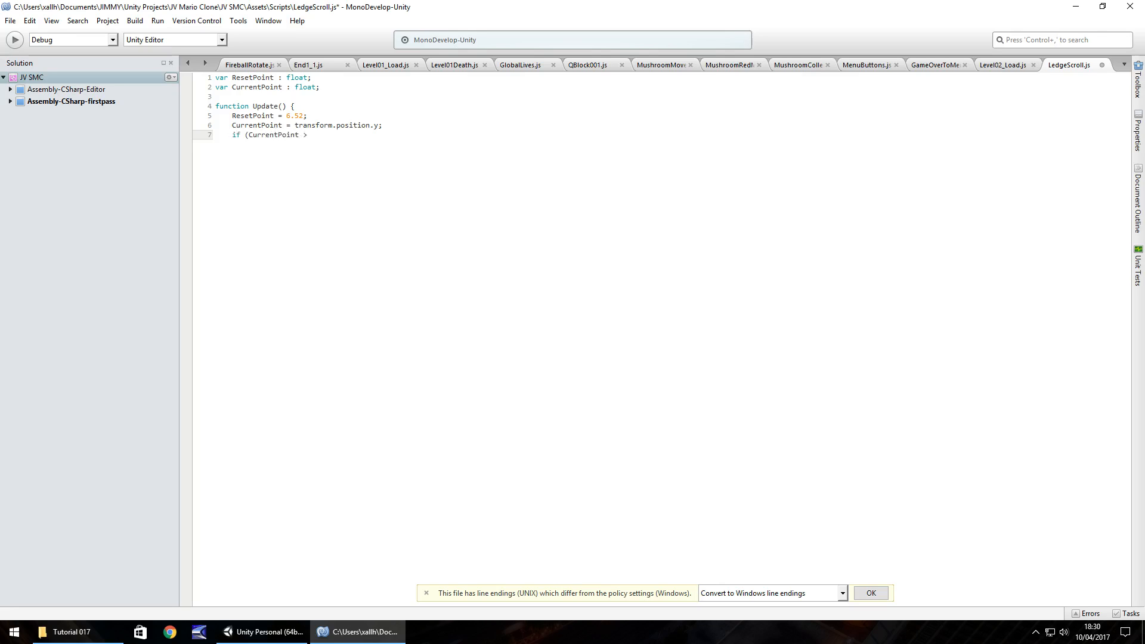
type("= Re")
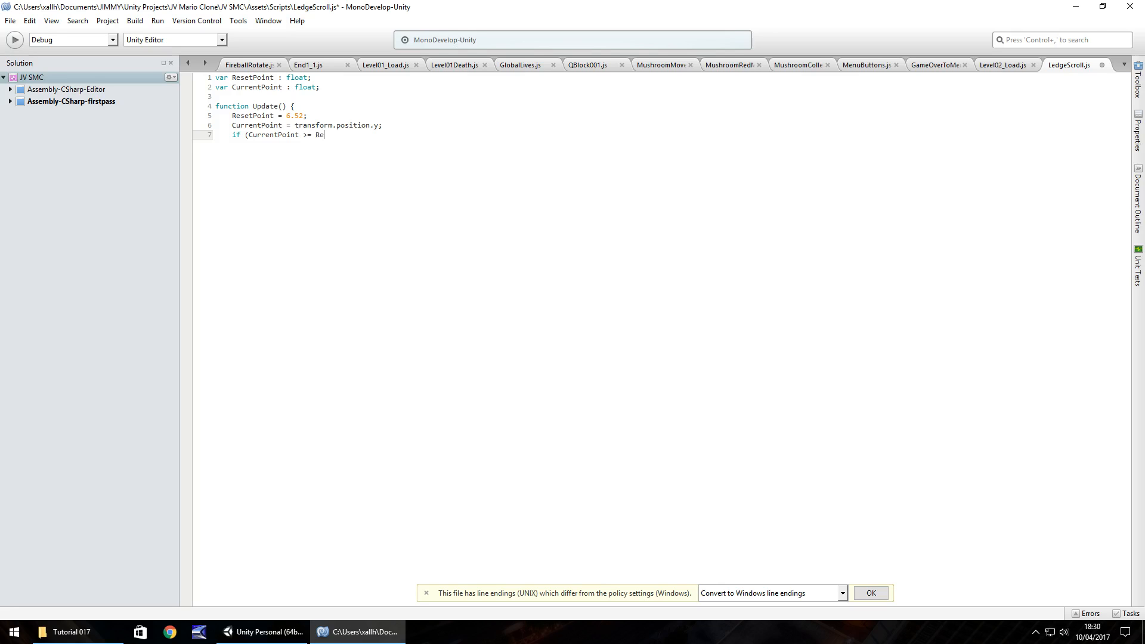
type("setPoint")
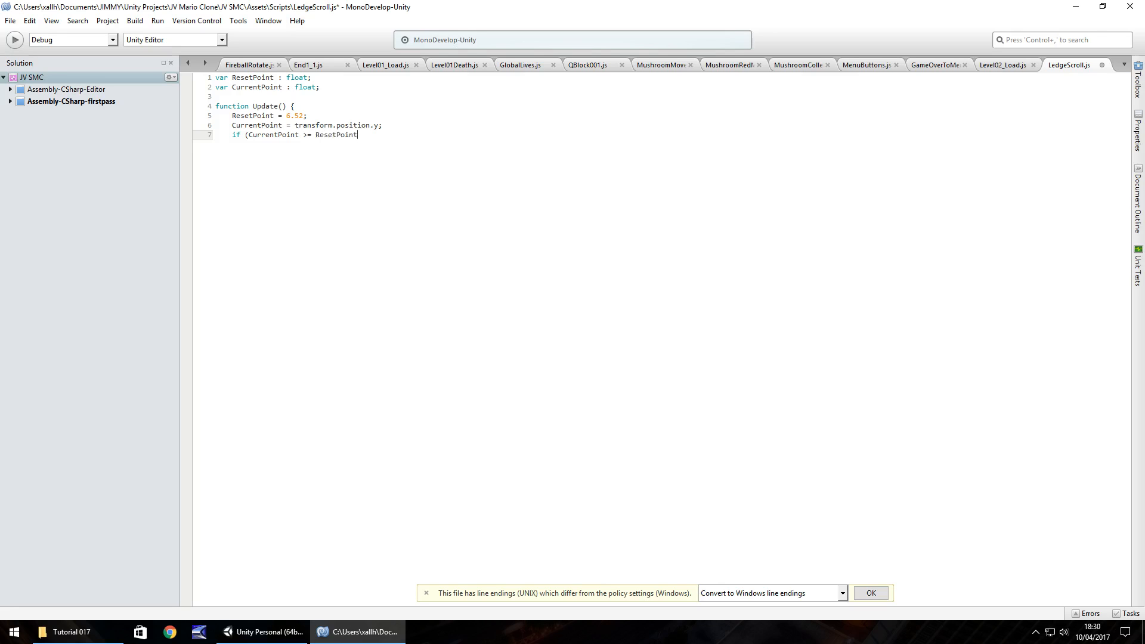
type(")")
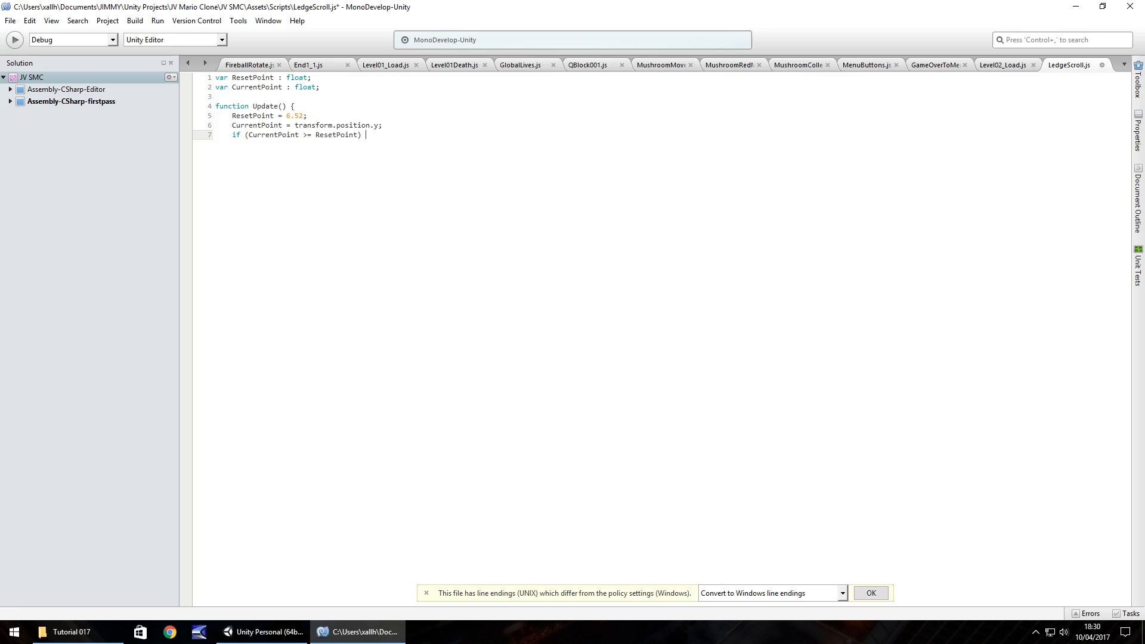
type("{")
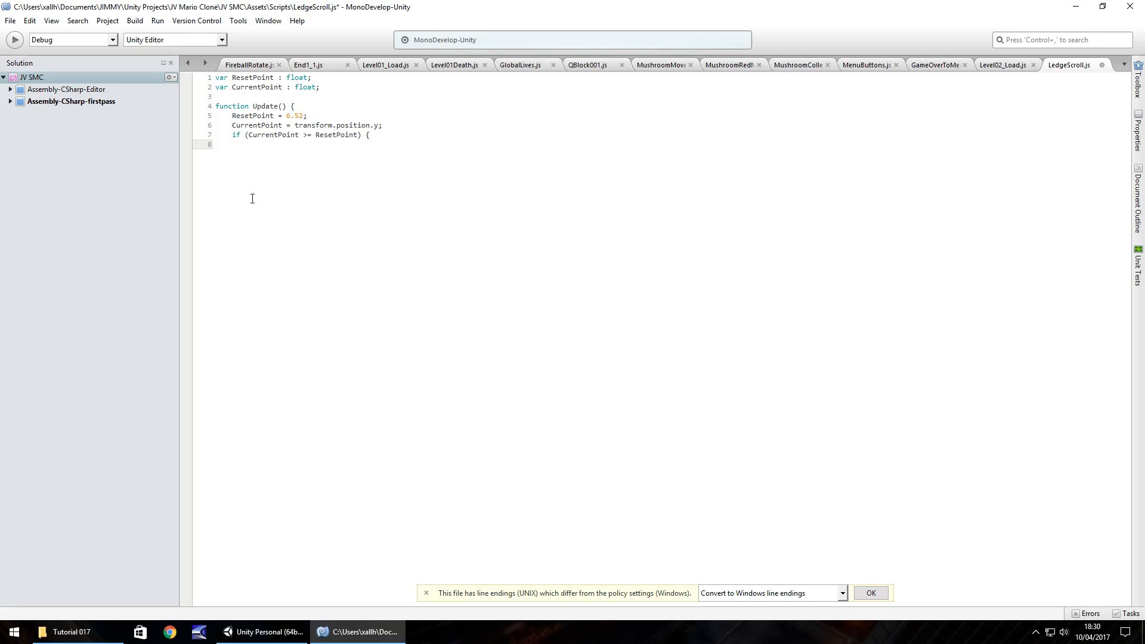
left_click(259, 632)
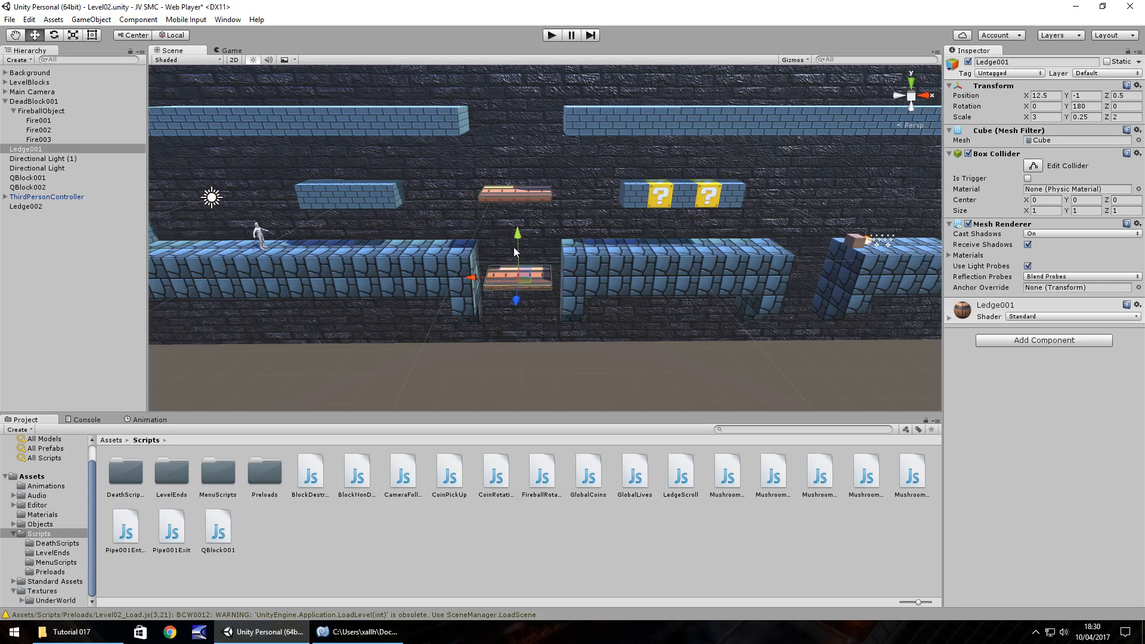
- Nudge the Scene view to look at Ledge001 sitting in the gap
left_click_drag(516, 233, 517, 243)
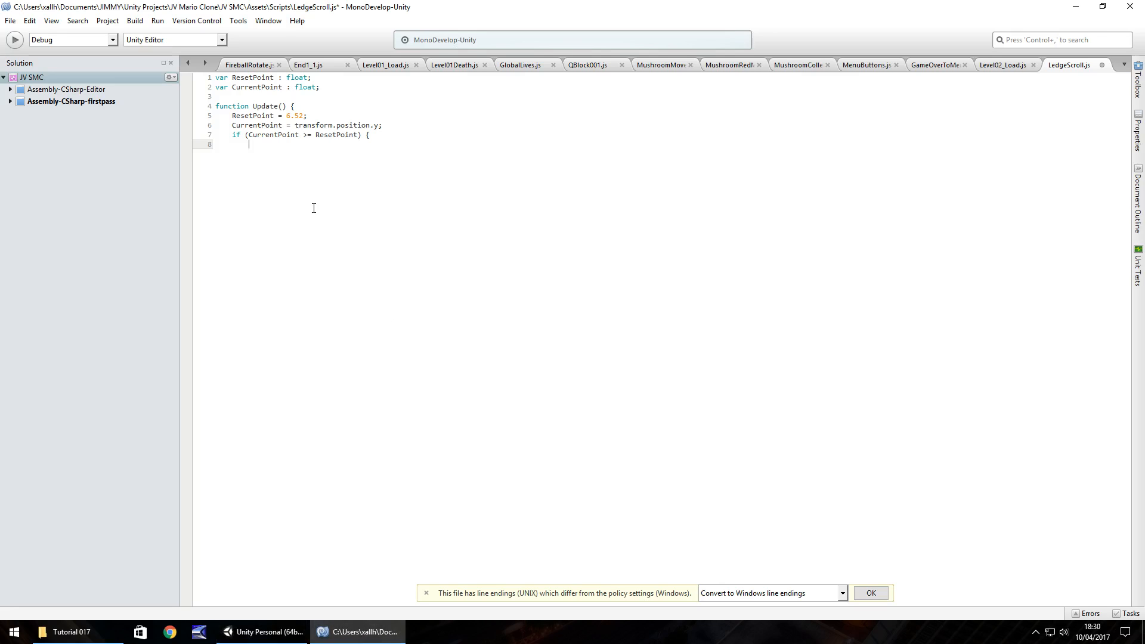
- Inside the if block, set transform.position.y to -3.52 so the ledge snaps back down
type("transform")
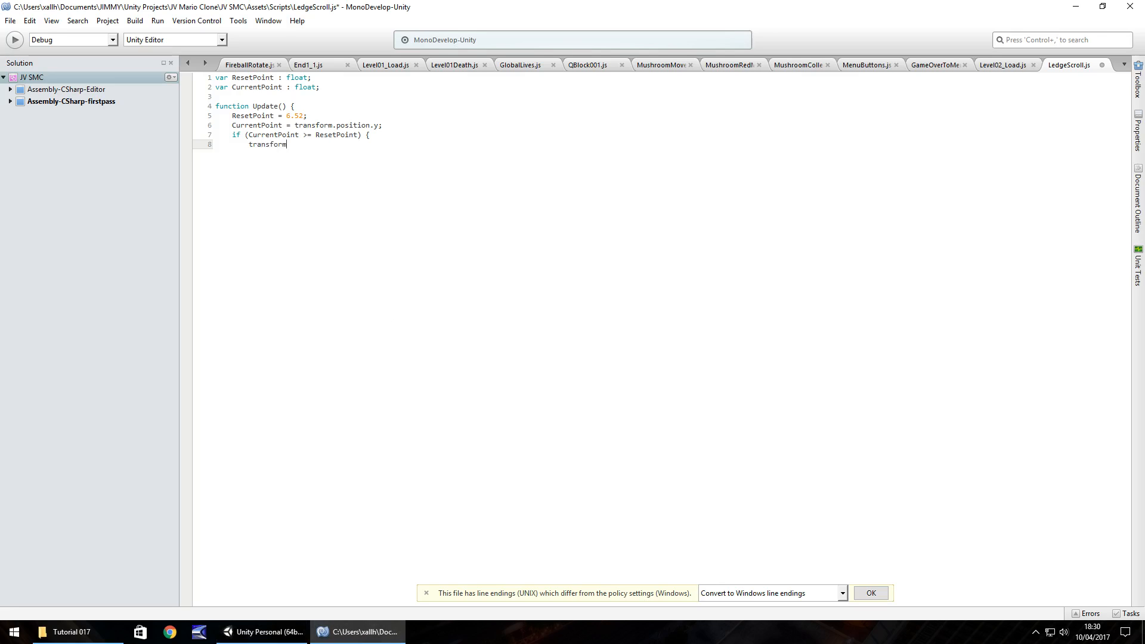
type(".po")
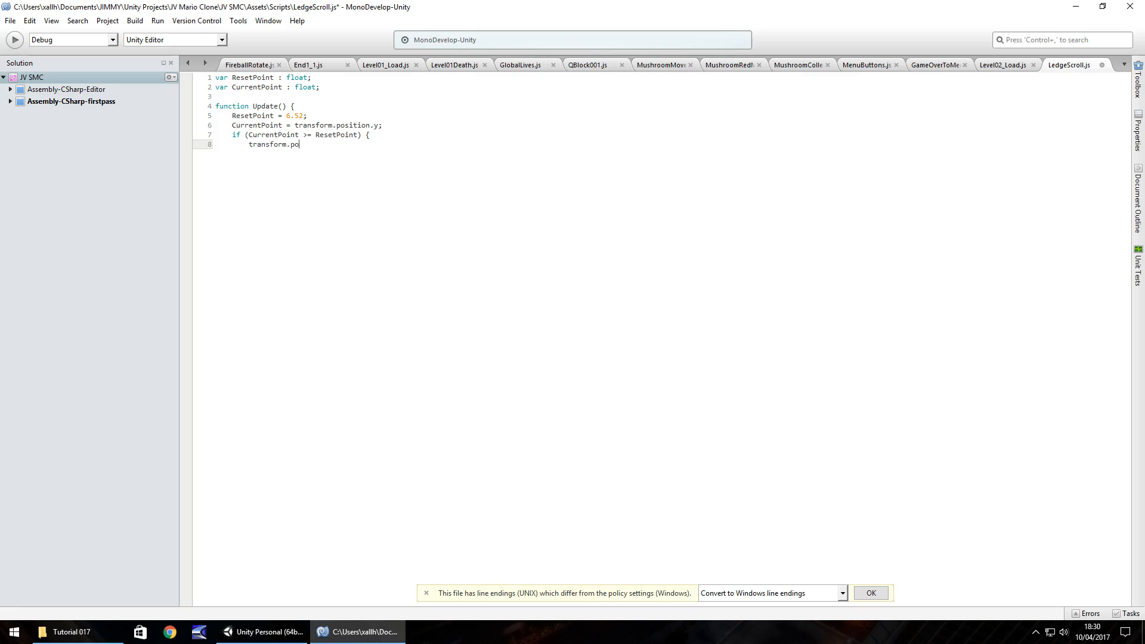
type("sition.y")
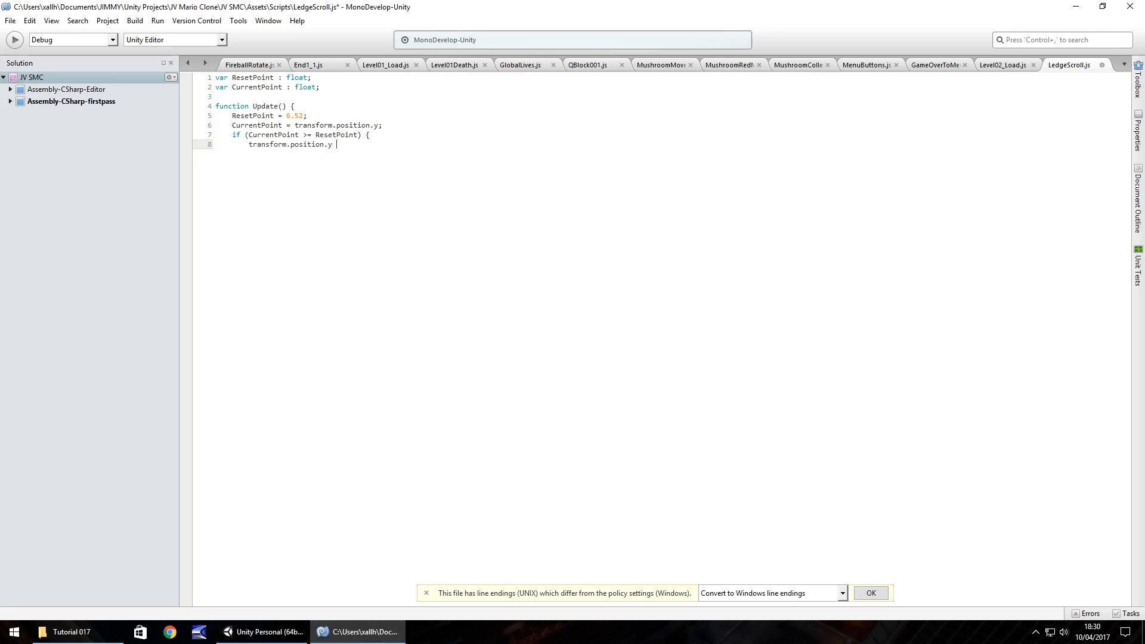
type("= -")
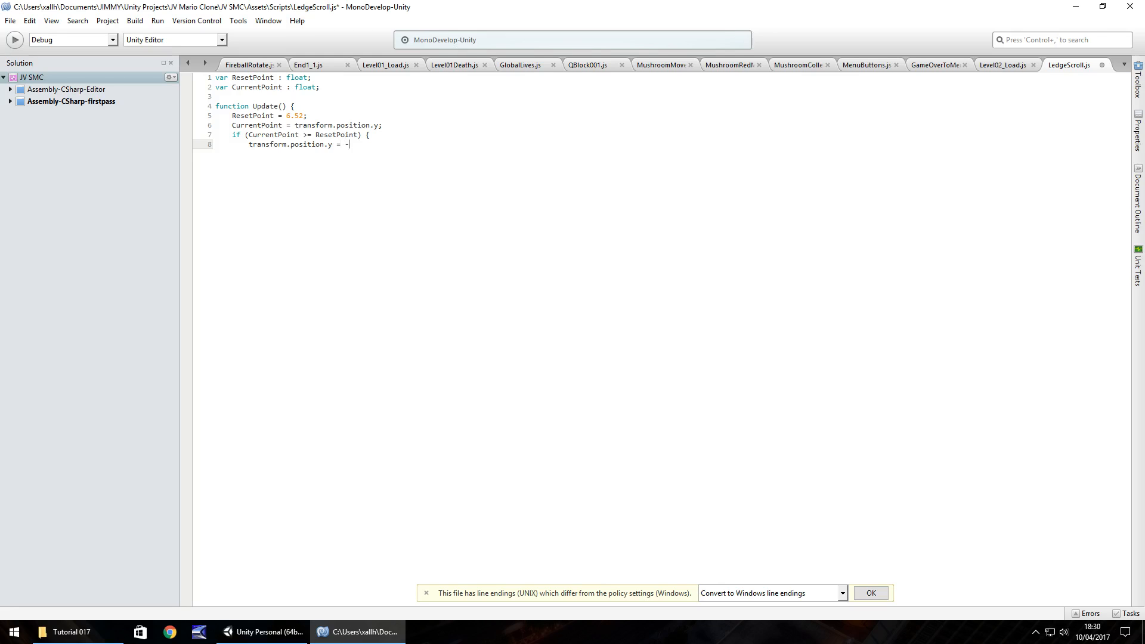
type("3.52")
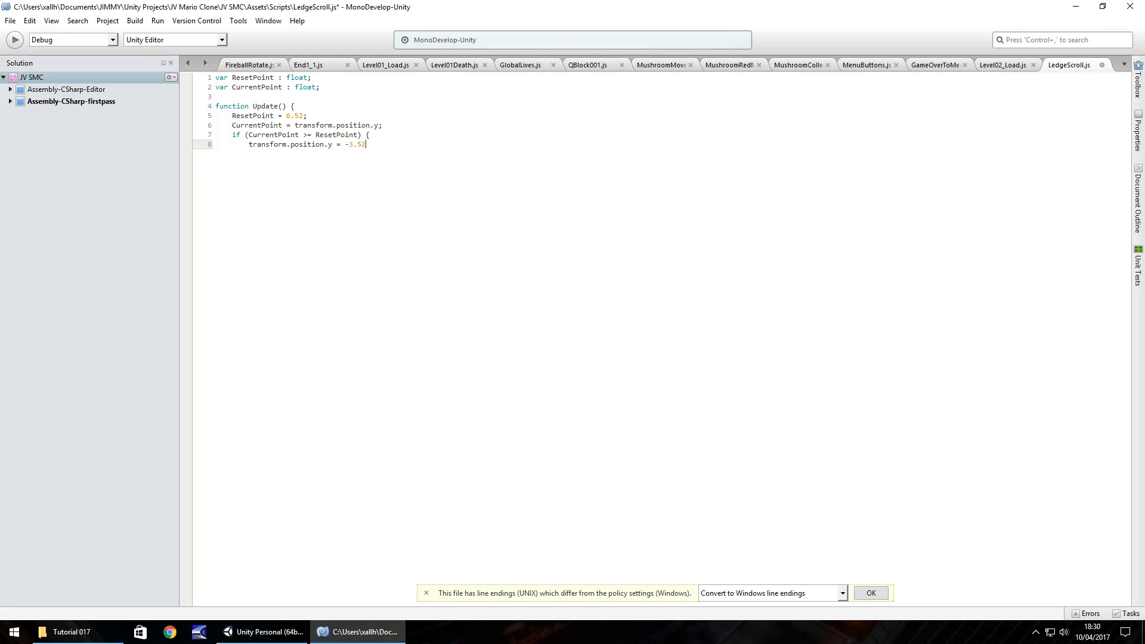
type(";")
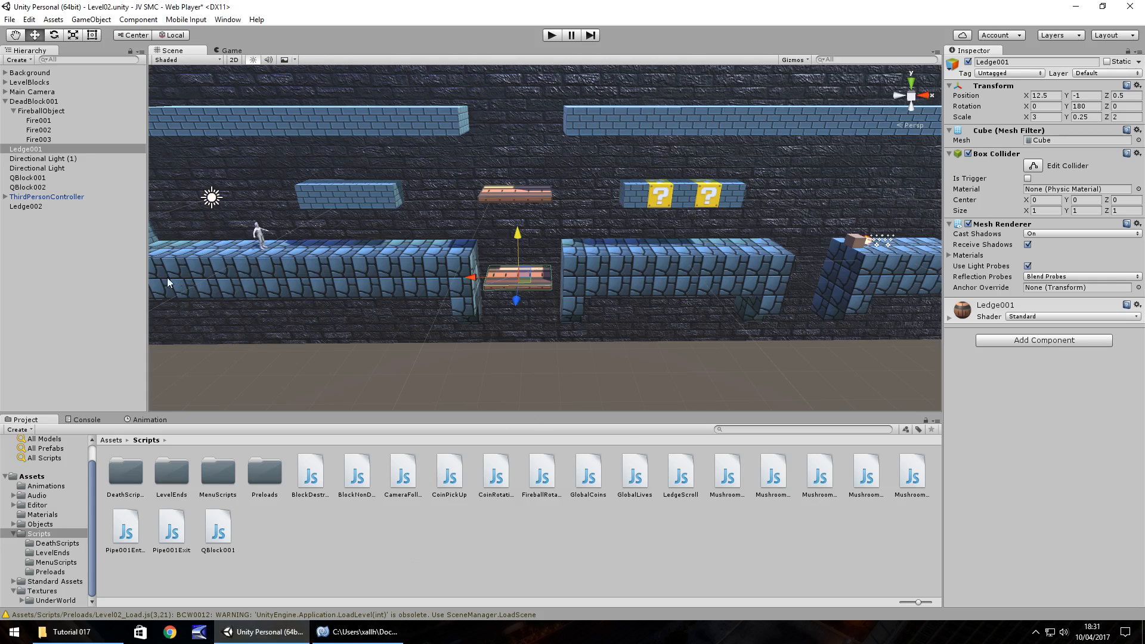
mouse_move(687, 480)
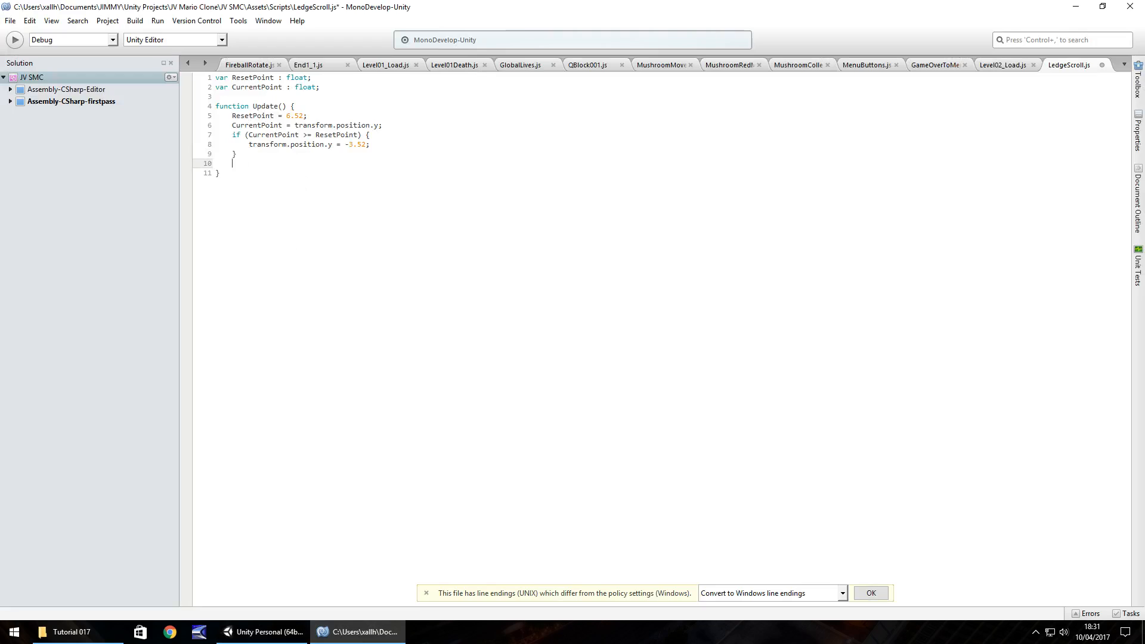
- Add transform.Translate(Vector3.up * Time.deltaTime); so the ledge moves upward each frame
type("tr")
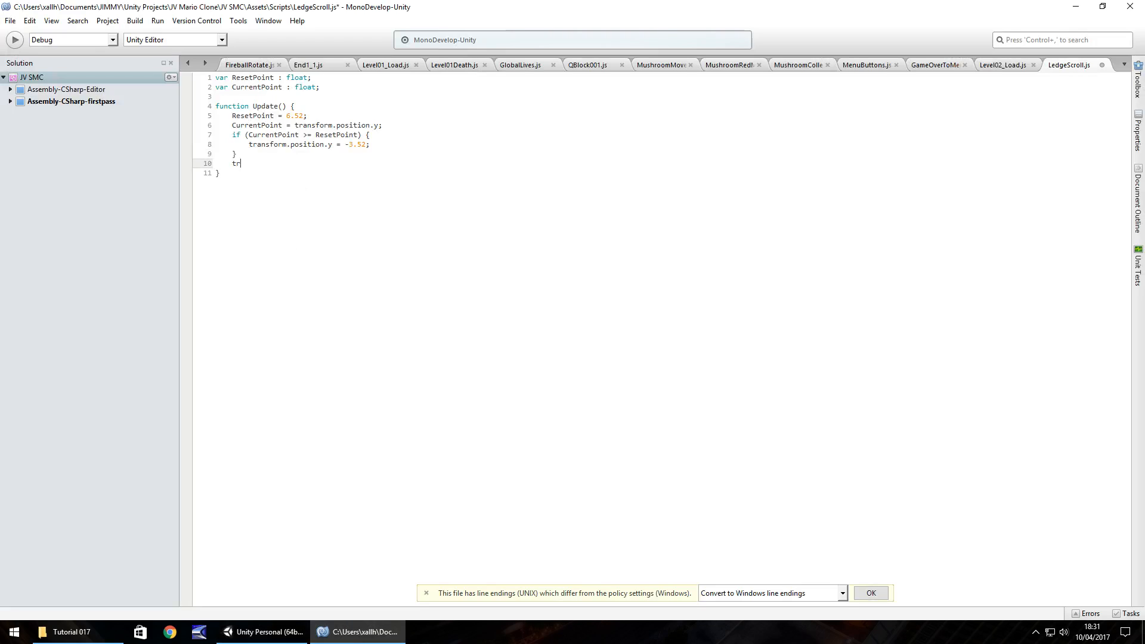
type("ansform")
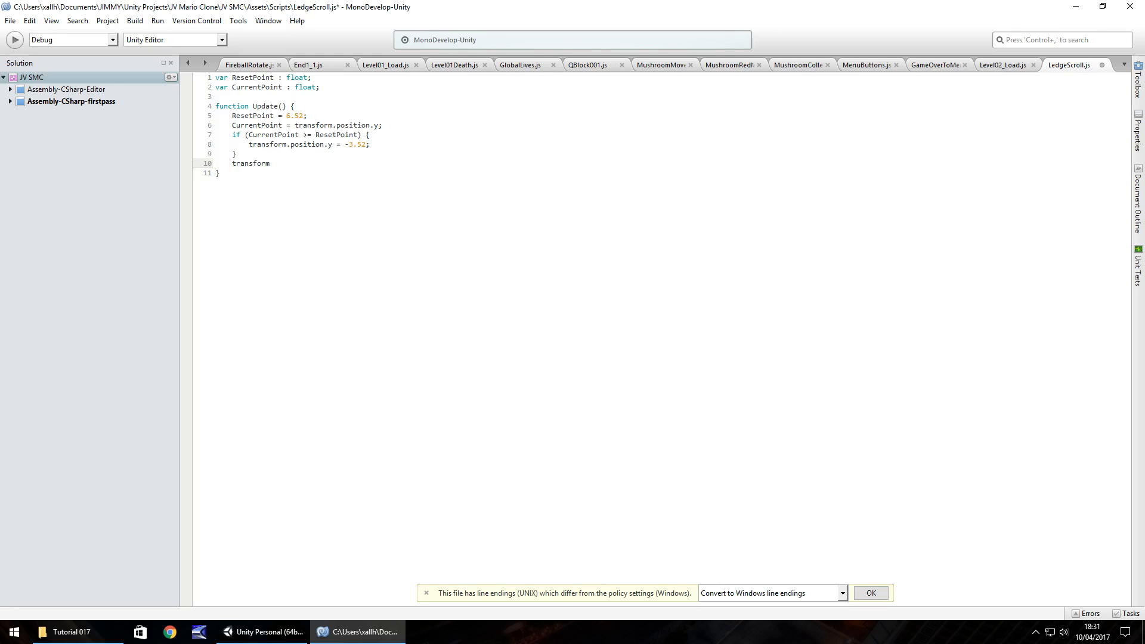
type(".Tr")
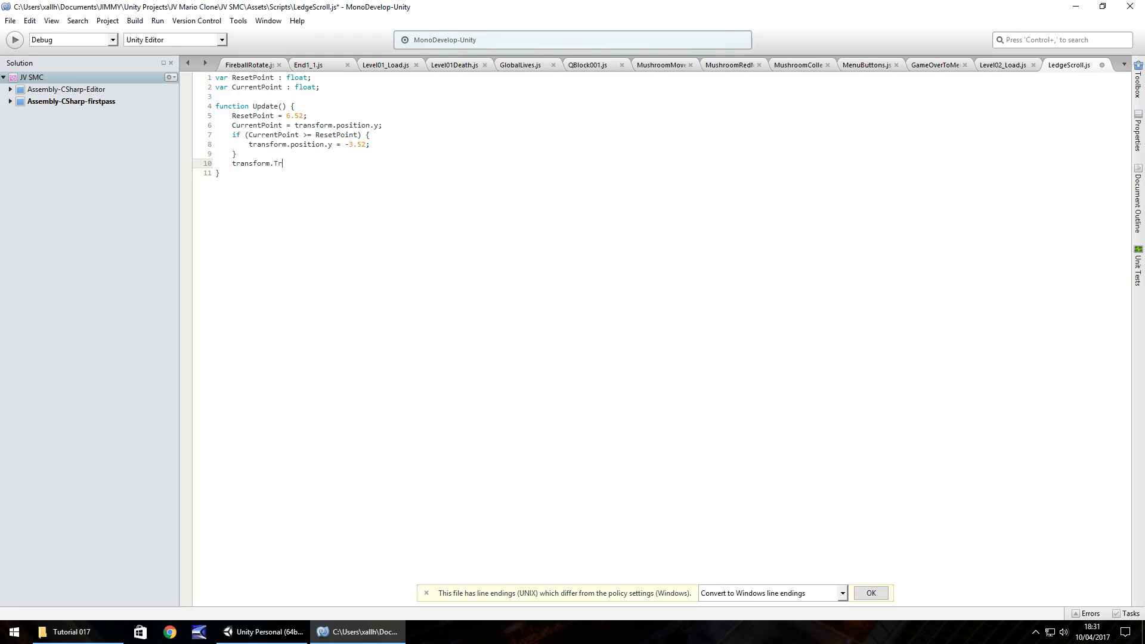
type("anslate")
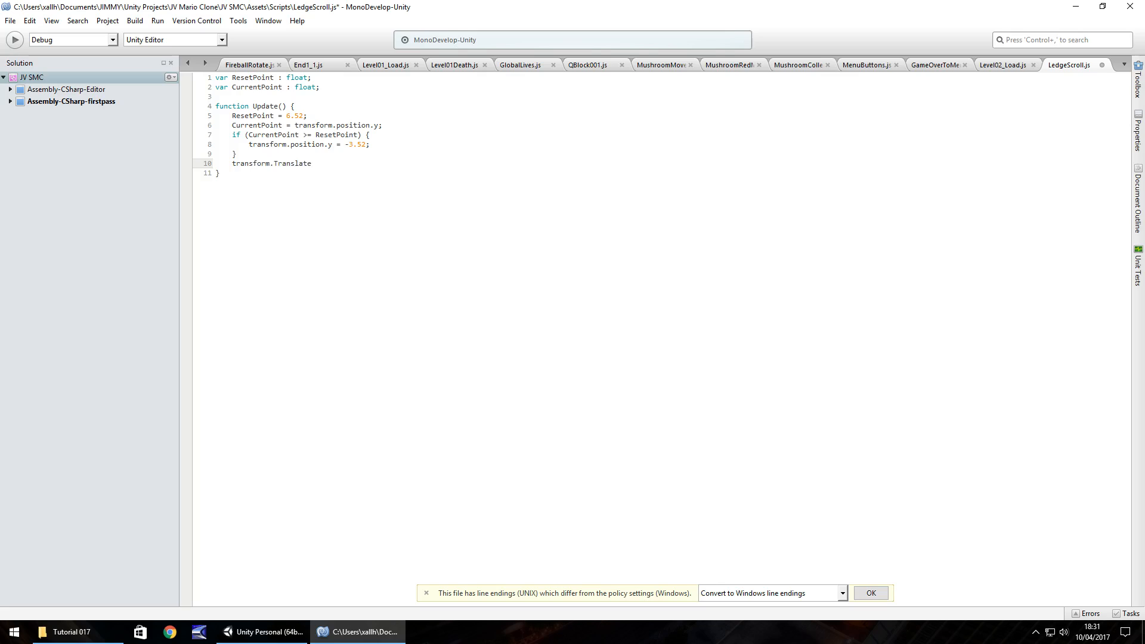
type("(Vec")
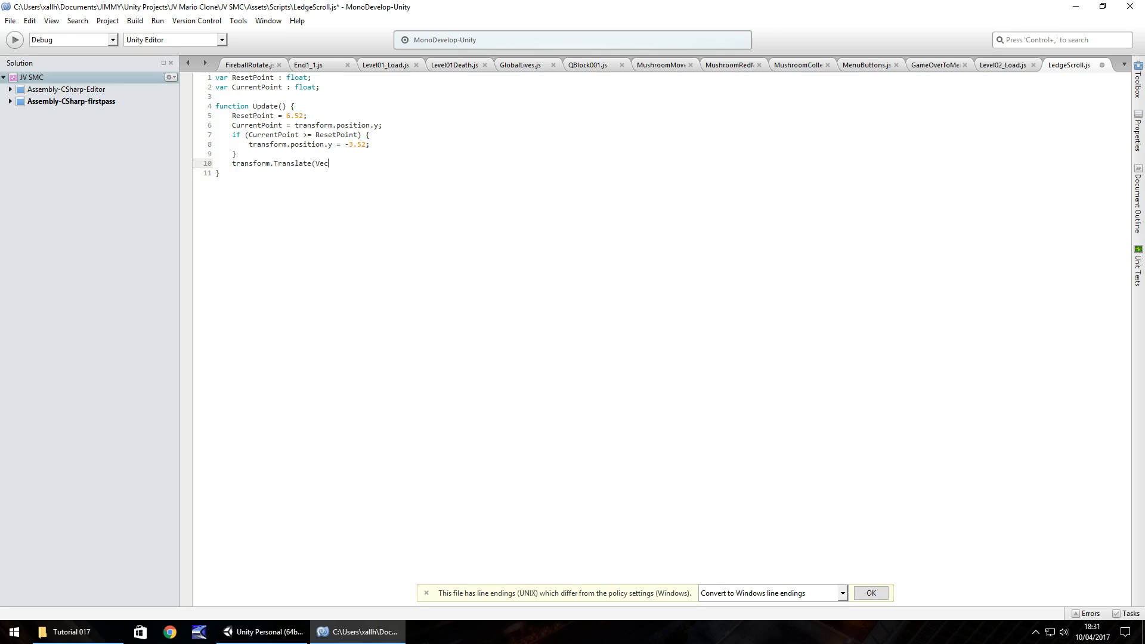
type("tor3")
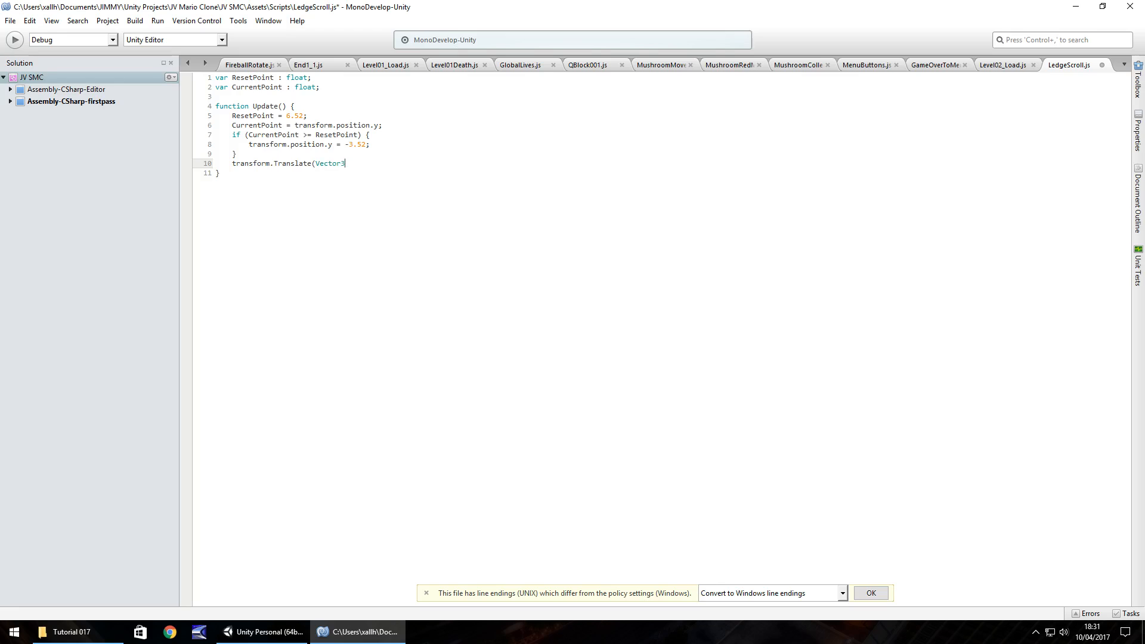
type(".up[")
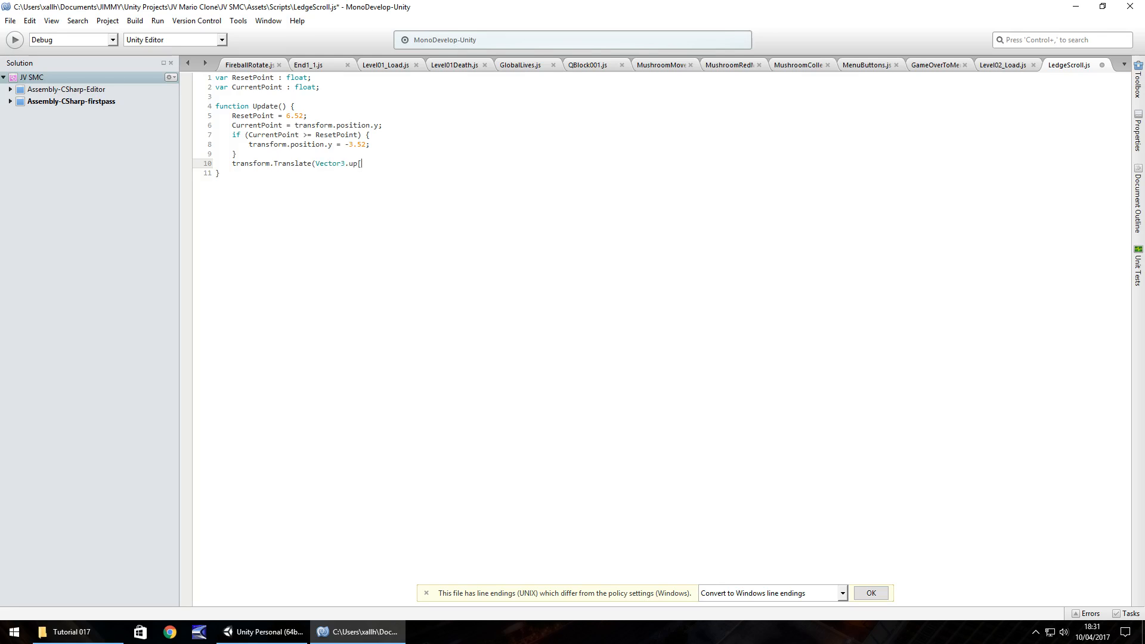
key("Backspace")
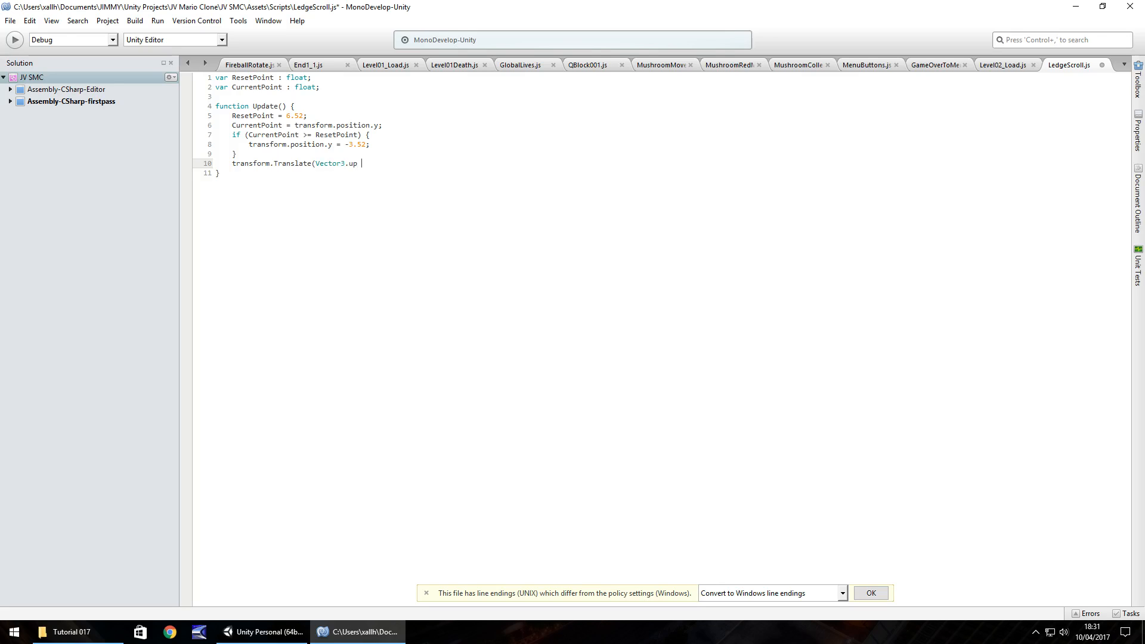
type("*")
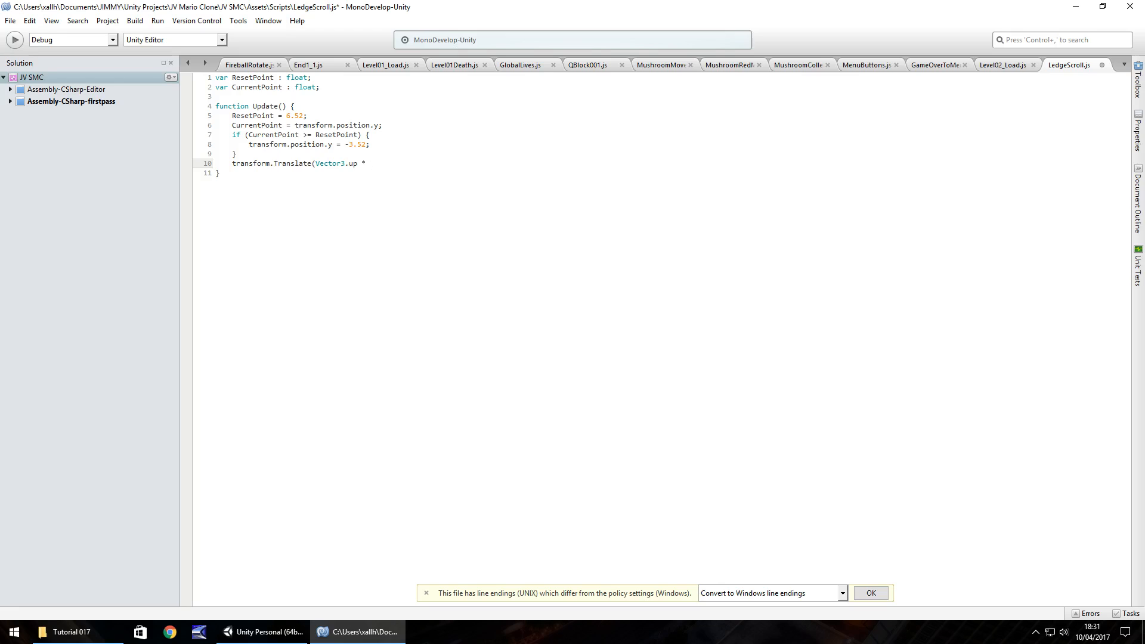
type("Time")
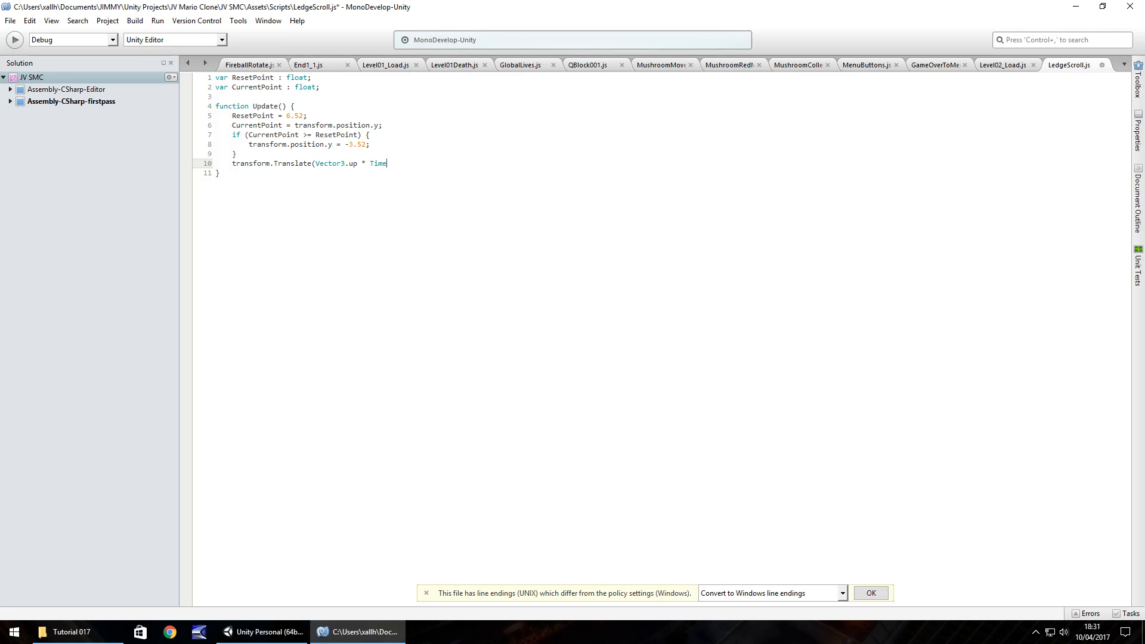
type(".deltaTa")
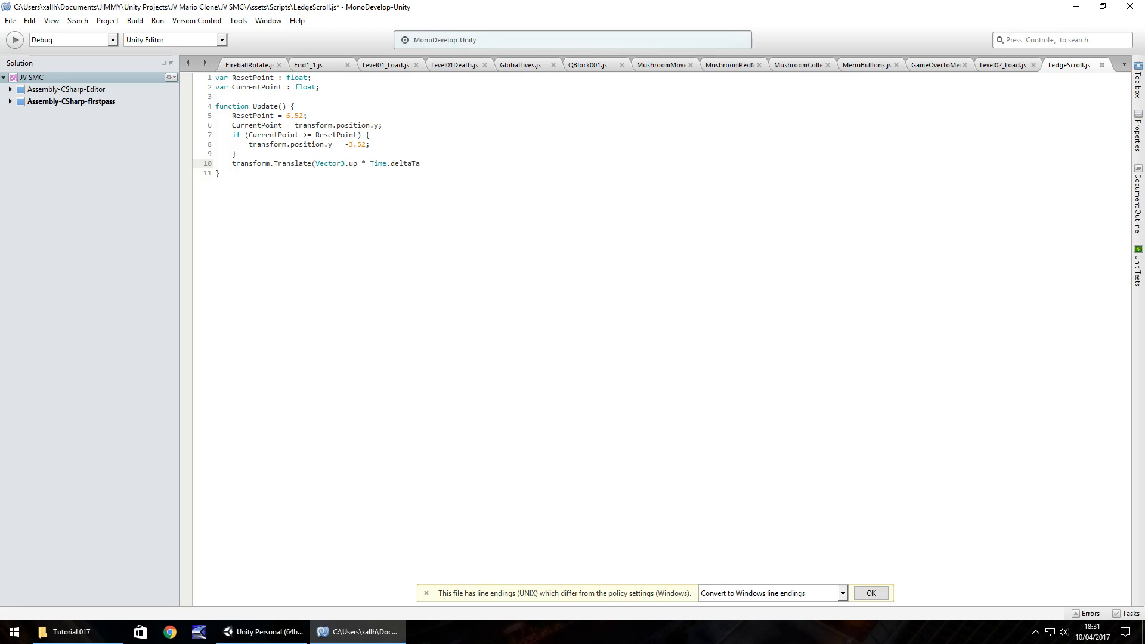
type("me")
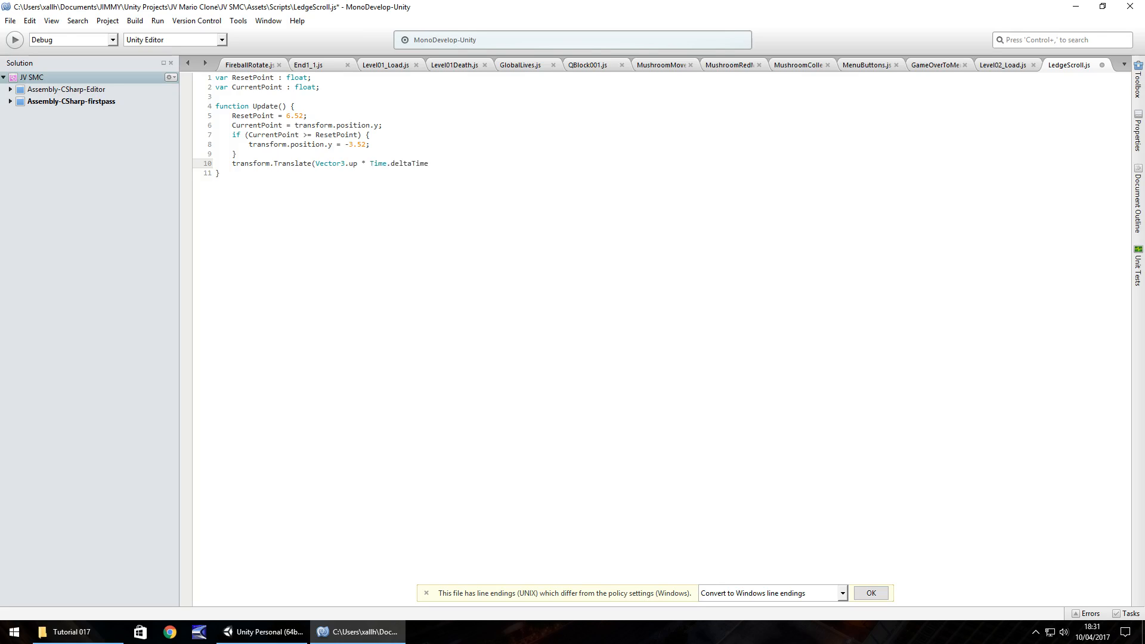
type(");")
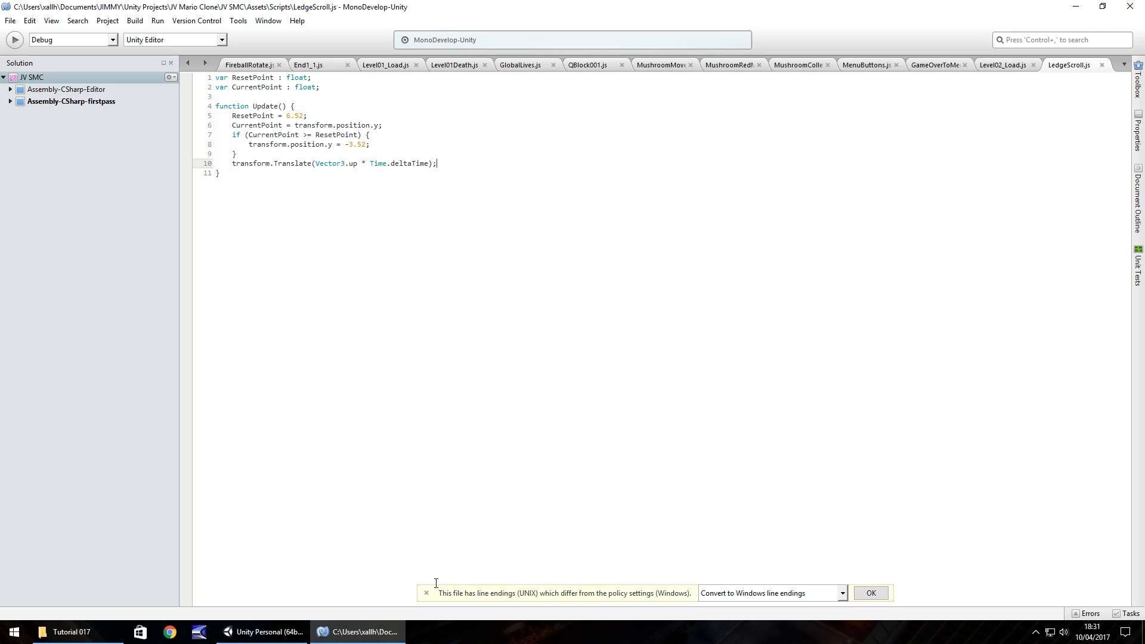
left_click(265, 632)
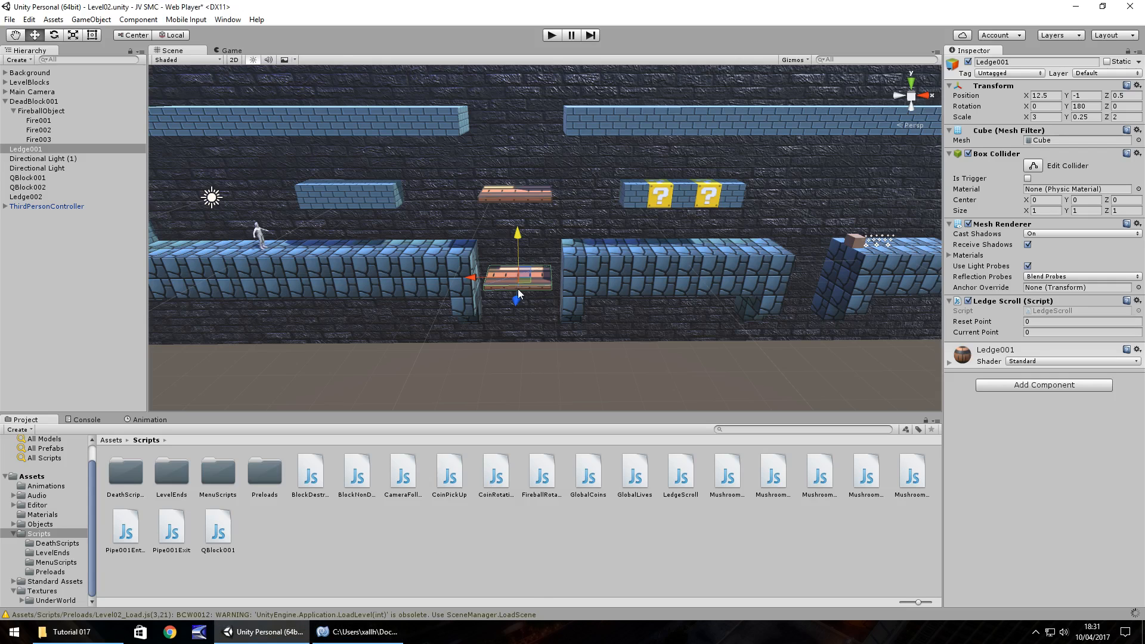
mouse_move(551, 100)
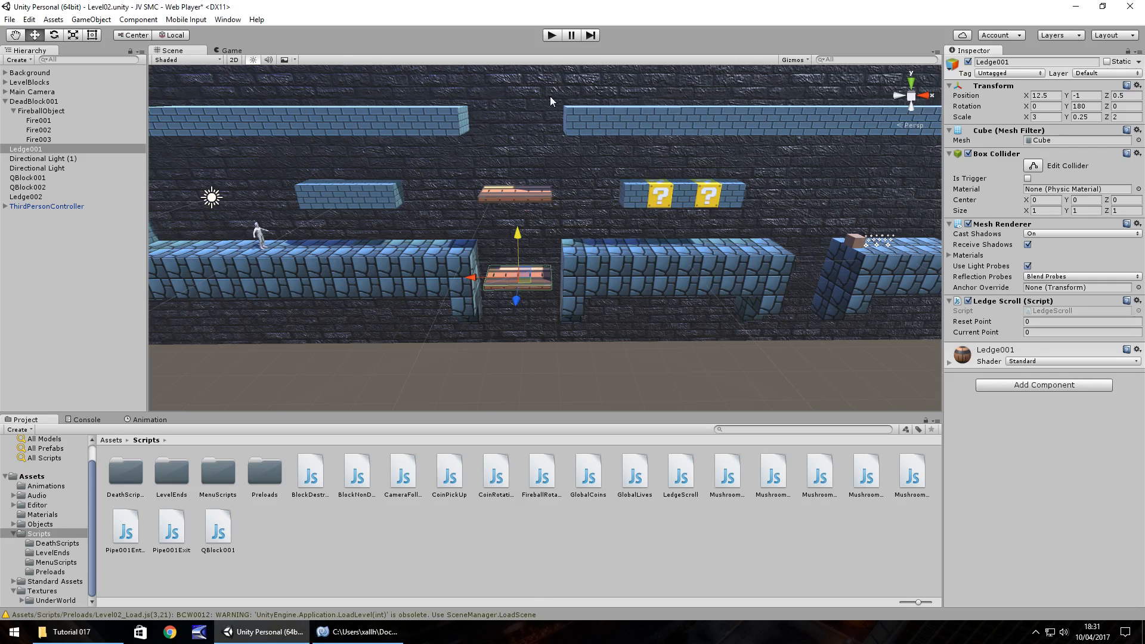
left_click(551, 34)
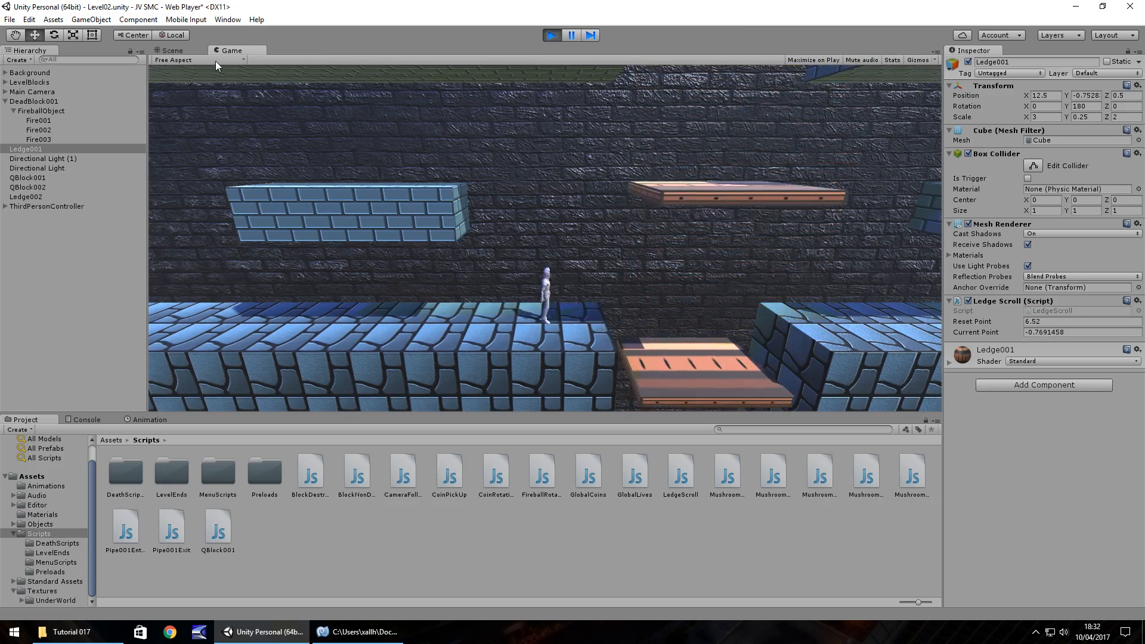
left_click(551, 35)
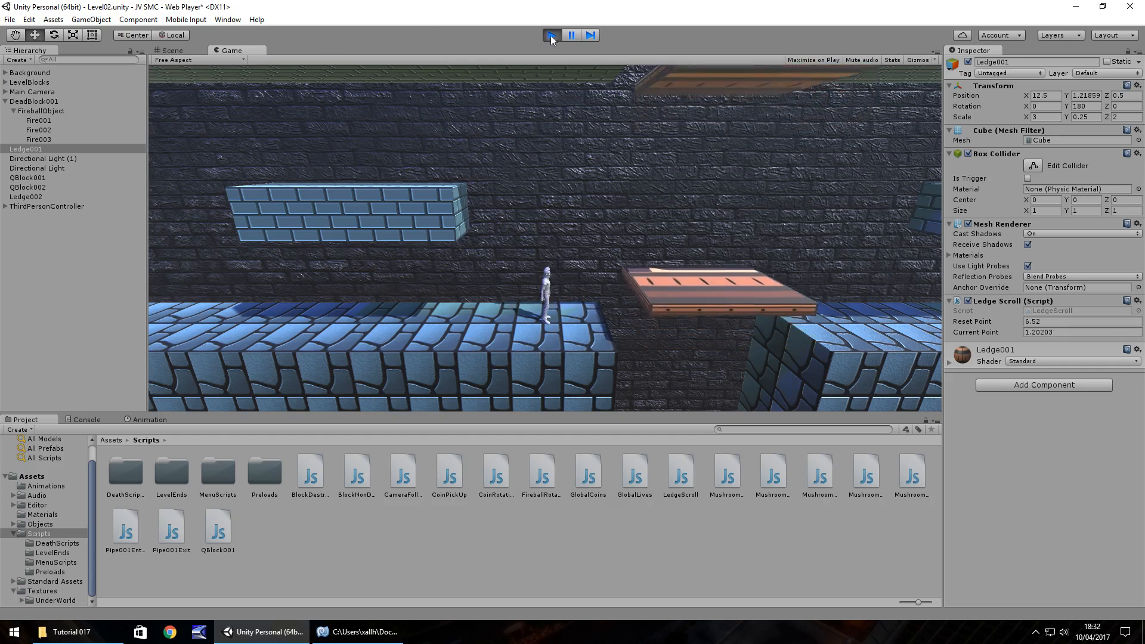
left_click(173, 50)
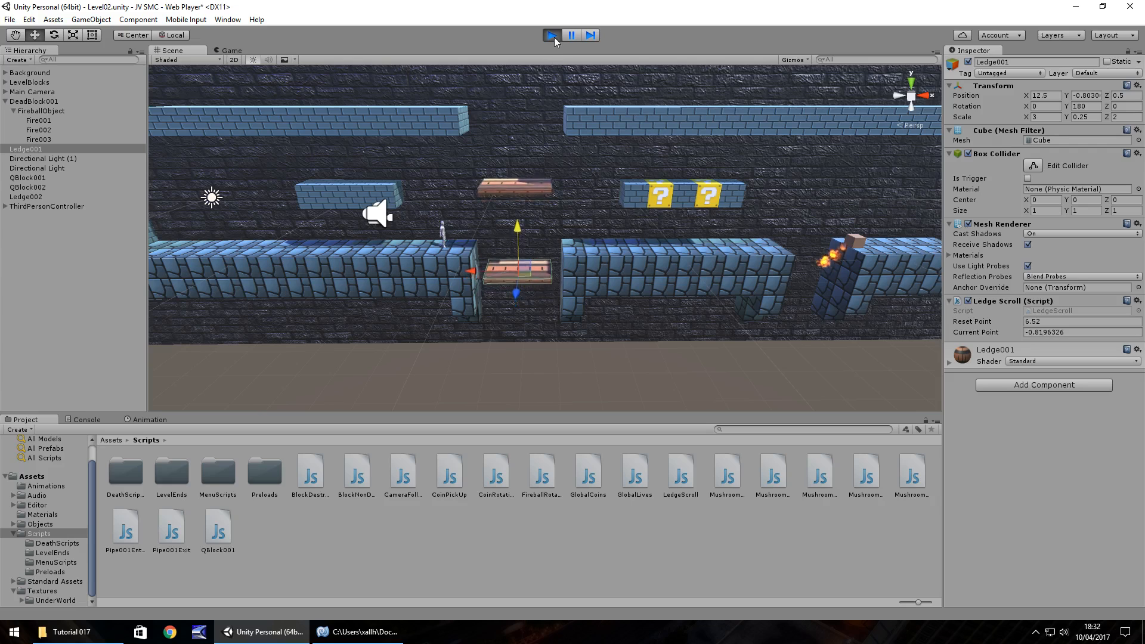
left_click(553, 34)
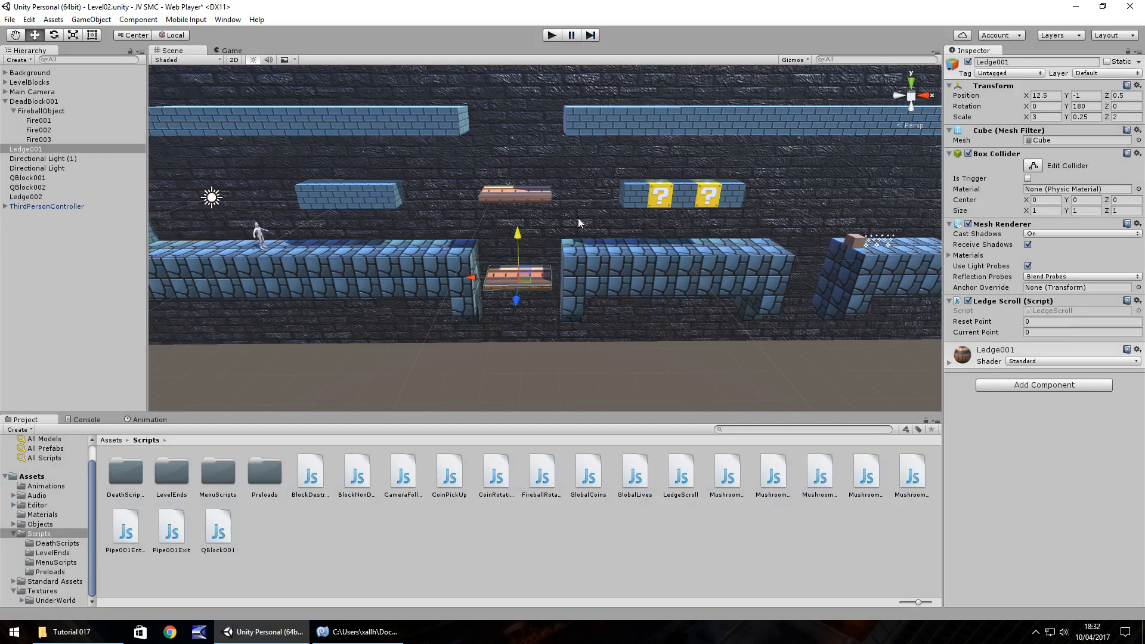
mouse_move(526, 203)
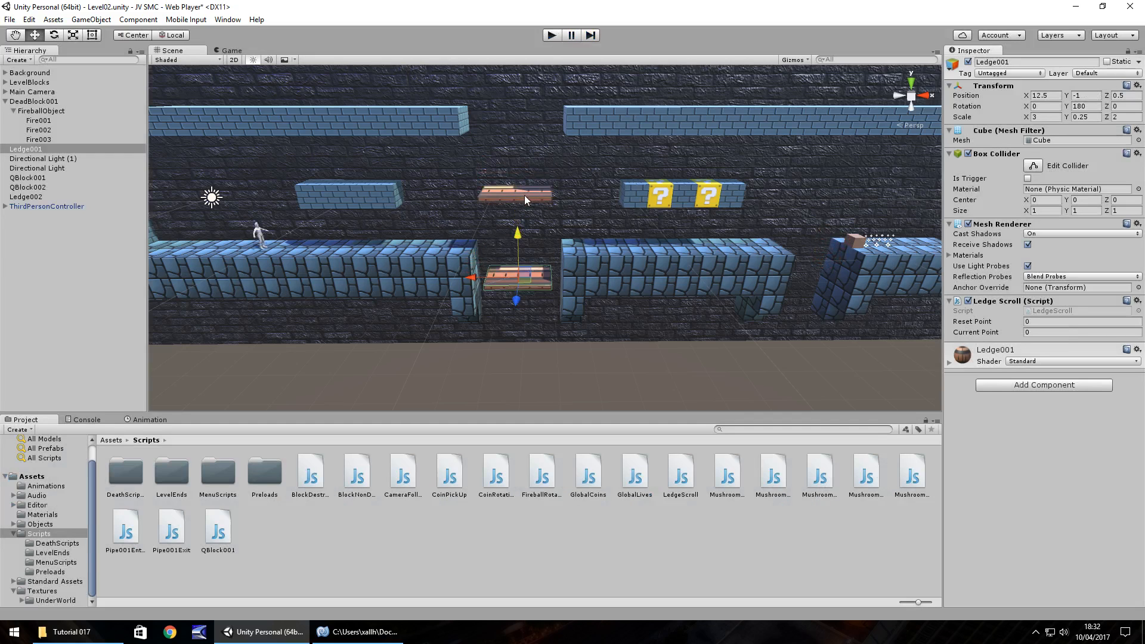
mouse_move(519, 237)
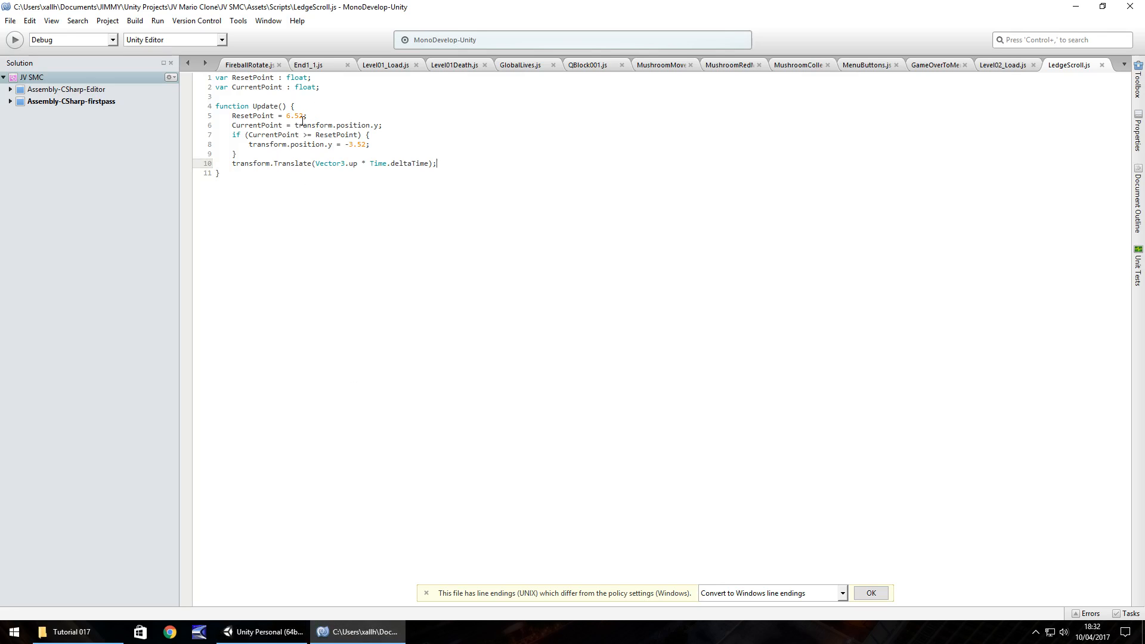
- Change ResetPoint to 6.5 and the respawn height to -3.5 in LedgeScroll.js
key("Backspace")
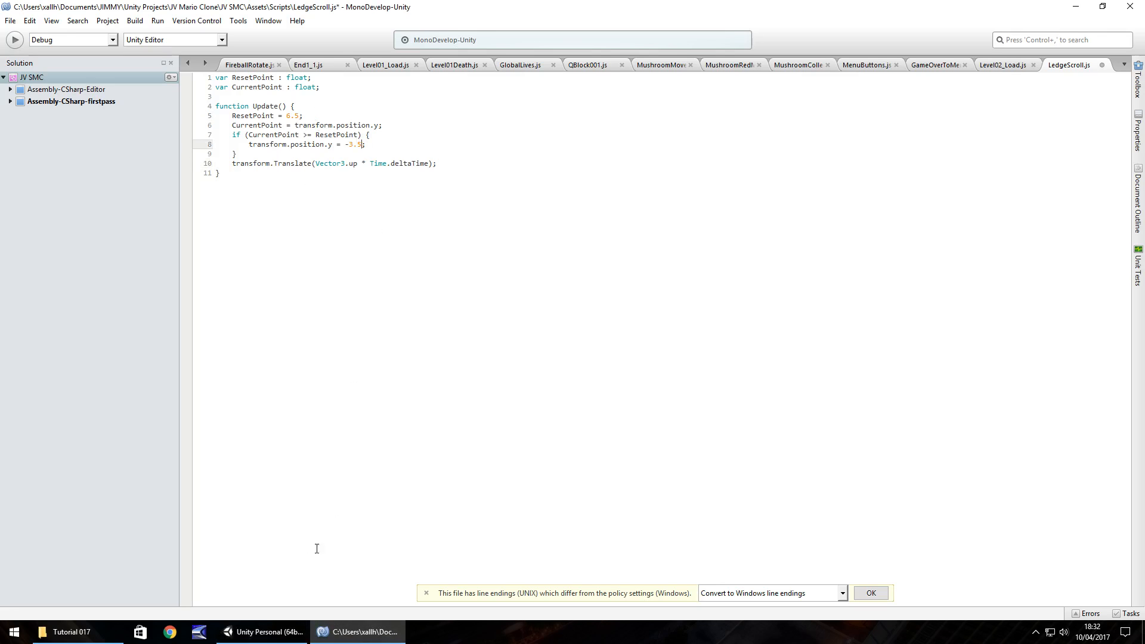
left_click(263, 633)
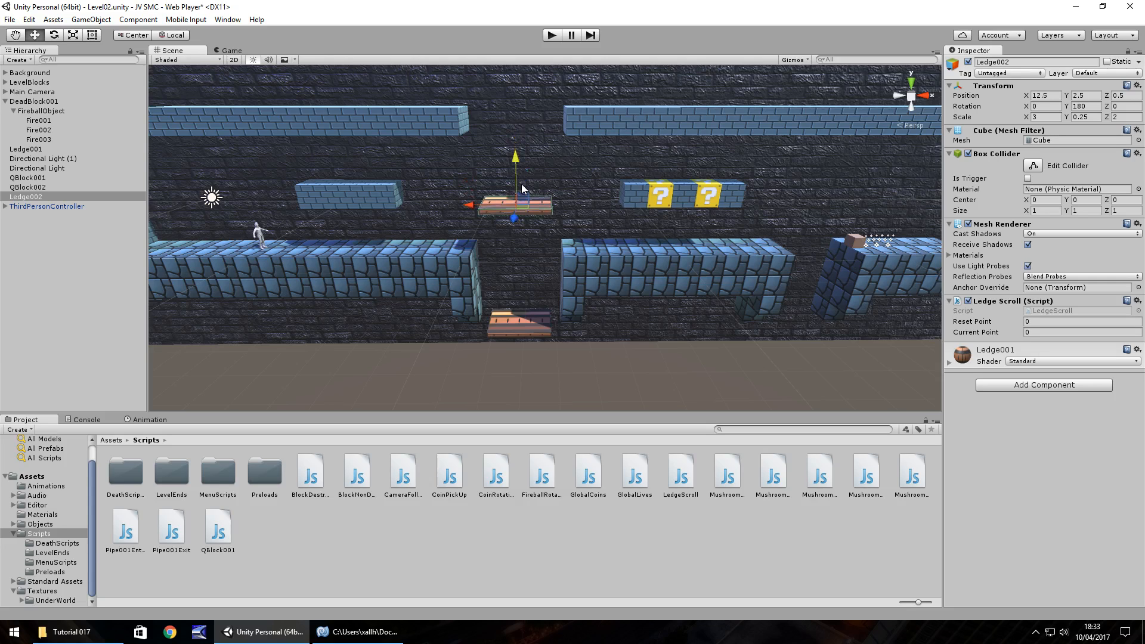
mouse_move(553, 51)
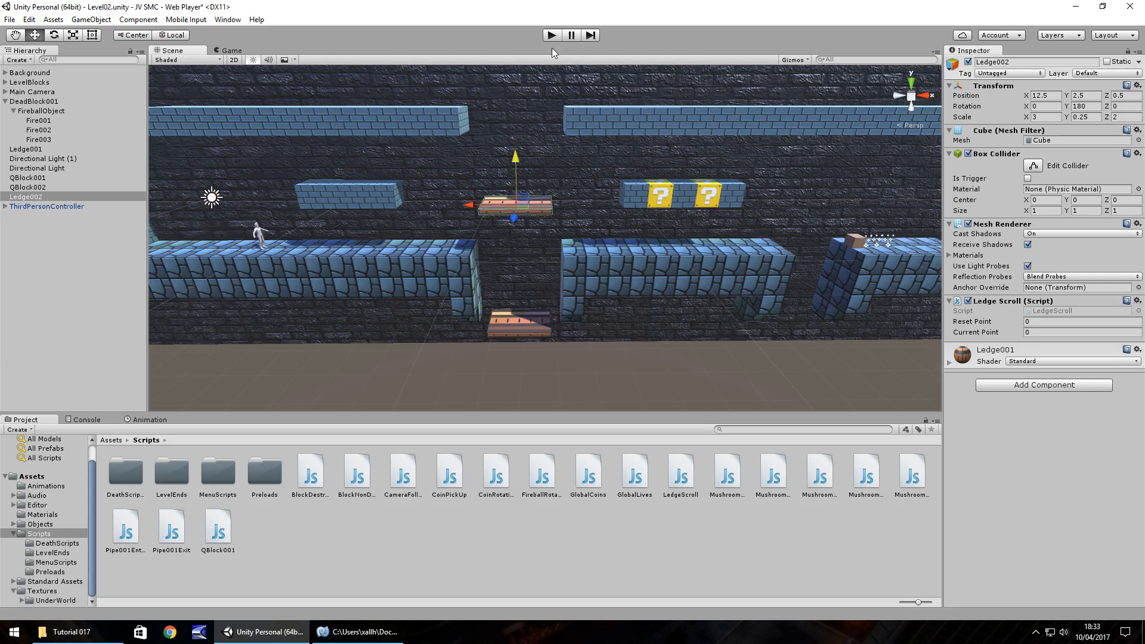
left_click(551, 35)
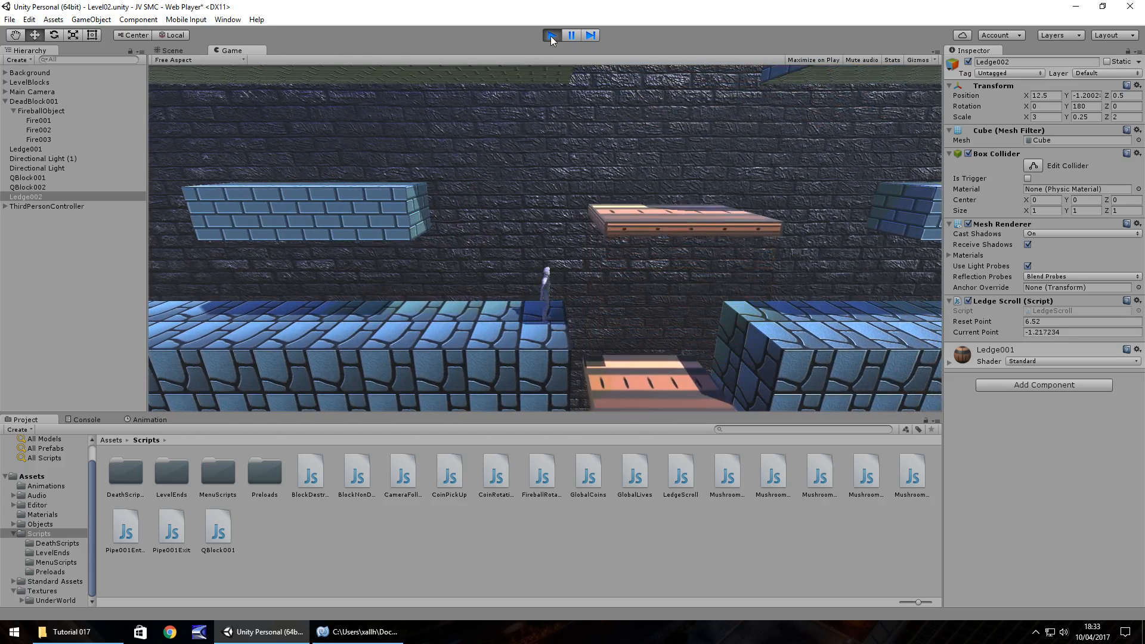
left_click(551, 34)
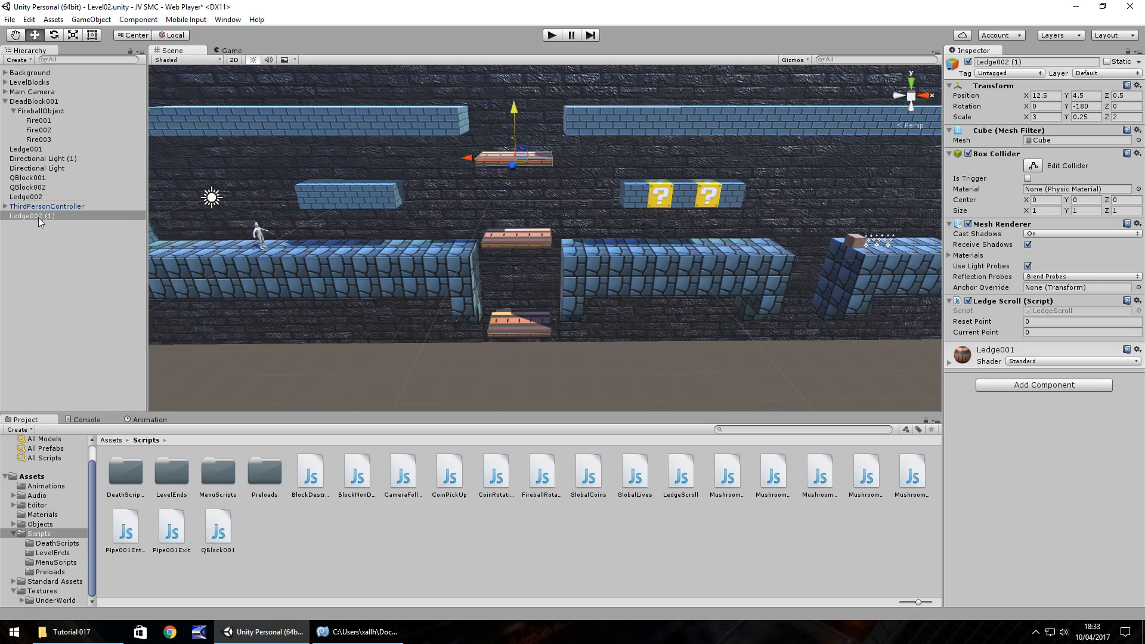
- Rename the duplicated ledge to Ledge003 and test the level with three ledges in Play mode
double_click(28, 215)
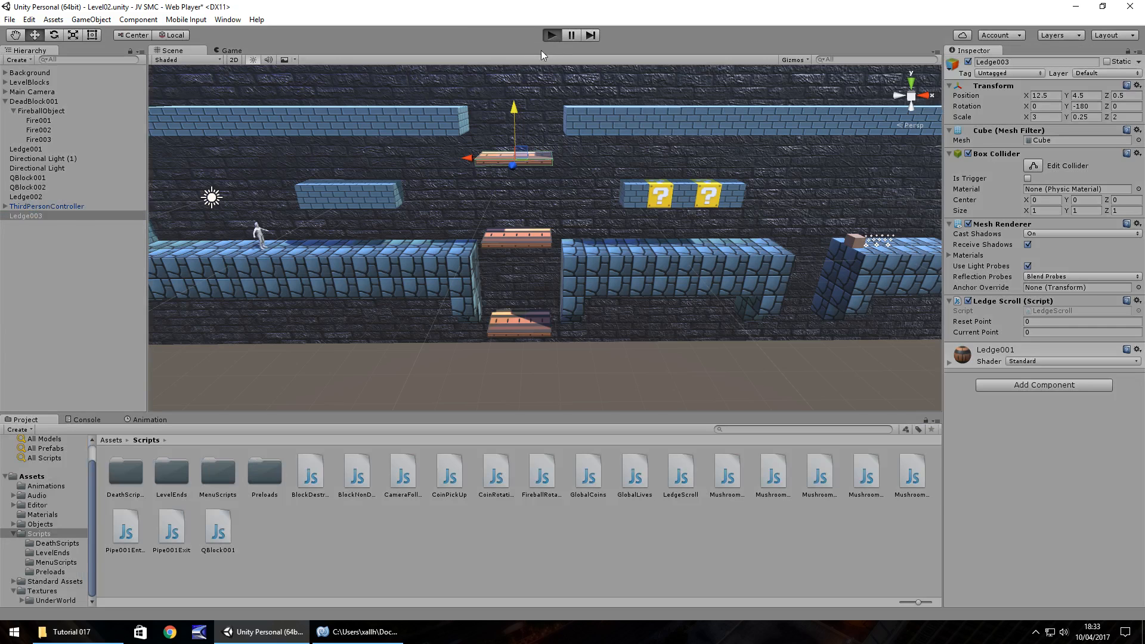
left_click(231, 50)
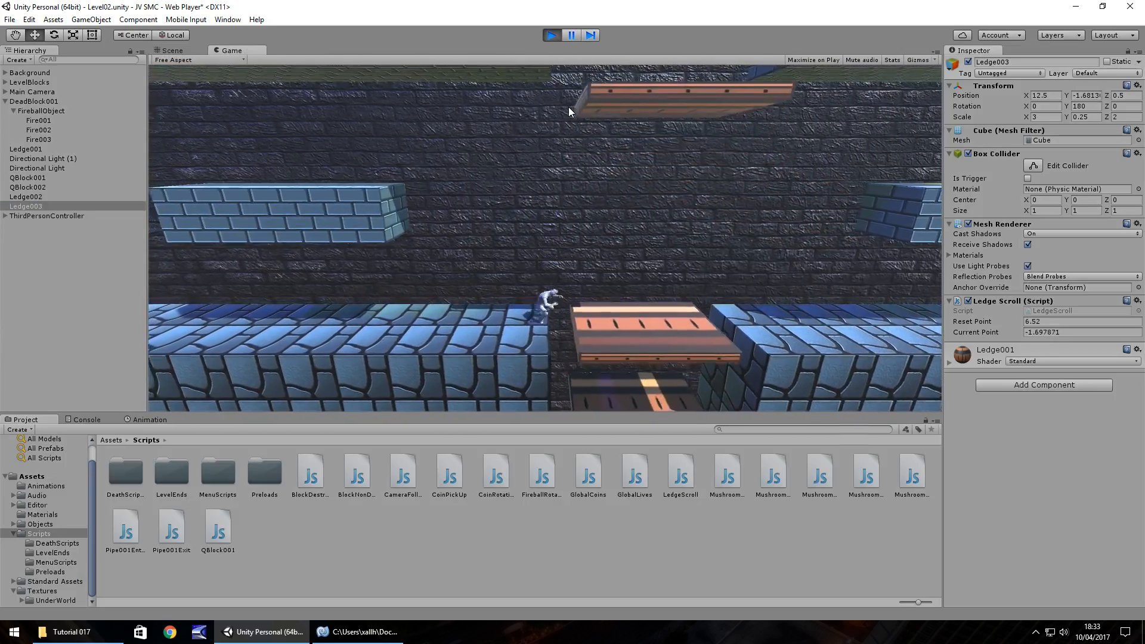
left_click(570, 35)
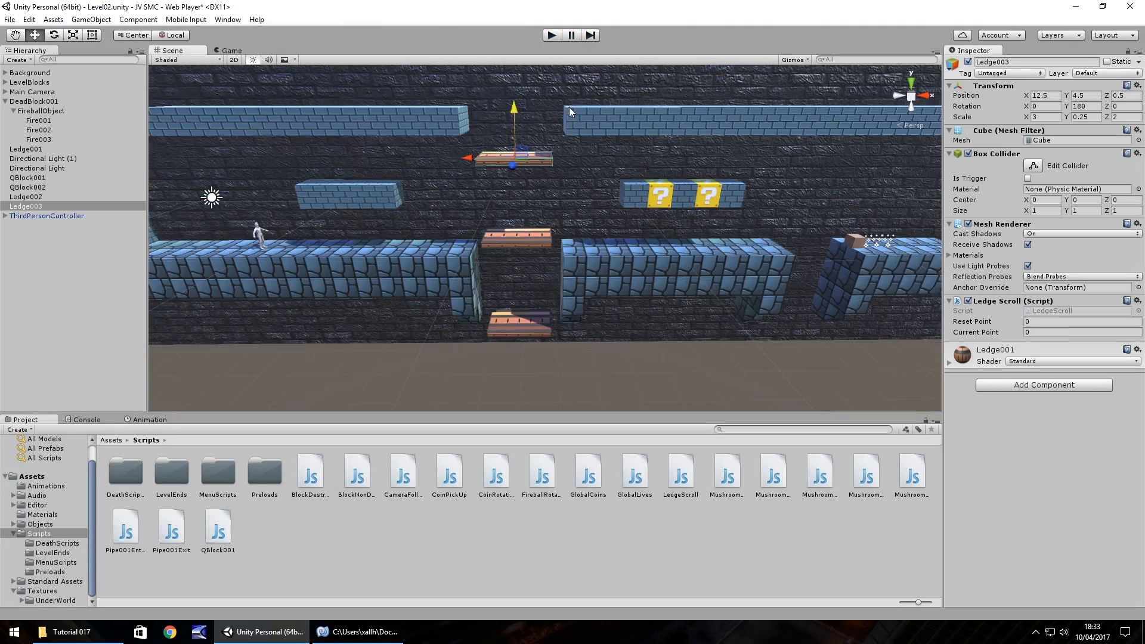
mouse_move(526, 199)
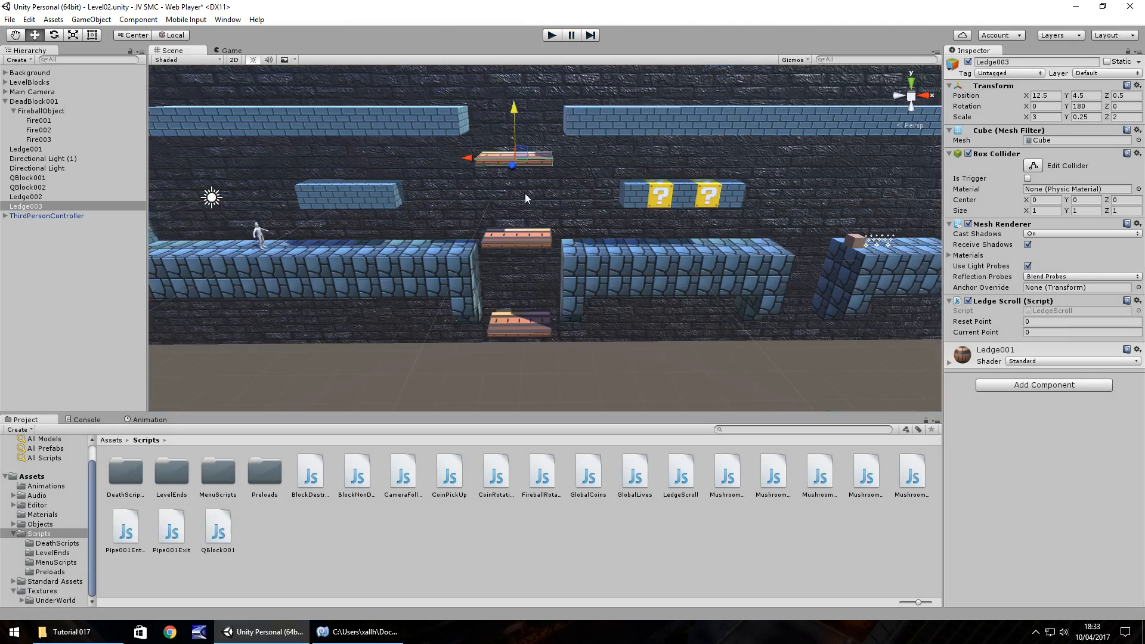
mouse_move(353, 222)
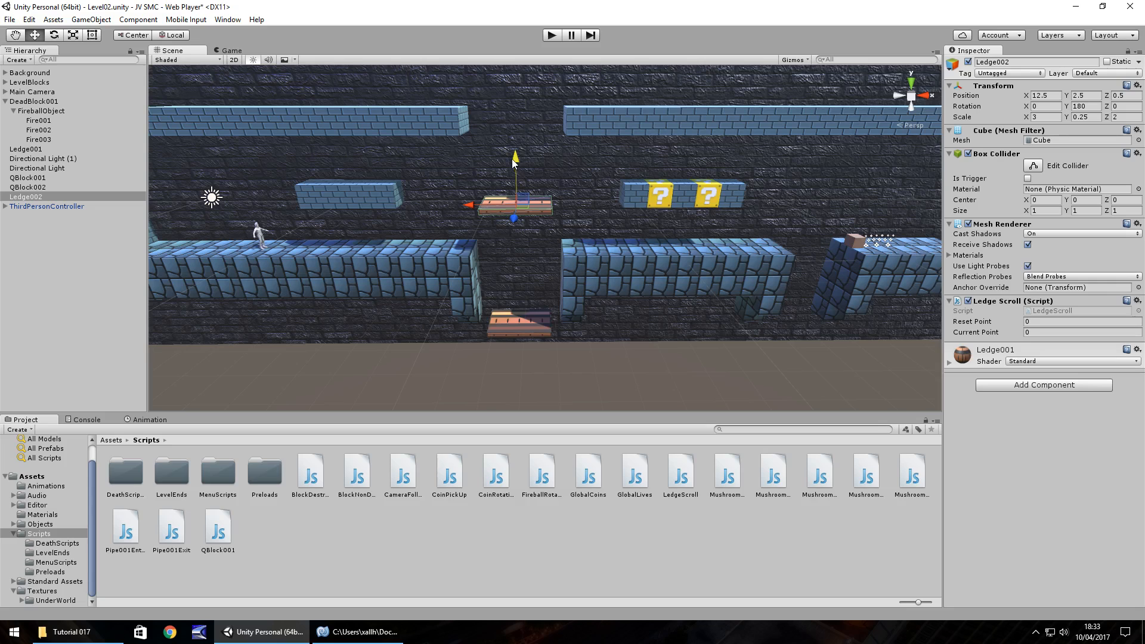
- Drag Ledge002 upward along its Y axis to about Y 3.5 in the gap
left_click_drag(514, 157, 514, 131)
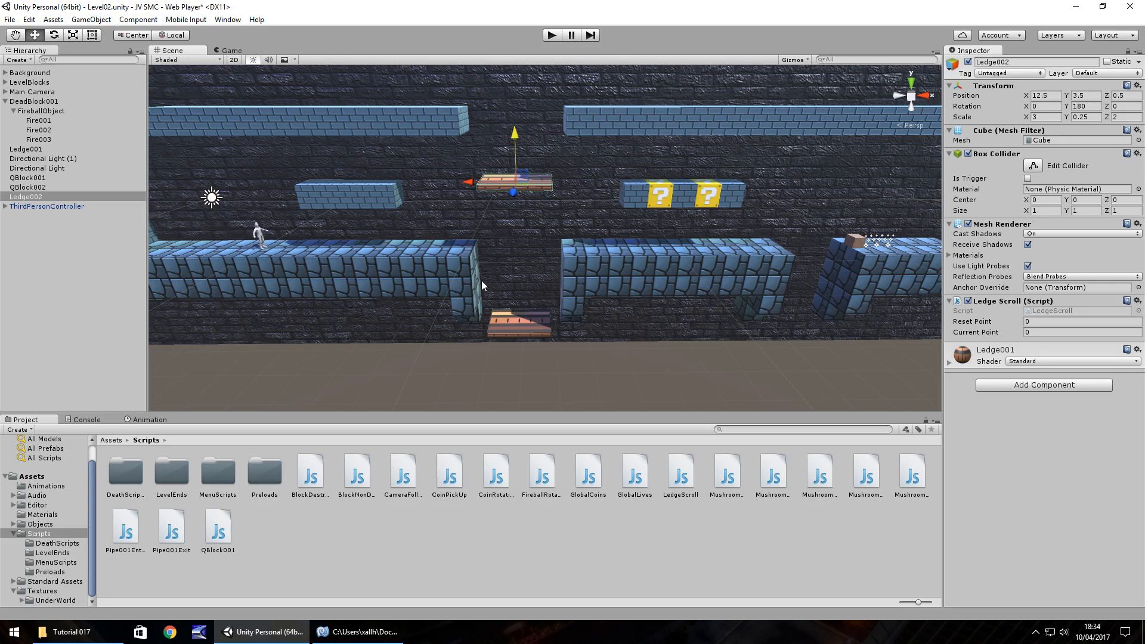
mouse_move(869, 212)
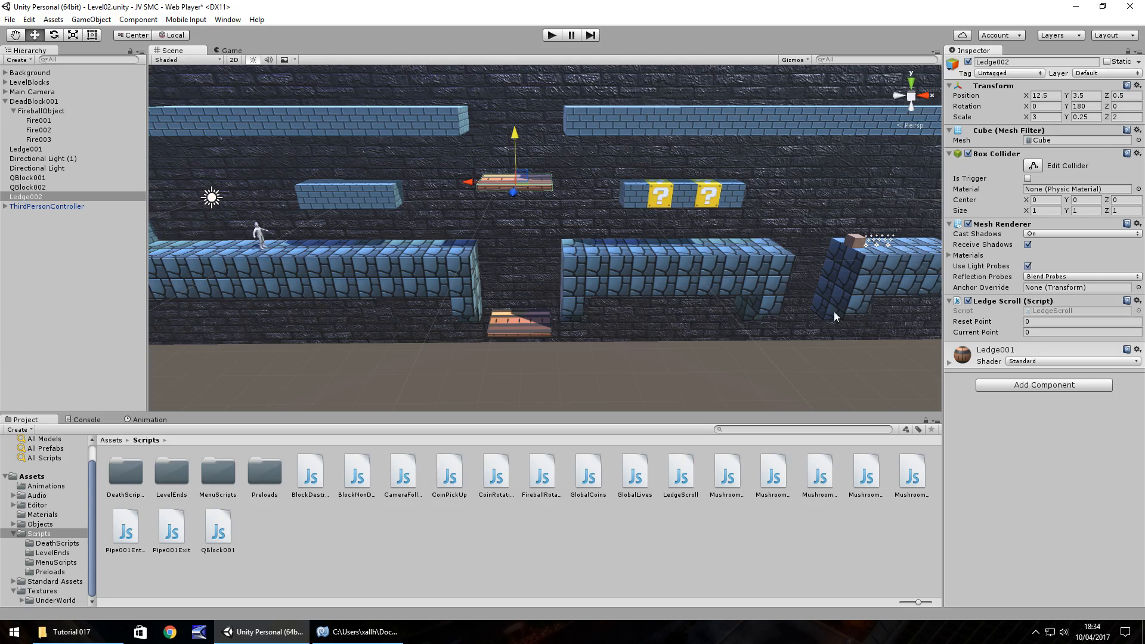
mouse_move(873, 232)
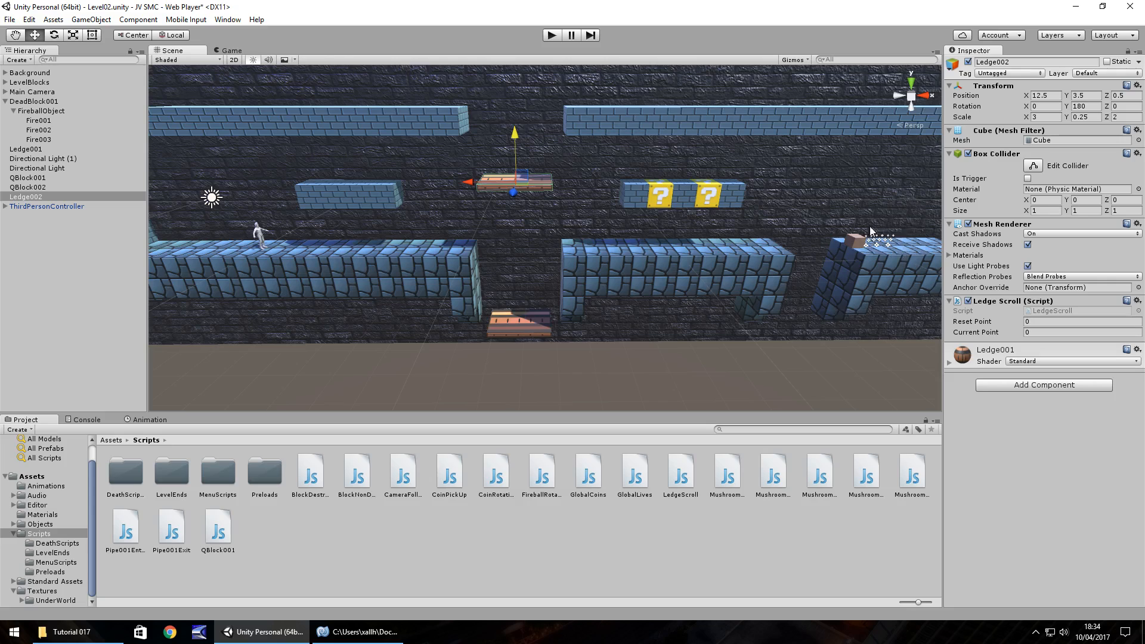
mouse_move(879, 252)
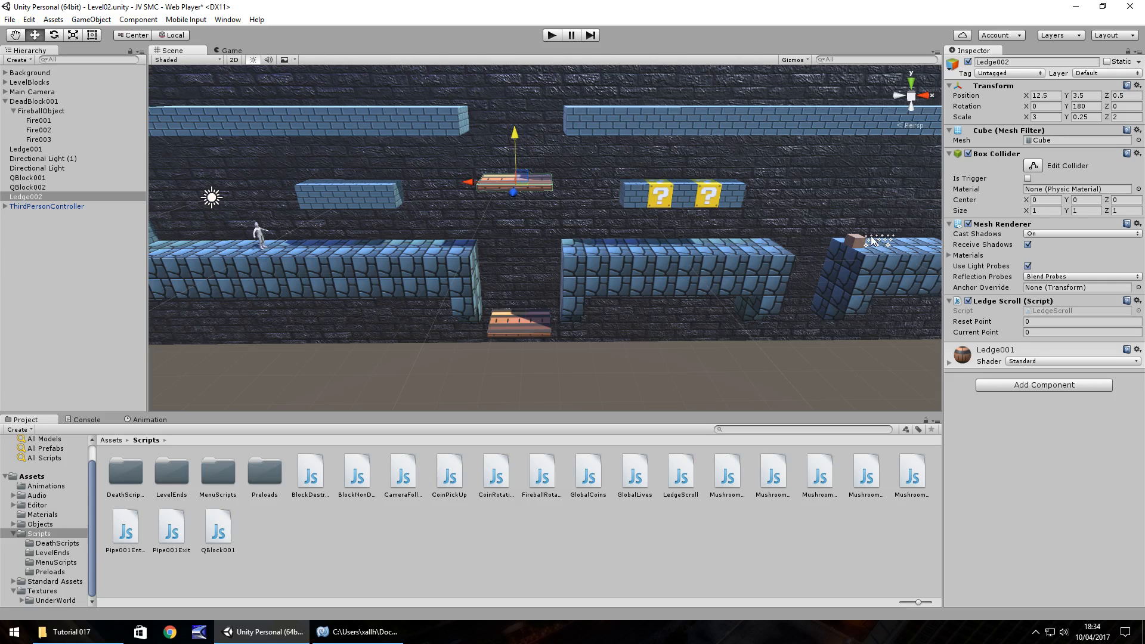
mouse_move(511, 210)
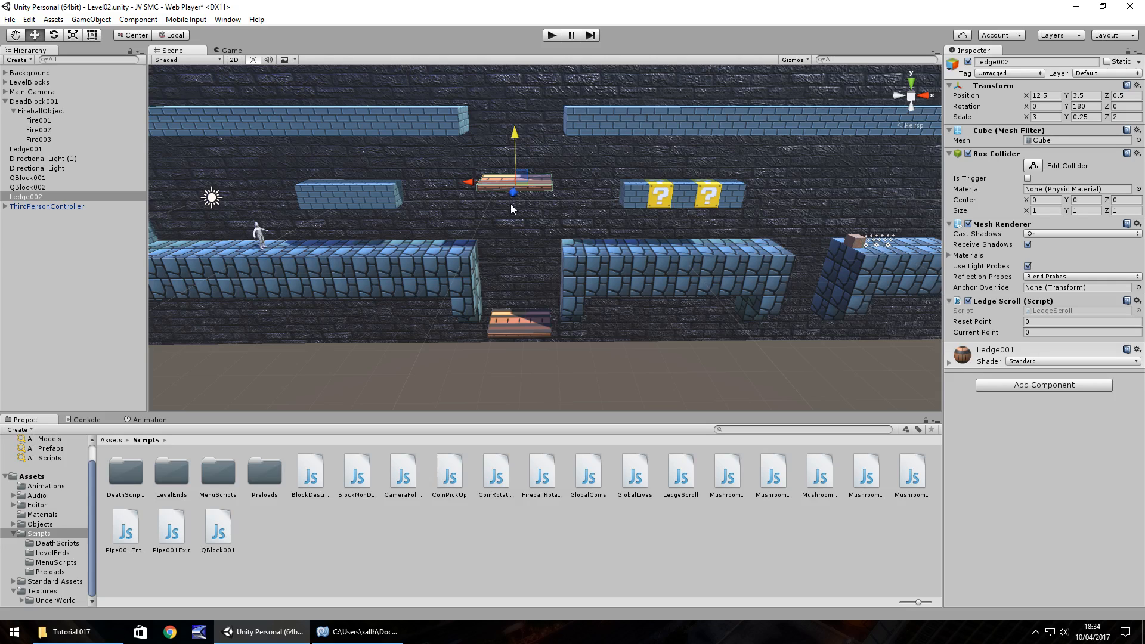
mouse_move(515, 265)
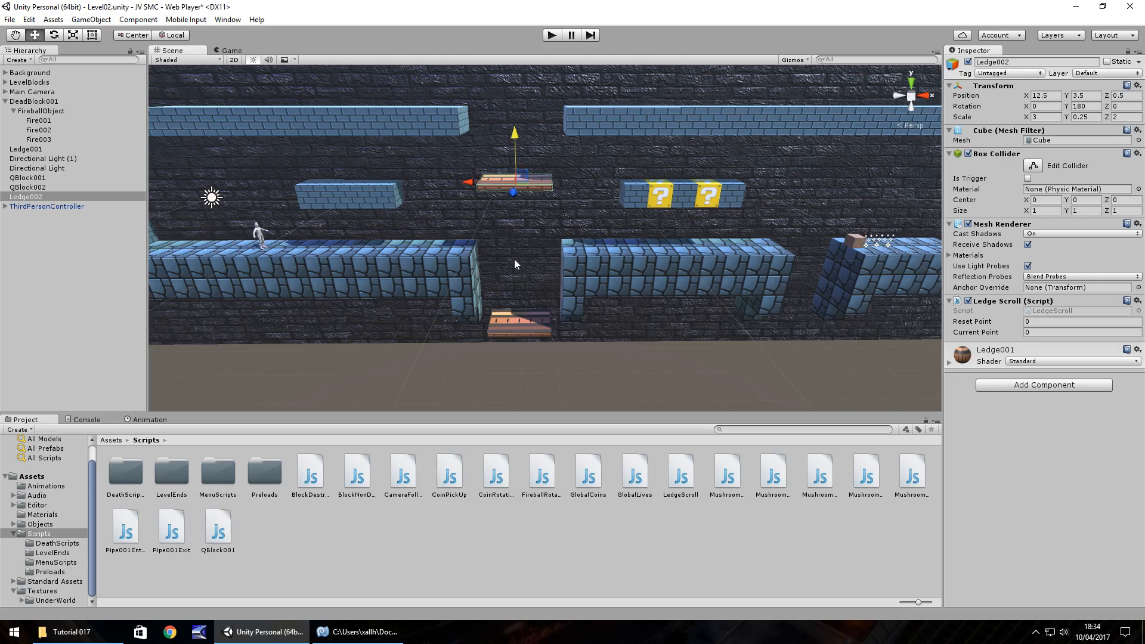